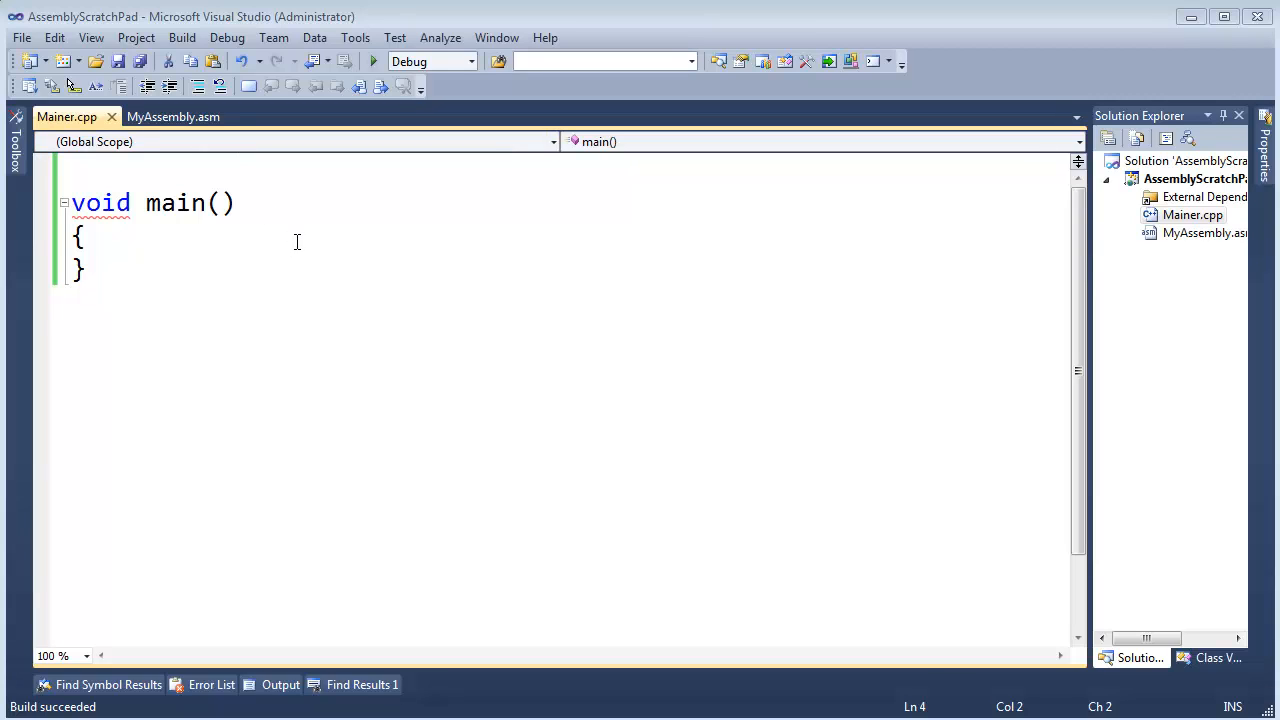
{"action": "mouse_move", "coordinate": [243, 260]}
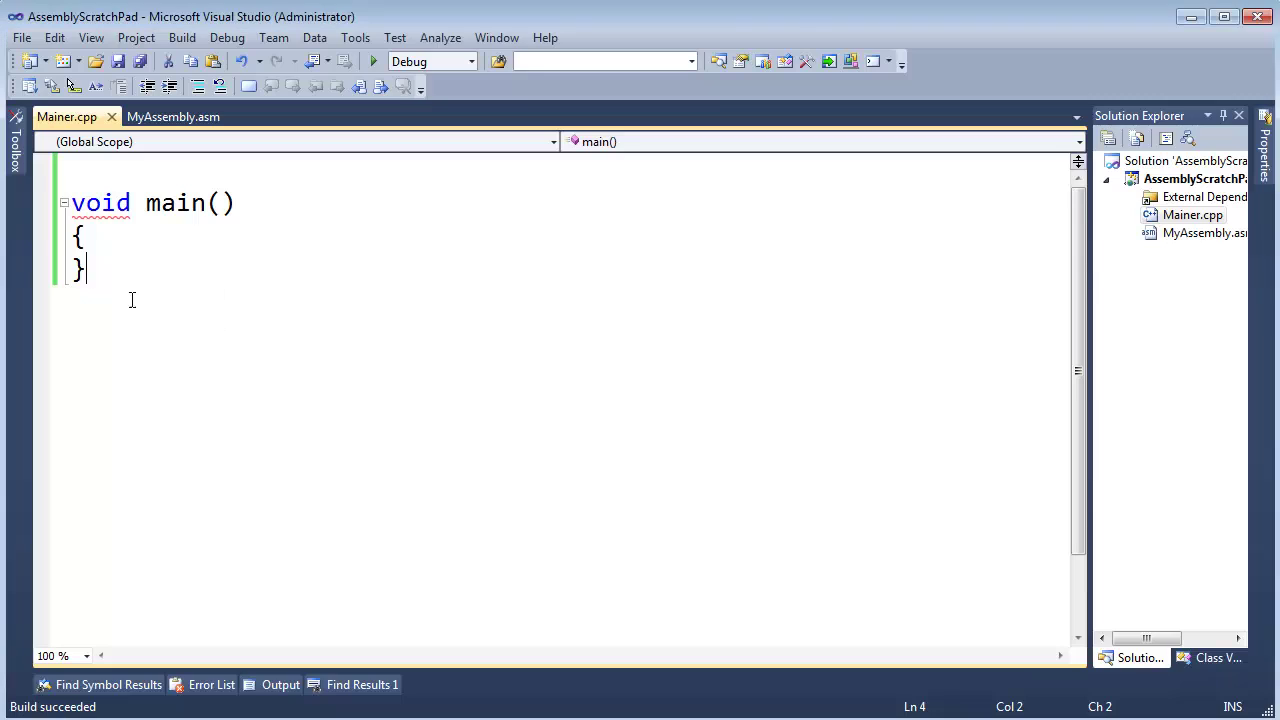
In Mainer.cpp, add extern "C" void doit(); above main and a doit(); call inside it.
{"action": "key", "text": "ctrl+a"}
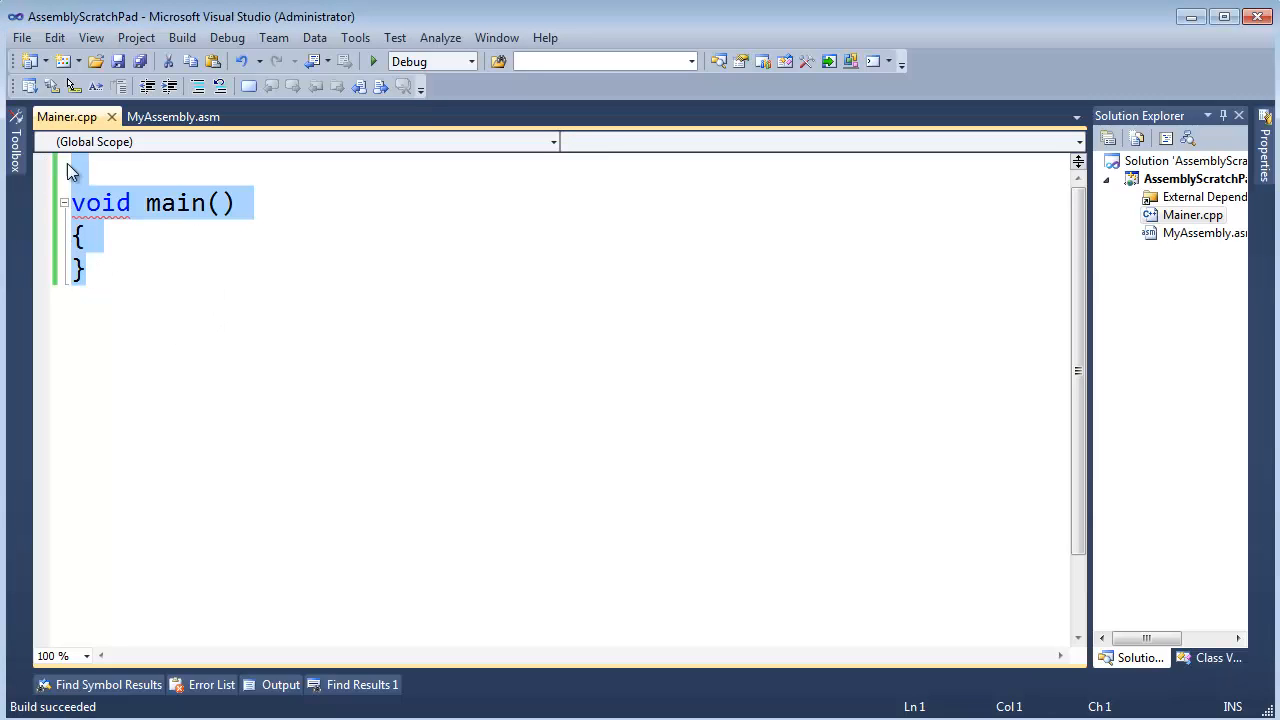
{"action": "key", "text": "Enter"}
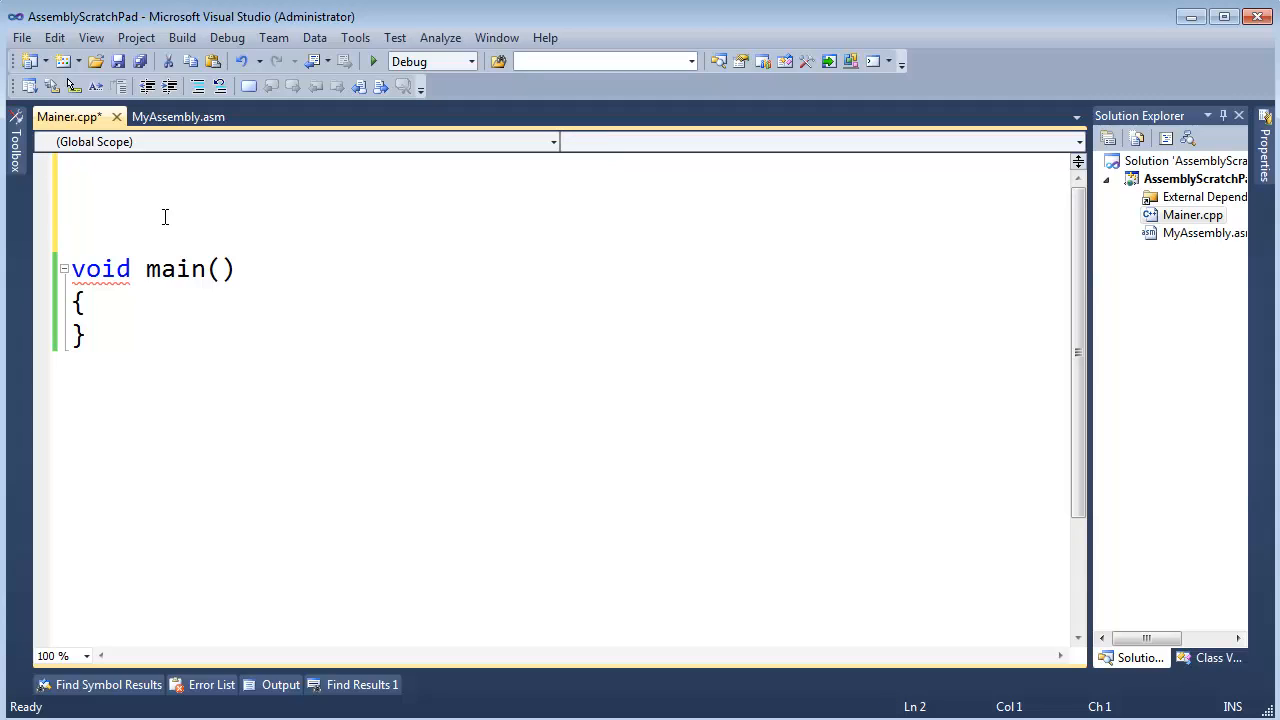
{"action": "type", "text": "e"}
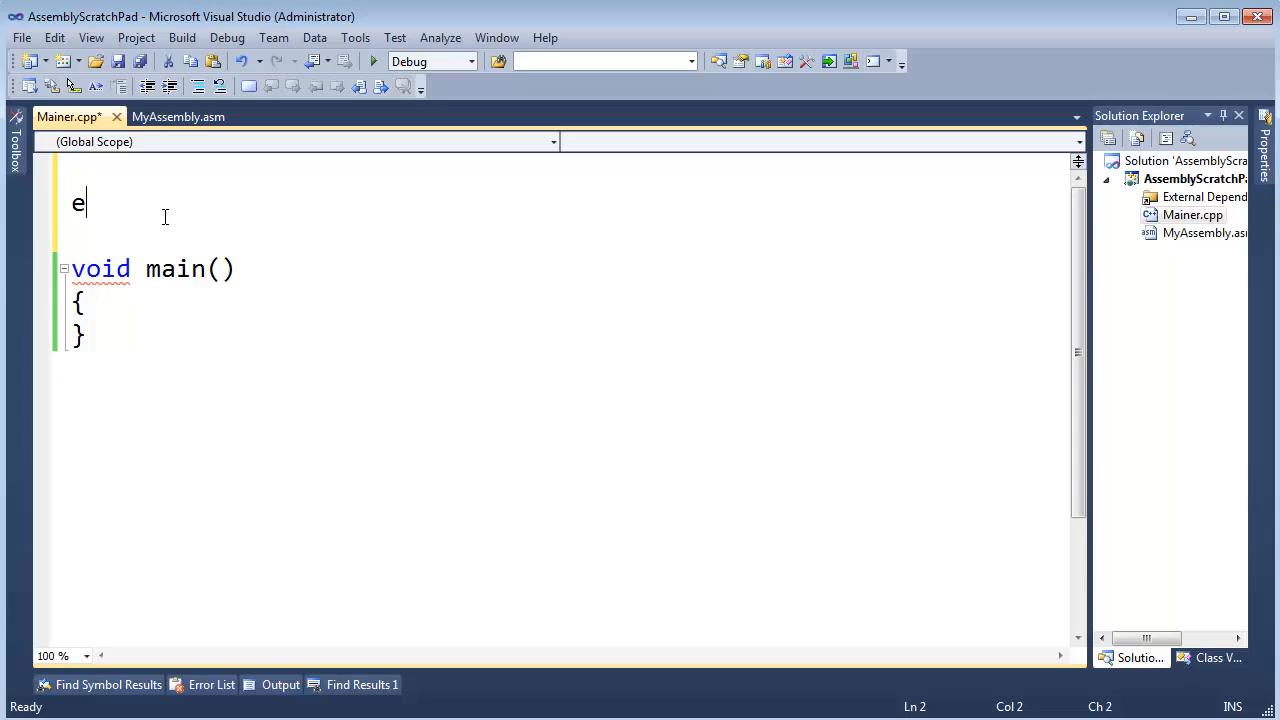
{"action": "type", "text": "xtern"}
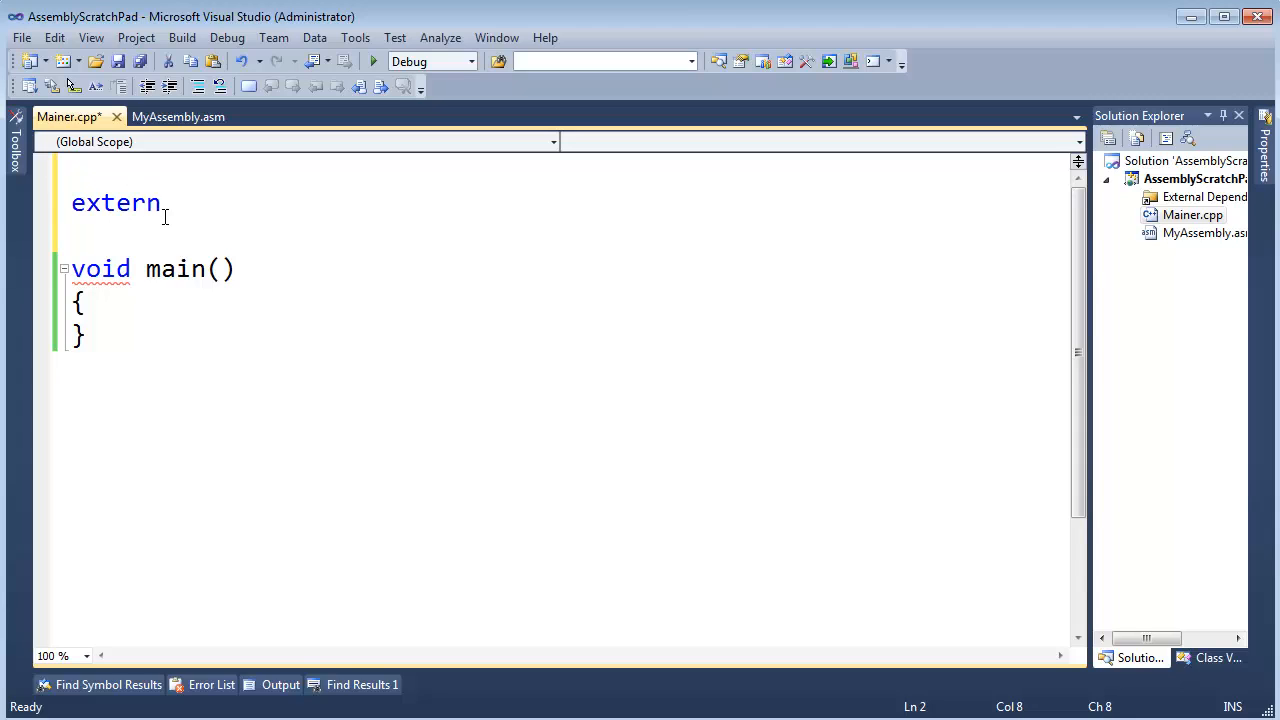
{"action": "type", "text": "\"C\""}
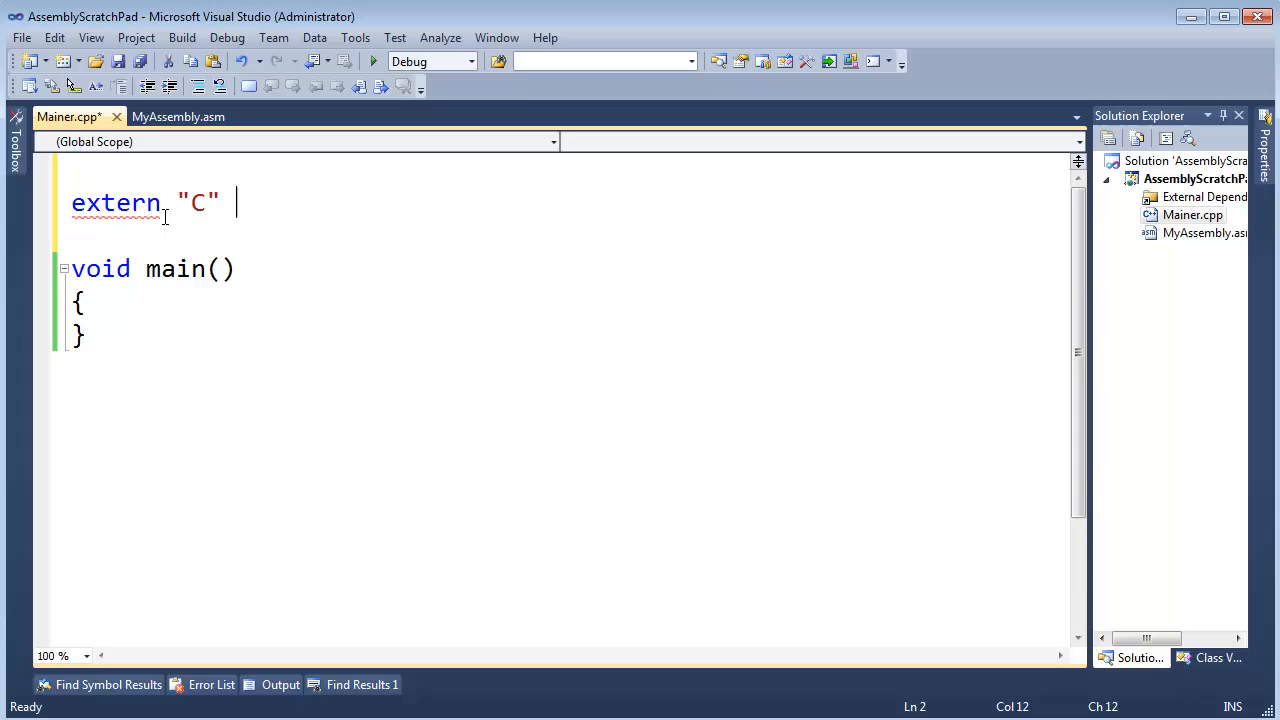
{"action": "type", "text": "void"}
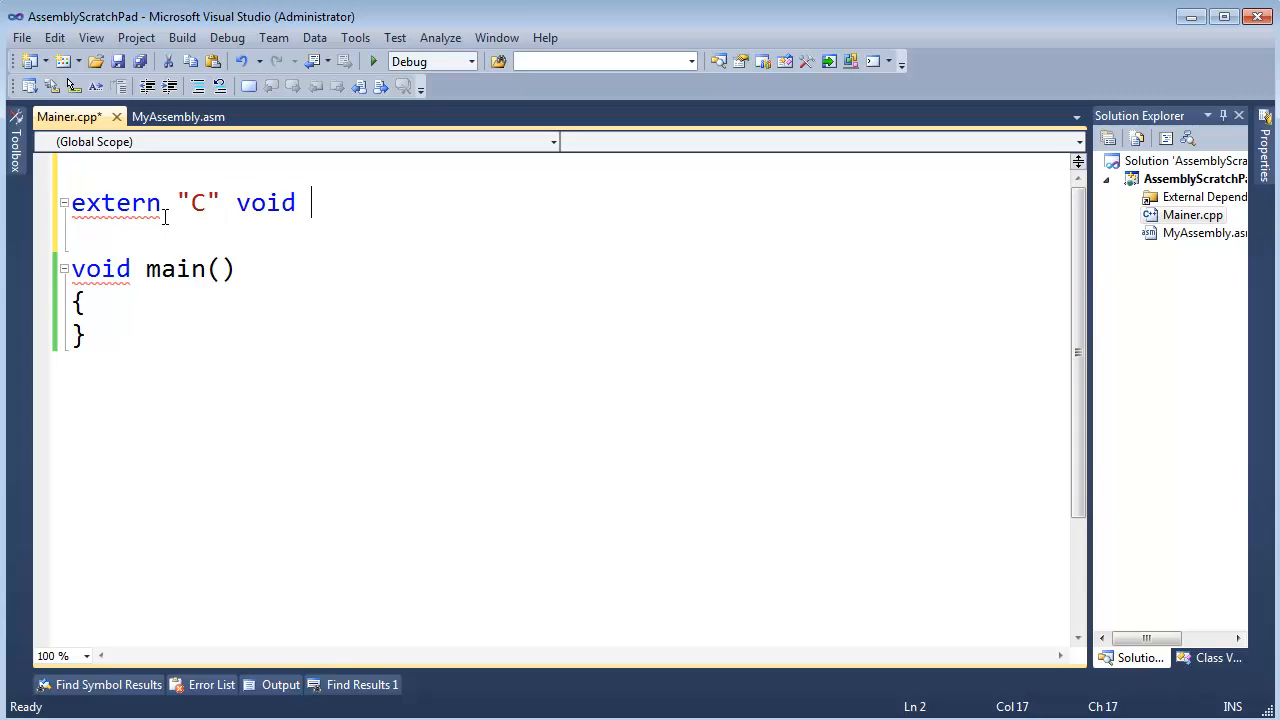
{"action": "type", "text": "doit();"}
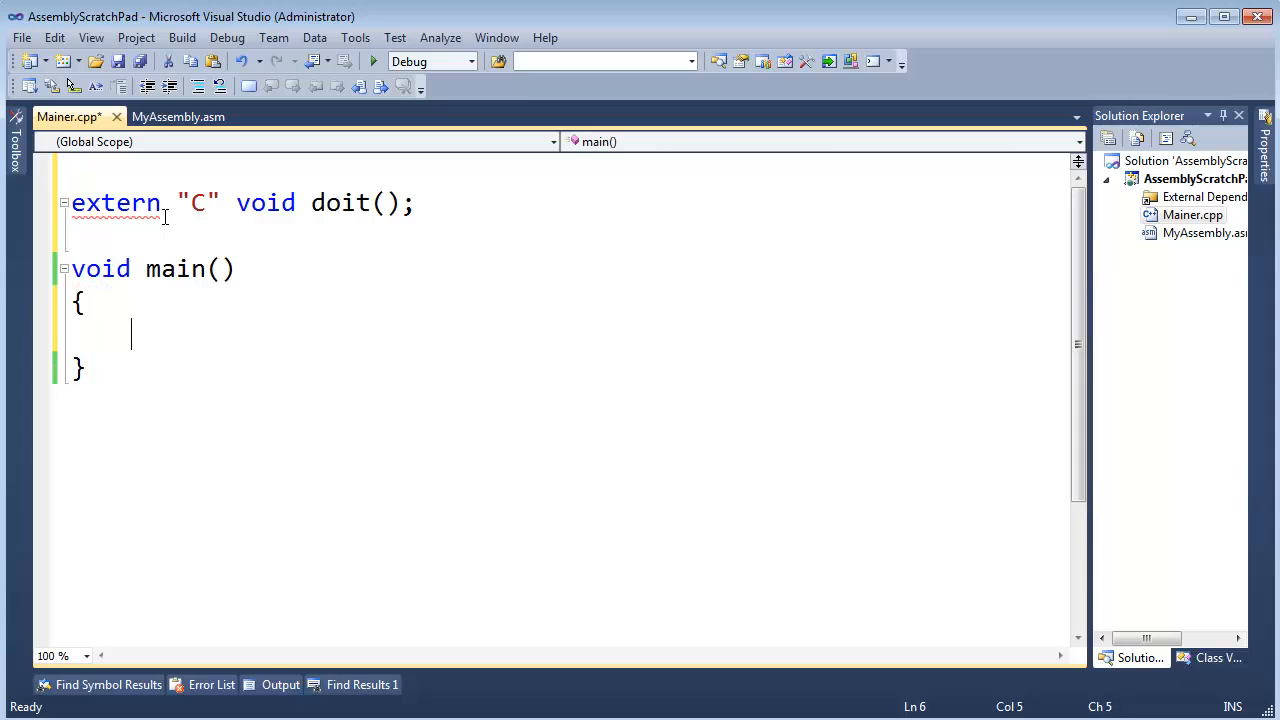
{"action": "type", "text": "doit();"}
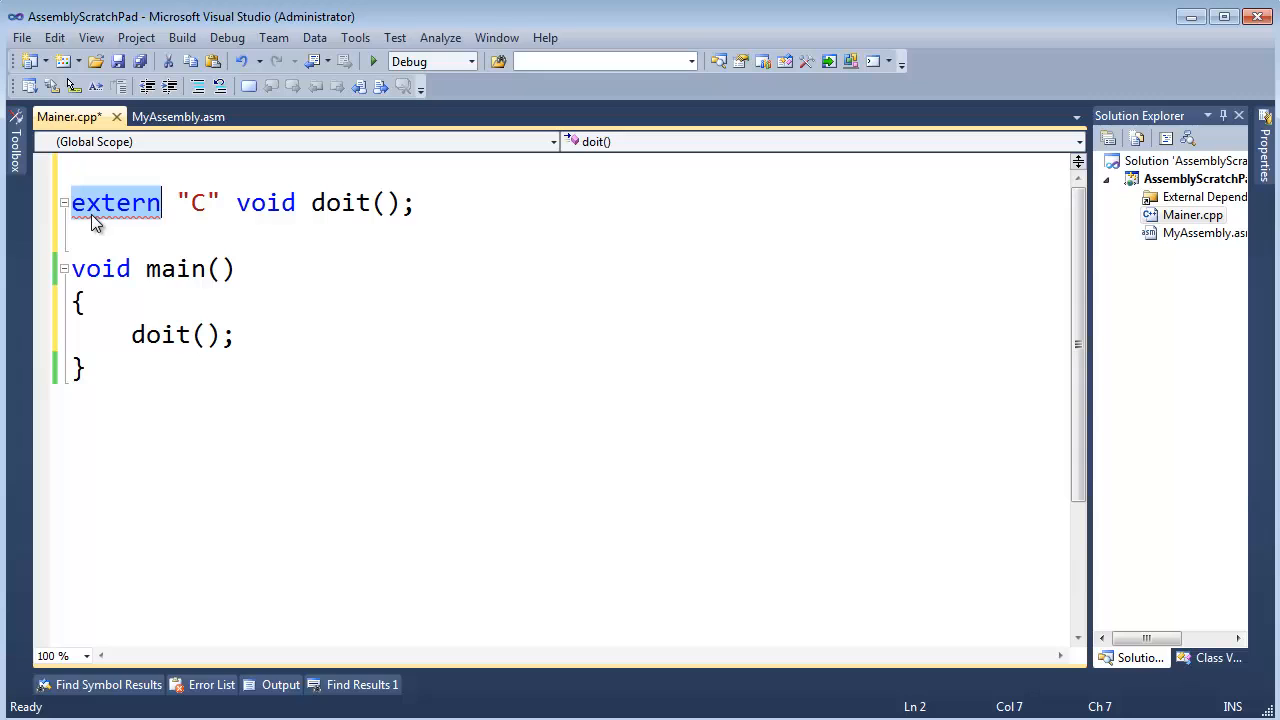
Add an empty doit proc / doit endp block to MyAssembly.asm's .code section.
{"action": "left_click", "coordinate": [182, 116]}
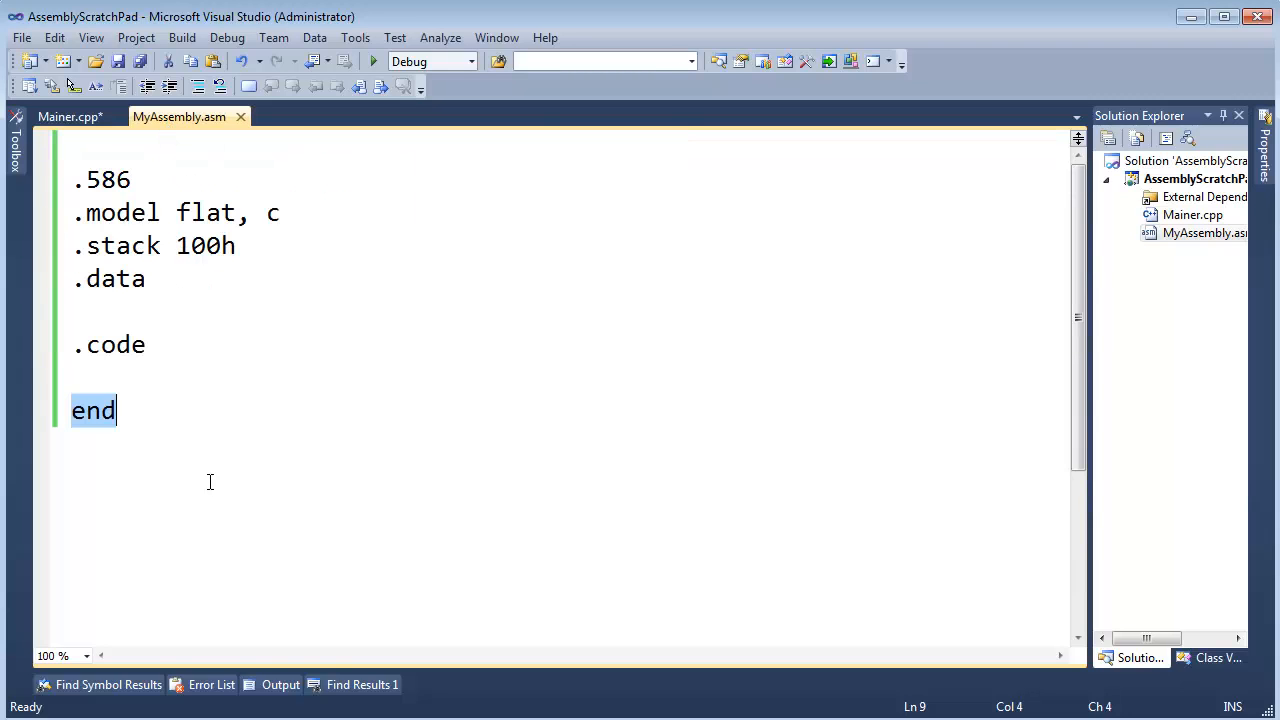
{"action": "mouse_move", "coordinate": [87, 150]}
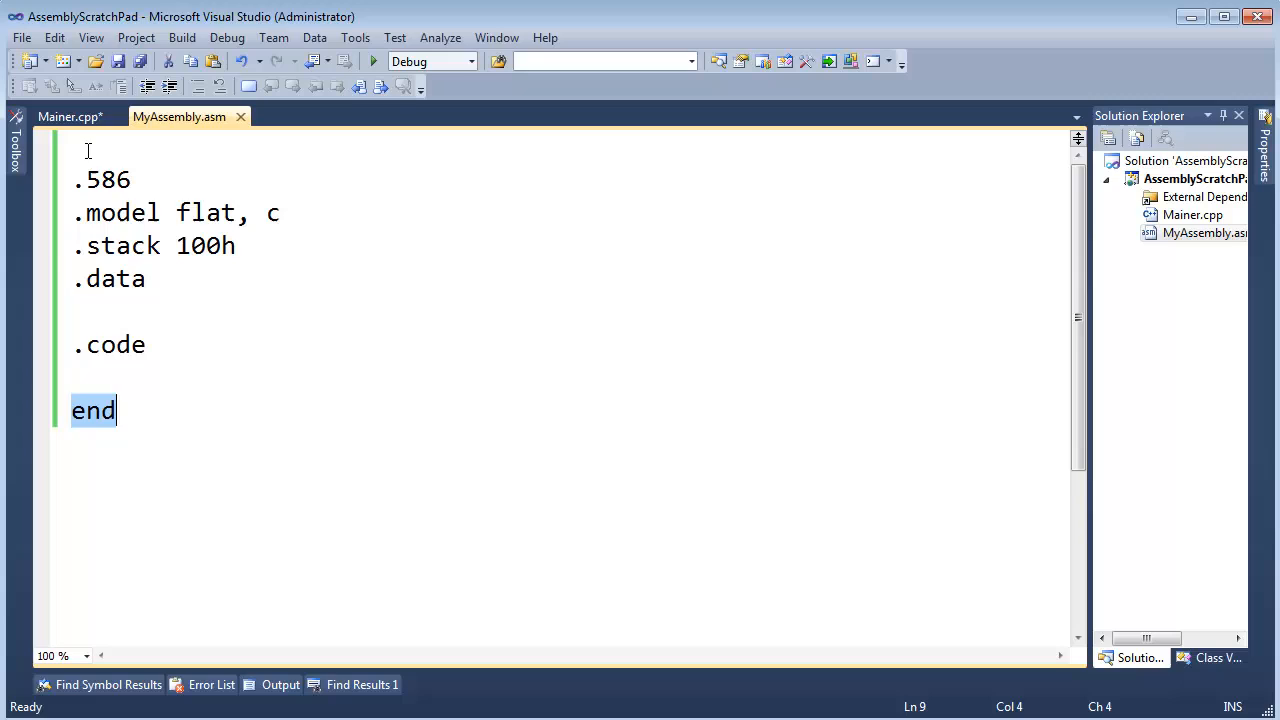
{"action": "left_click", "coordinate": [70, 116]}
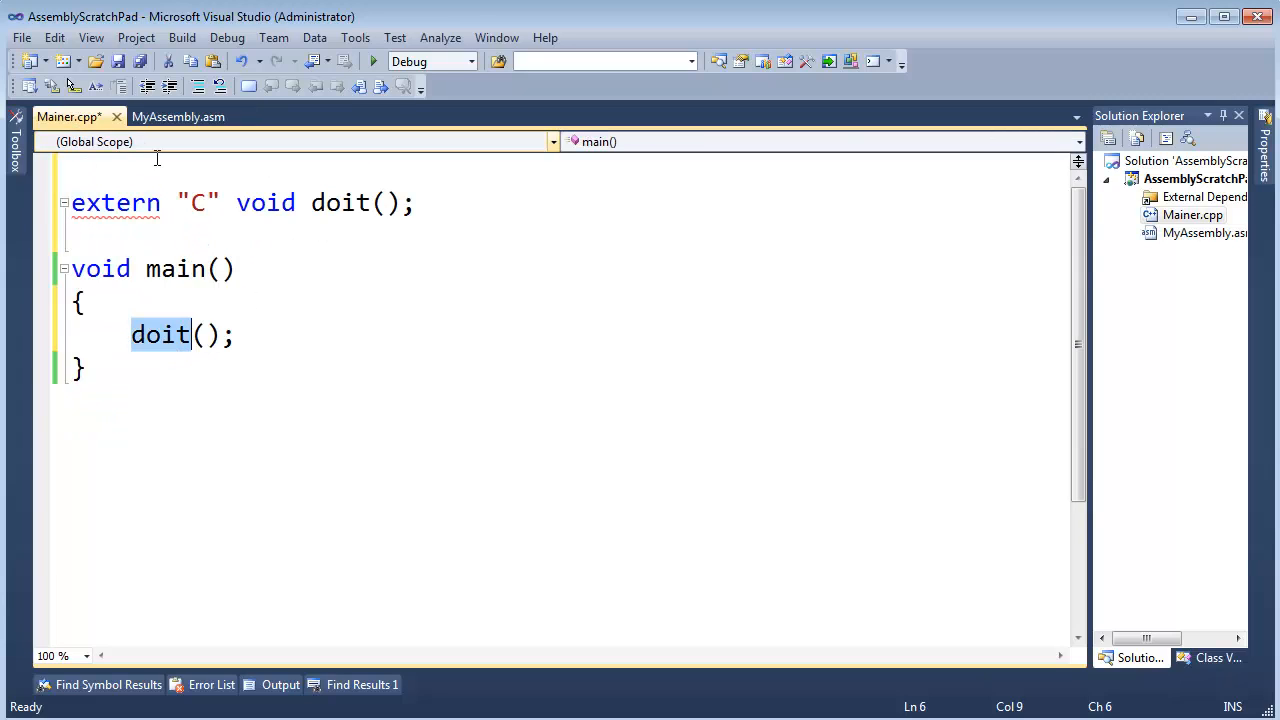
{"action": "mouse_move", "coordinate": [178, 356]}
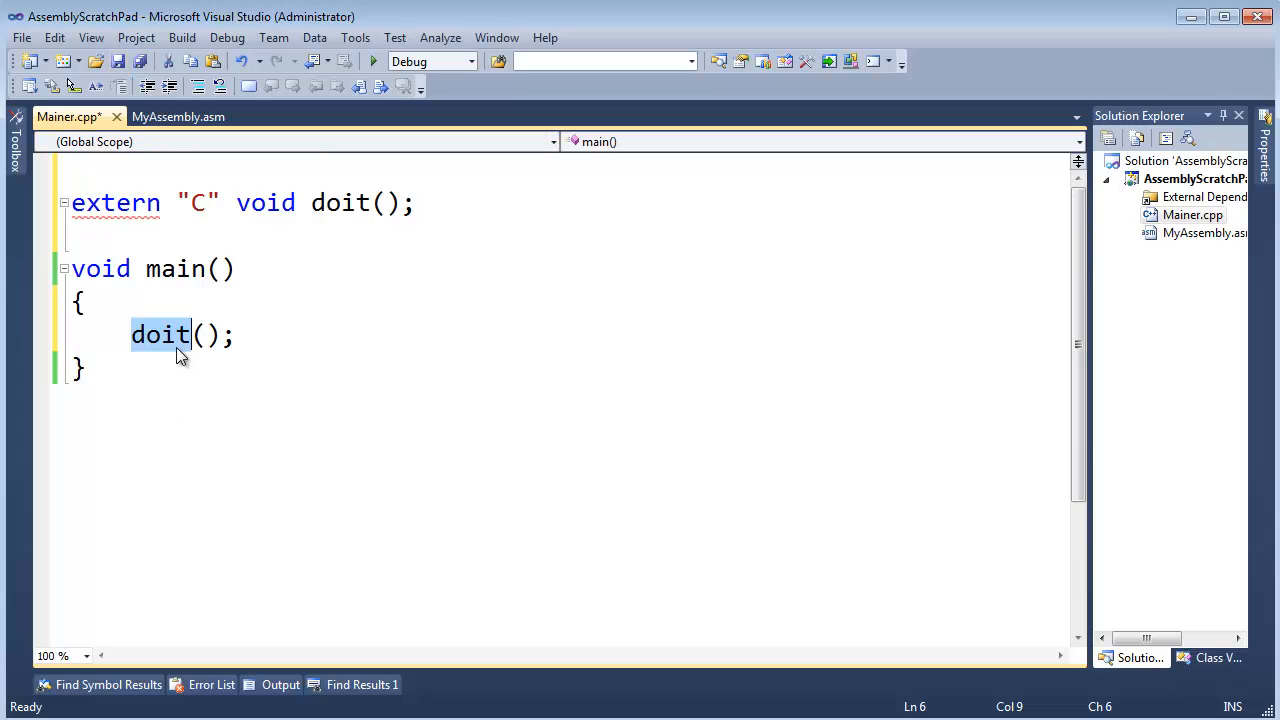
{"action": "left_click", "coordinate": [178, 116]}
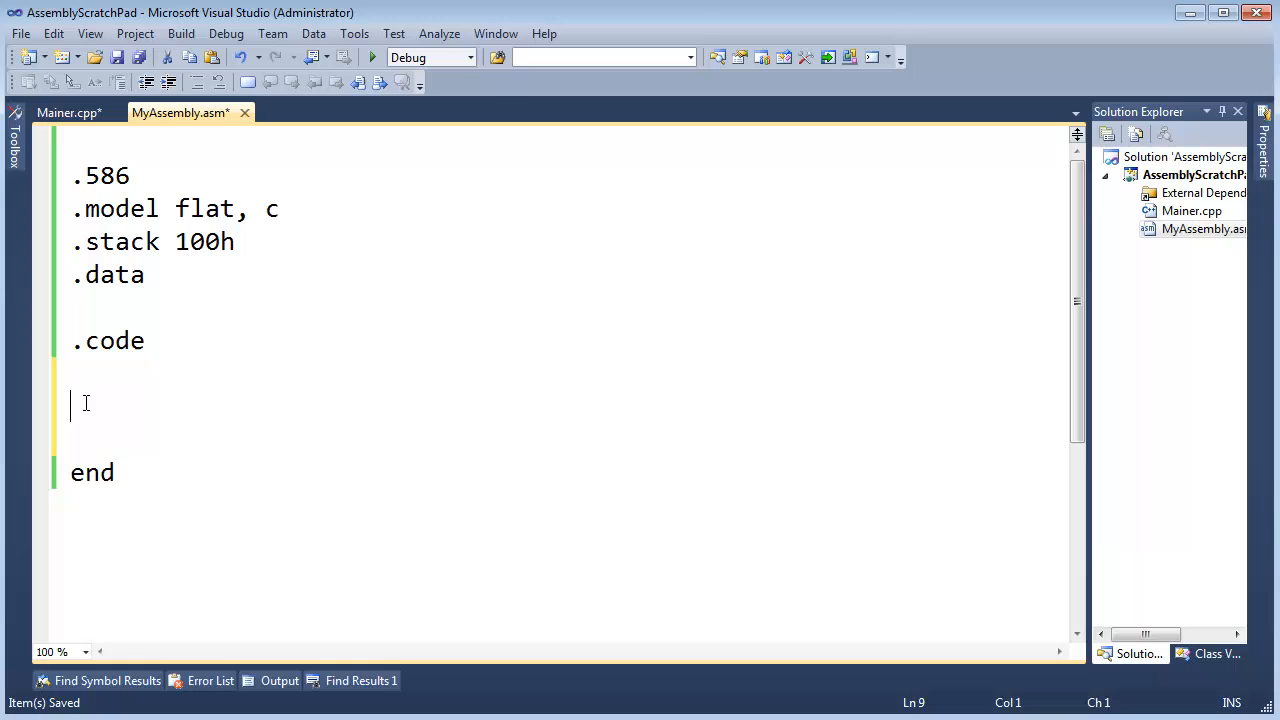
{"action": "type", "text": "doit proc"}
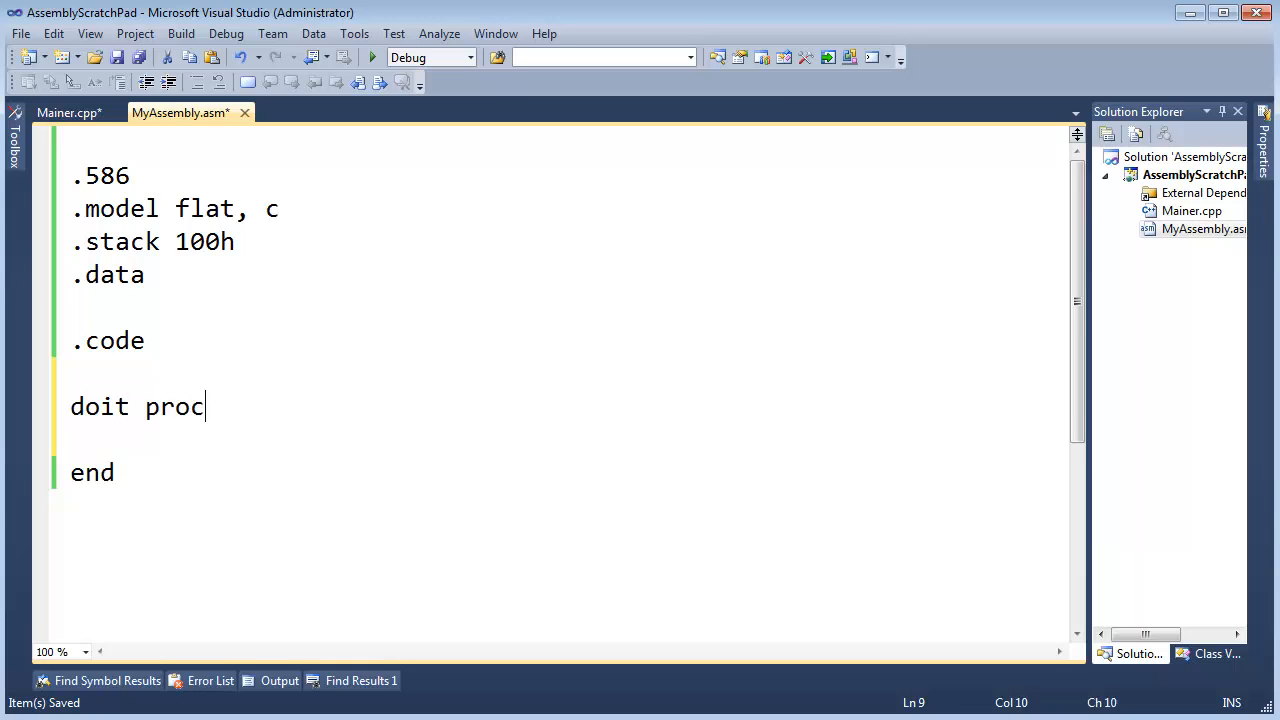
{"action": "key", "text": "Enter"}
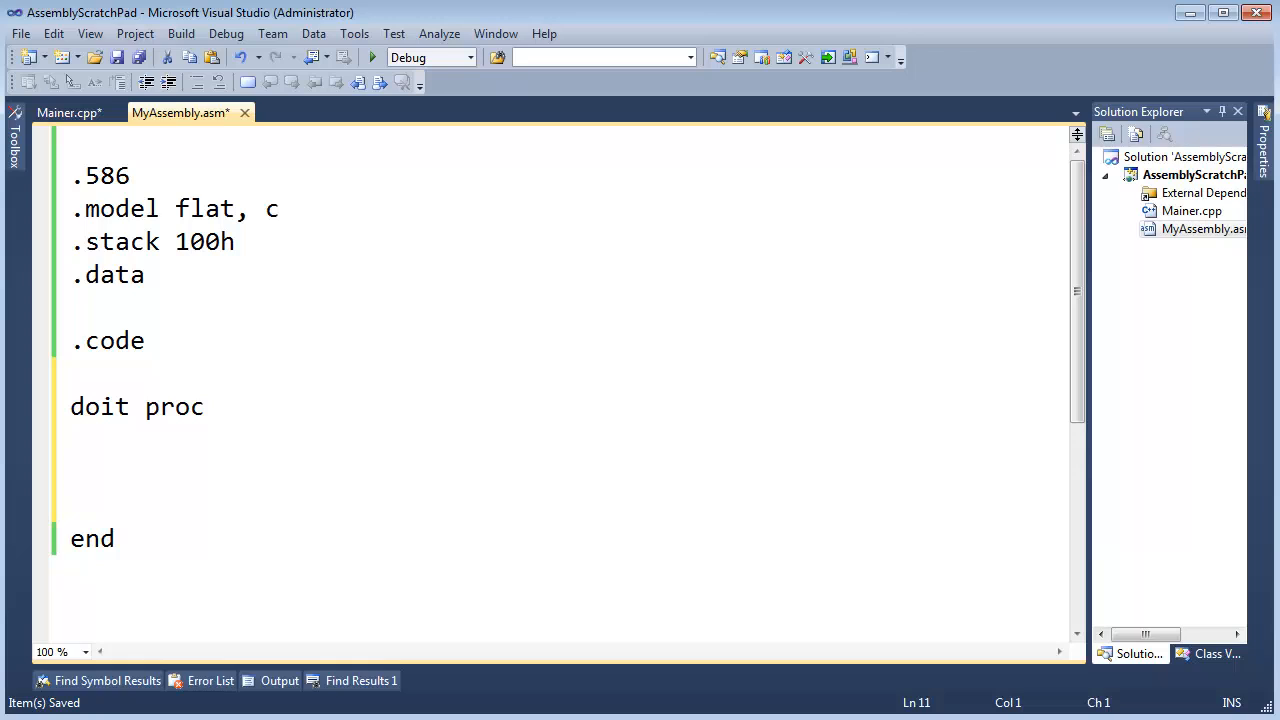
{"action": "type", "text": "doit endp"}
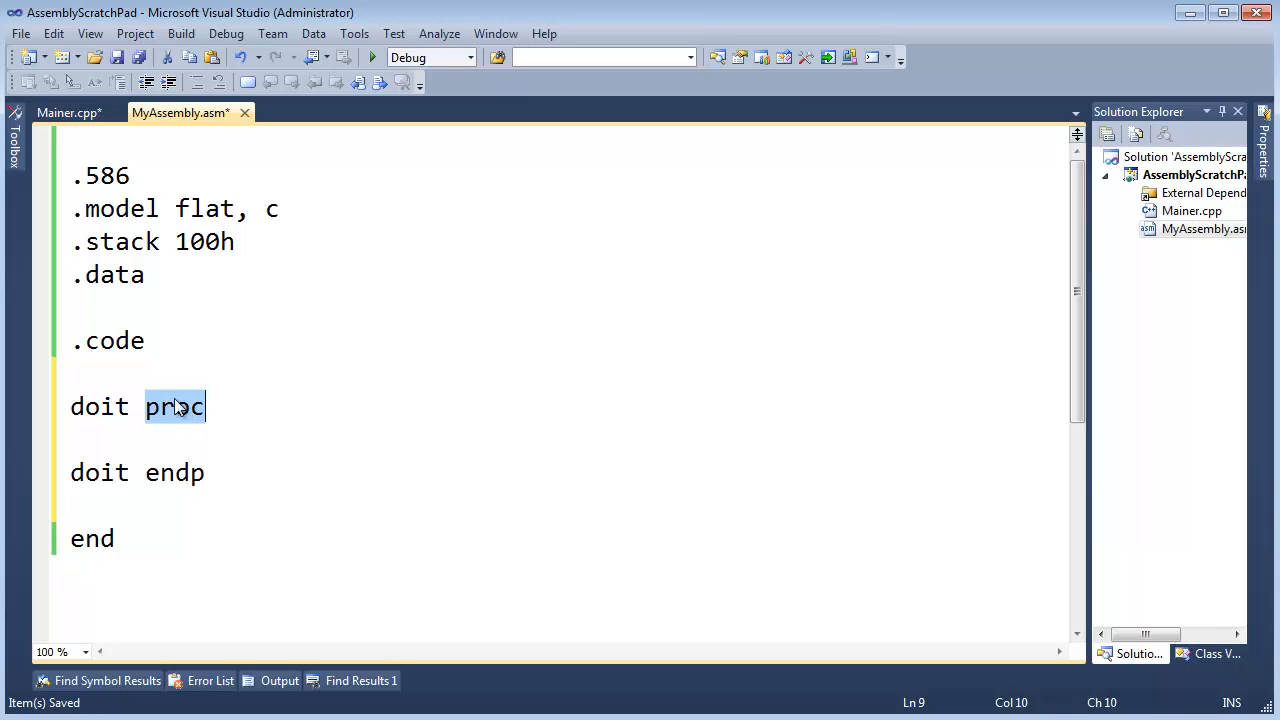
Compare the doit() call in Mainer.cpp with the new assembly procedure.
{"action": "left_click", "coordinate": [65, 112]}
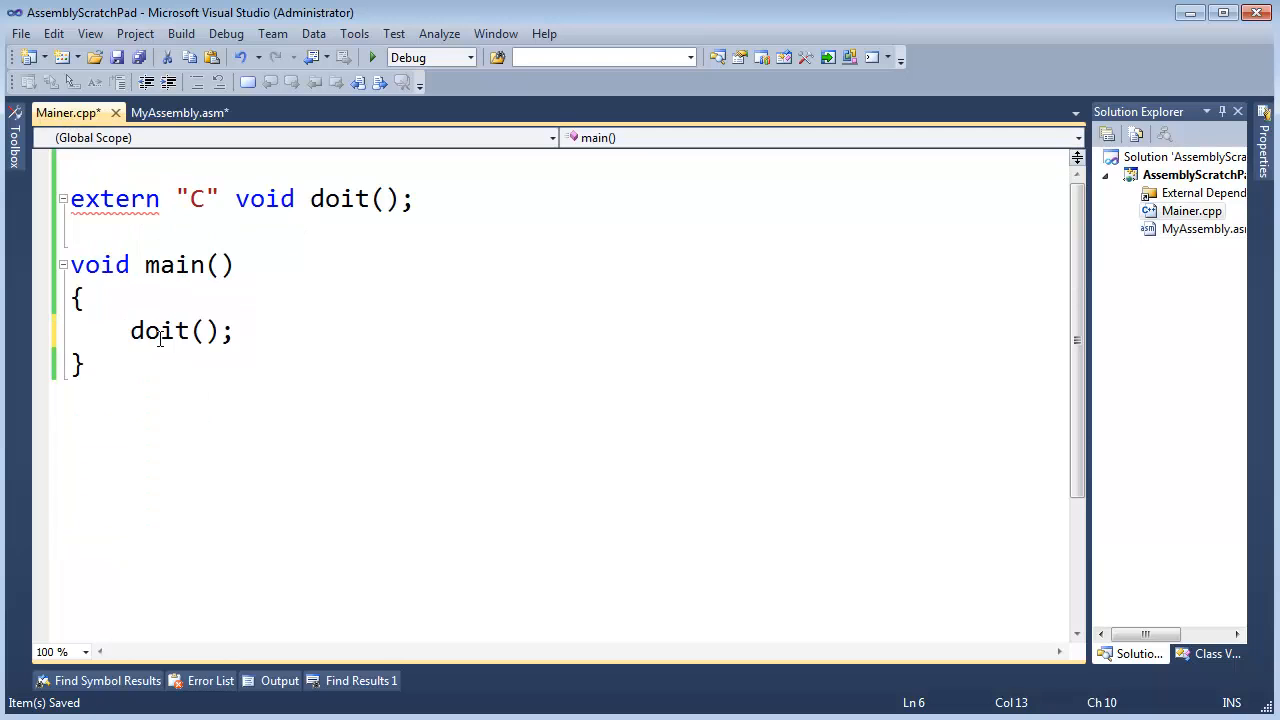
{"action": "double_click", "coordinate": [159, 331]}
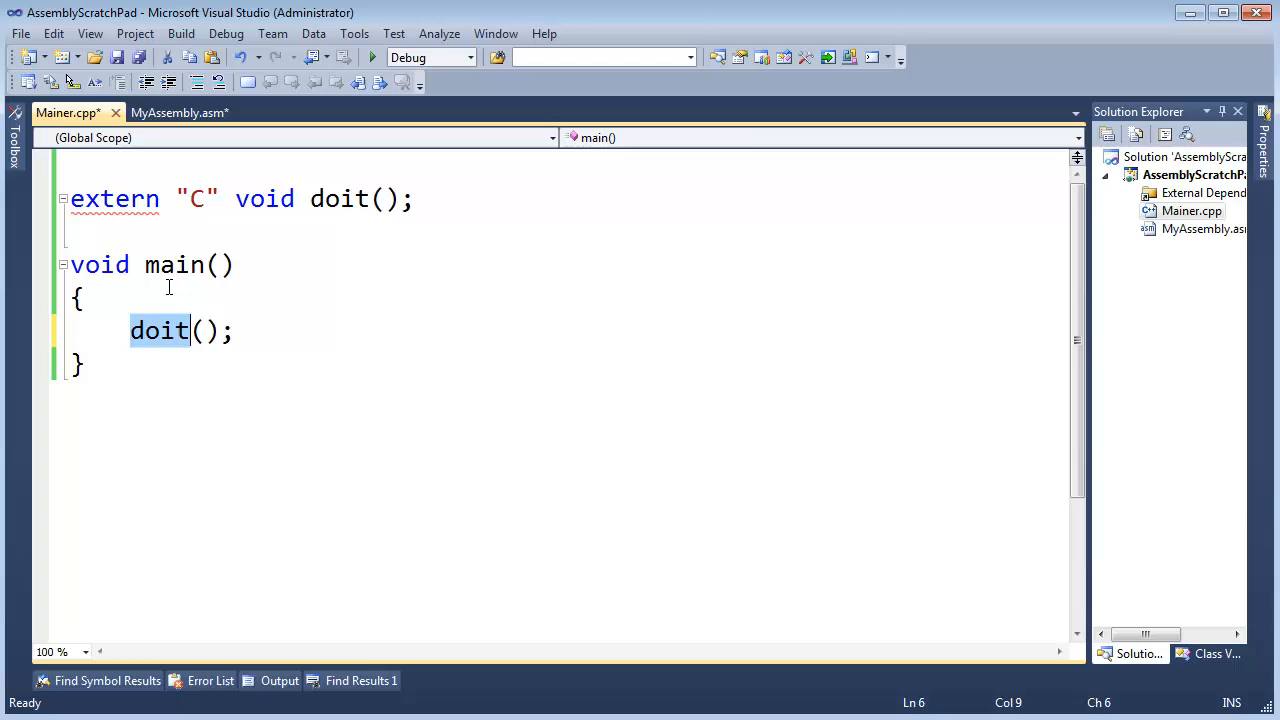
{"action": "left_click", "coordinate": [180, 112]}
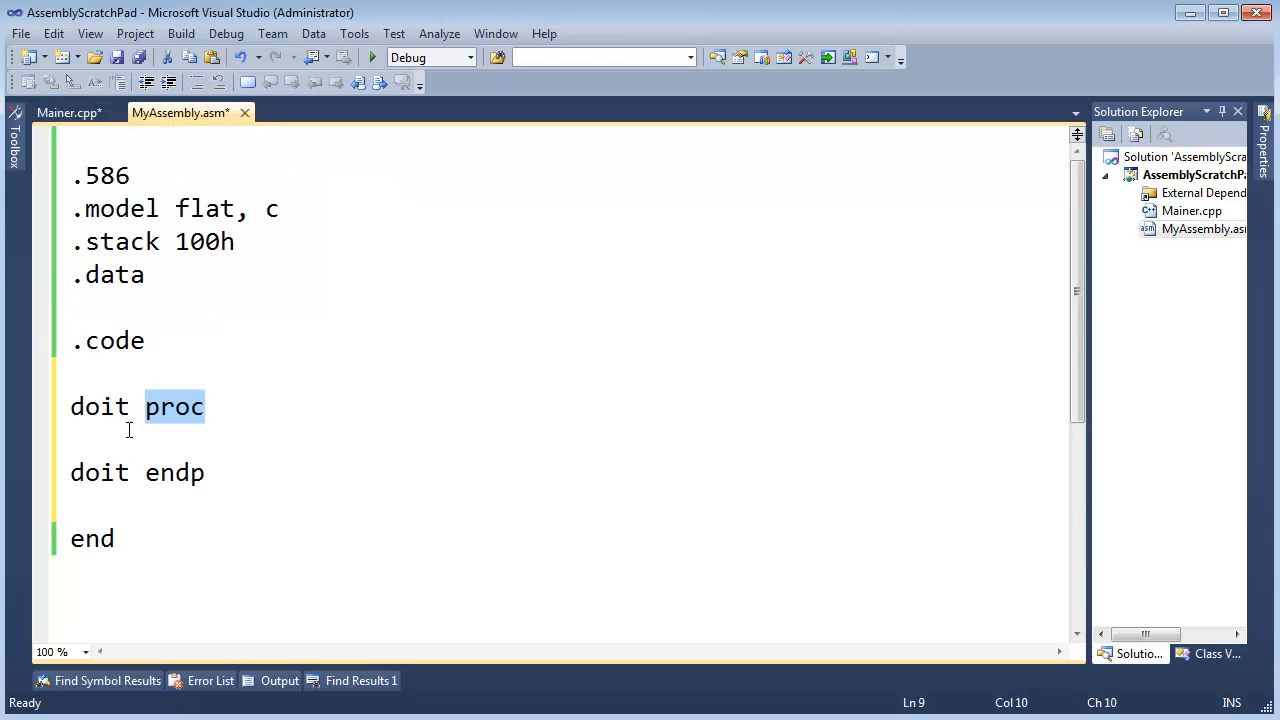
{"action": "mouse_move", "coordinate": [135, 460]}
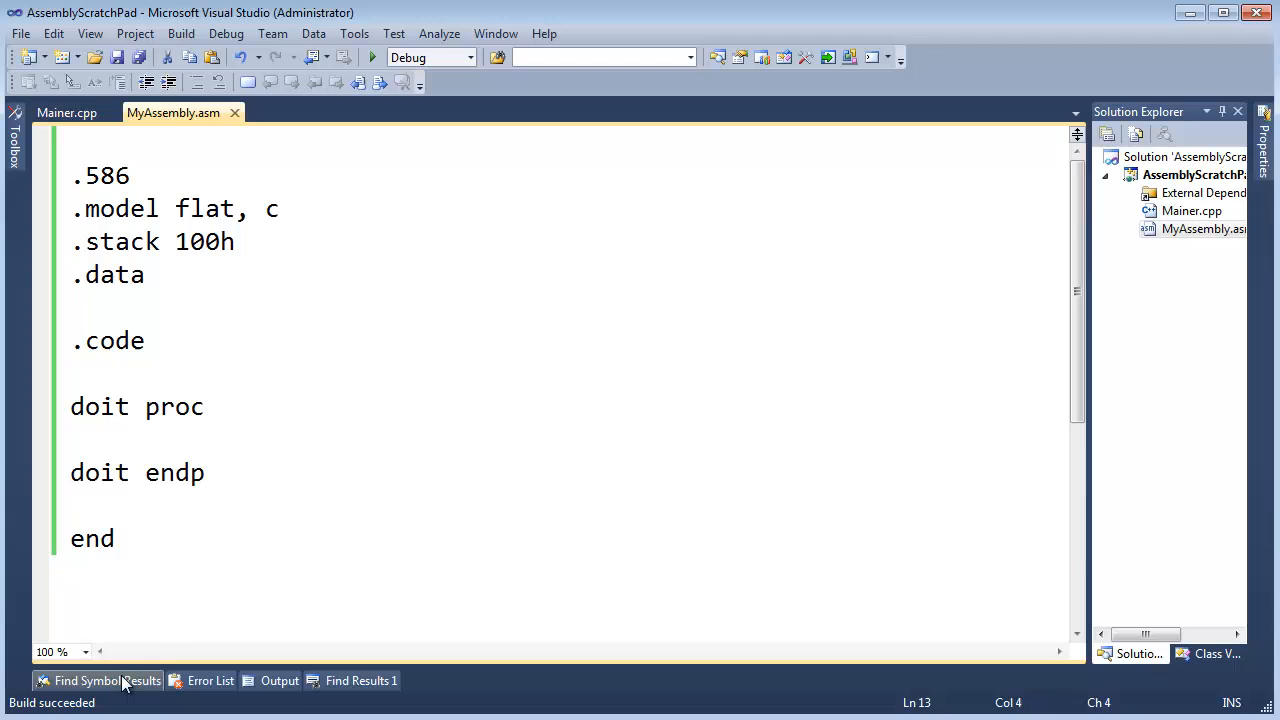
{"action": "mouse_move", "coordinate": [77, 708]}
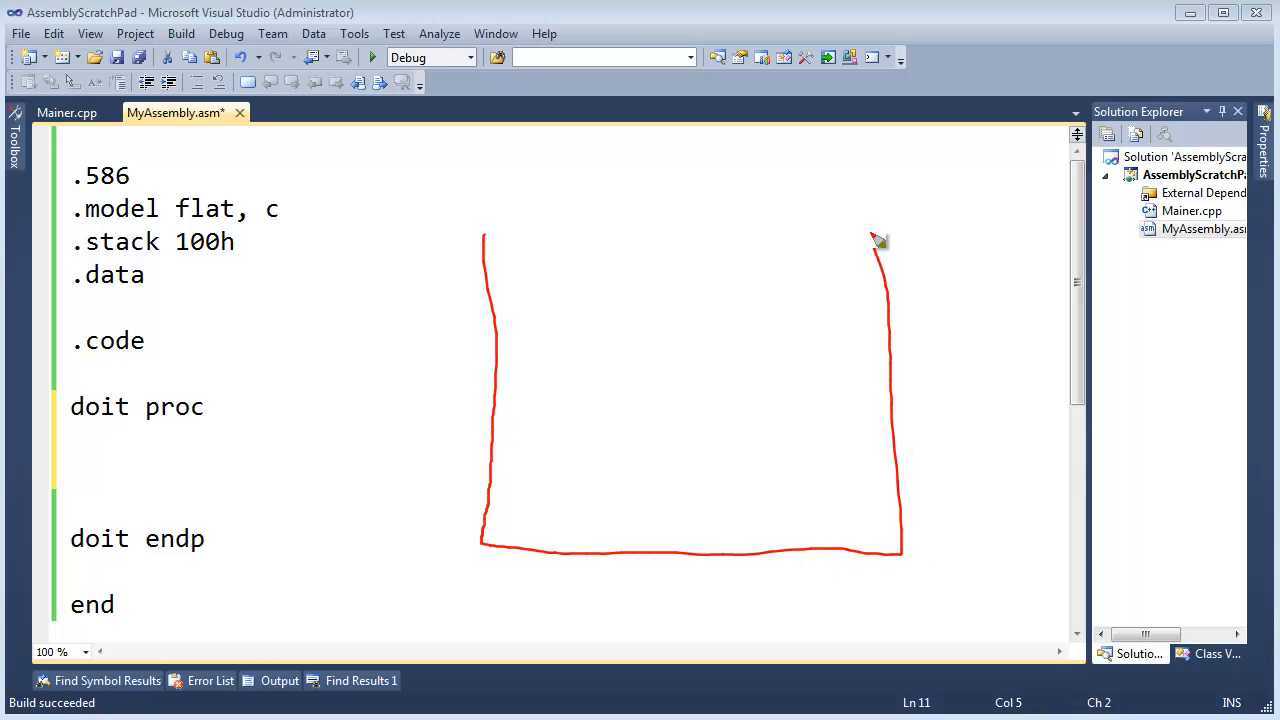
Draw a diagram over the editor: a large box containing a smaller box labeled eax.
{"action": "left_click_drag", "start_coordinate": [875, 245], "coordinate": [485, 243]}
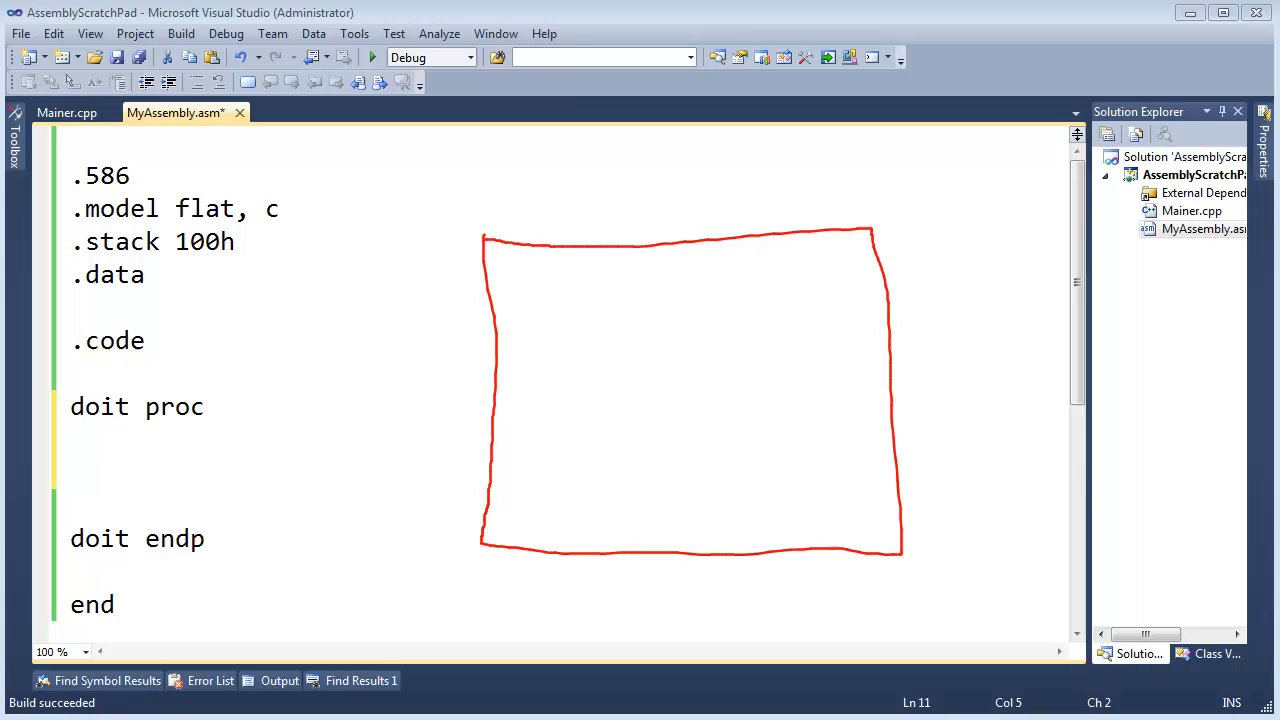
{"action": "mouse_move", "coordinate": [613, 233]}
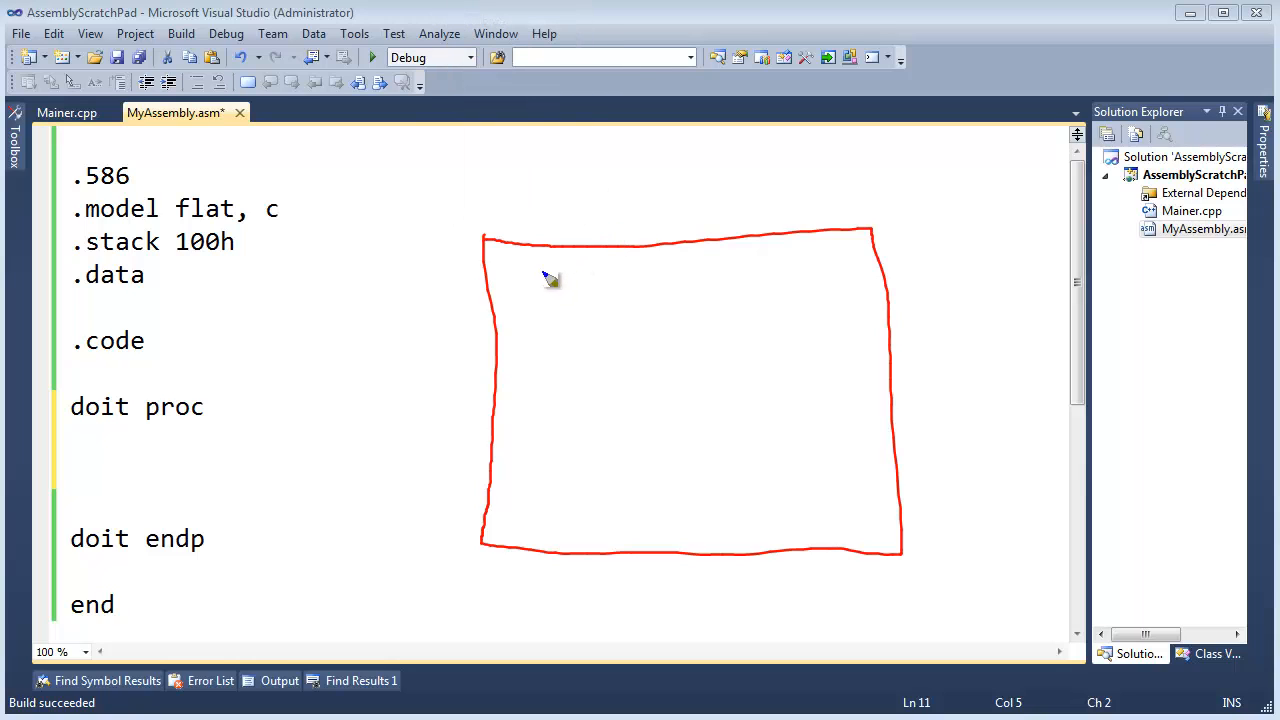
{"action": "left_click_drag", "start_coordinate": [543, 270], "coordinate": [741, 322]}
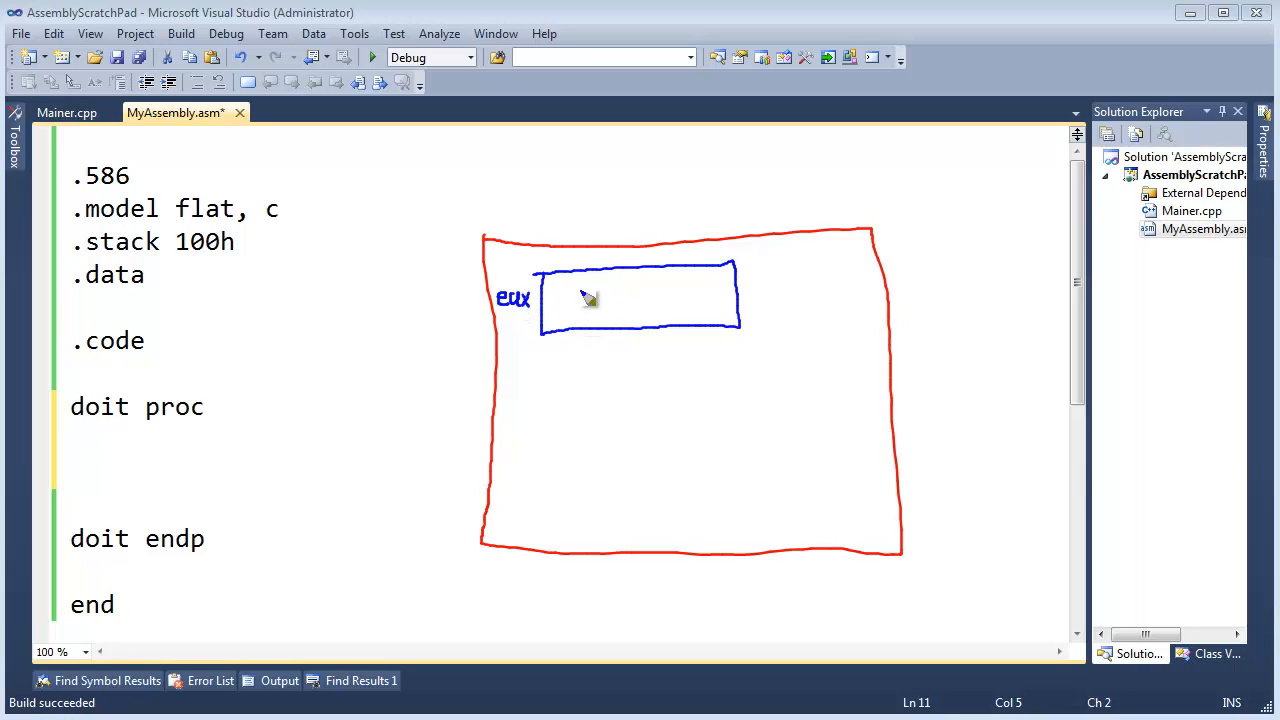
{"action": "mouse_move", "coordinate": [574, 333]}
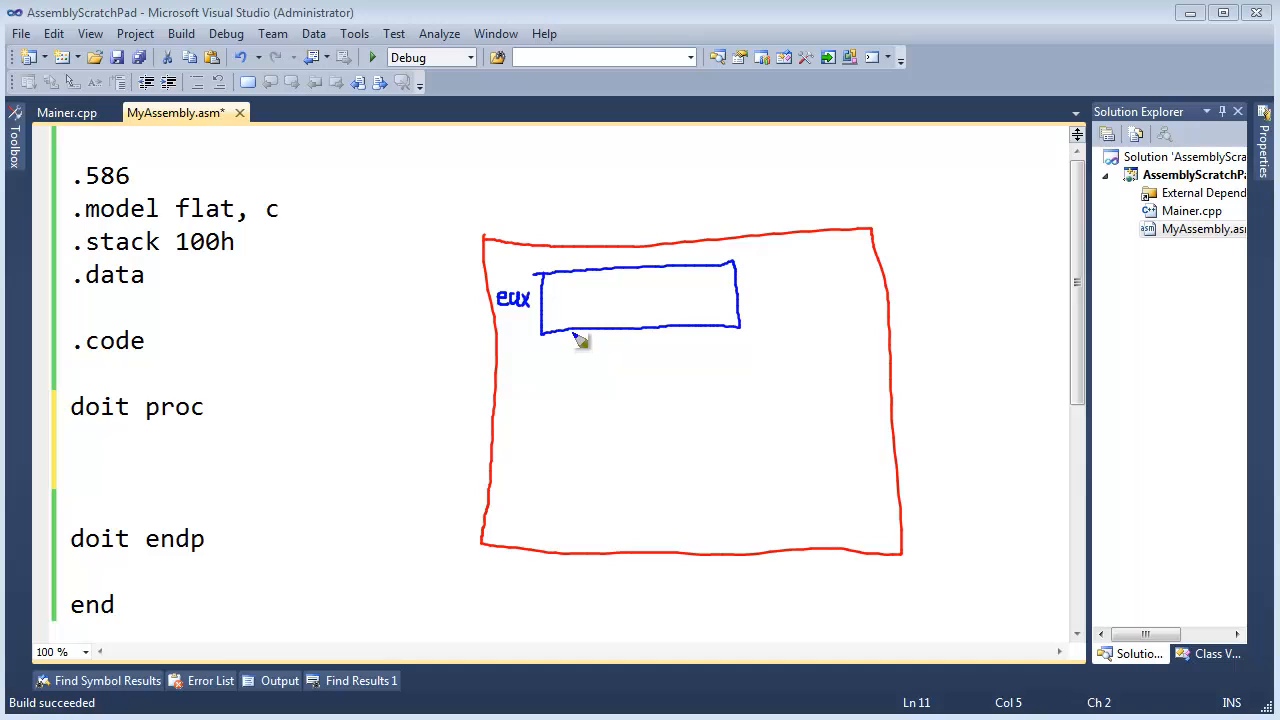
{"action": "mouse_move", "coordinate": [665, 313]}
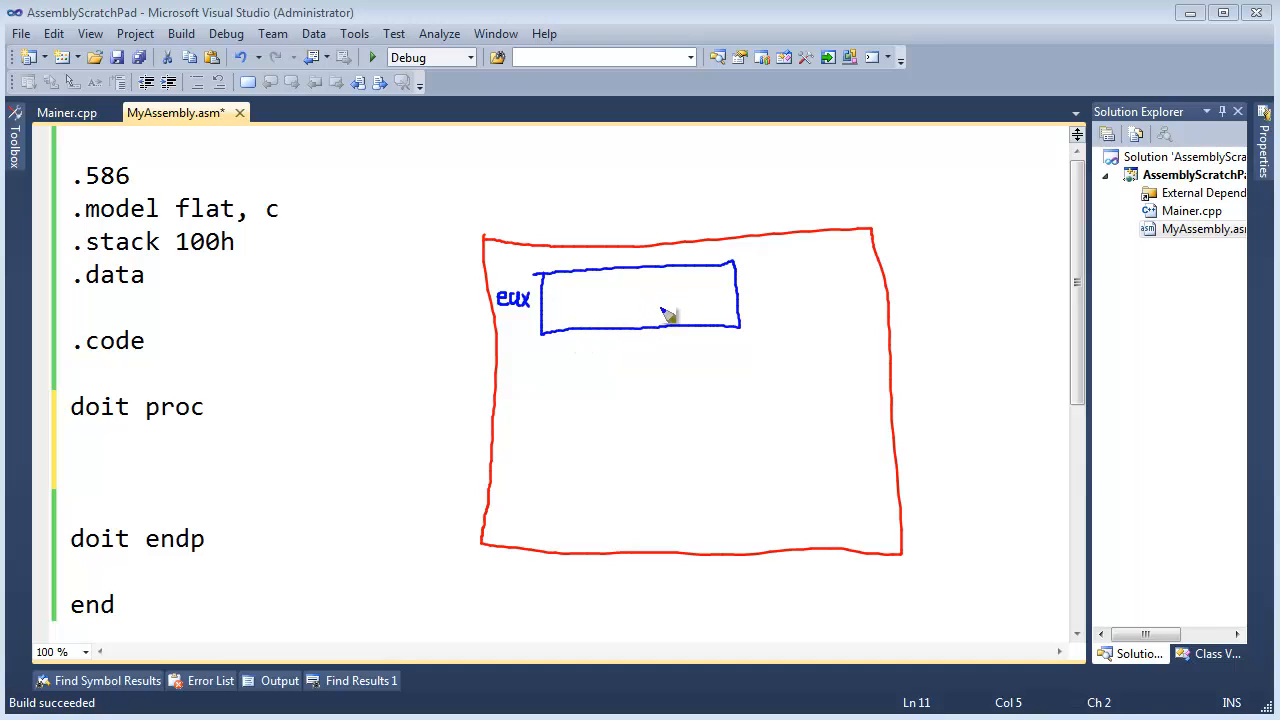
{"action": "mouse_move", "coordinate": [673, 312]}
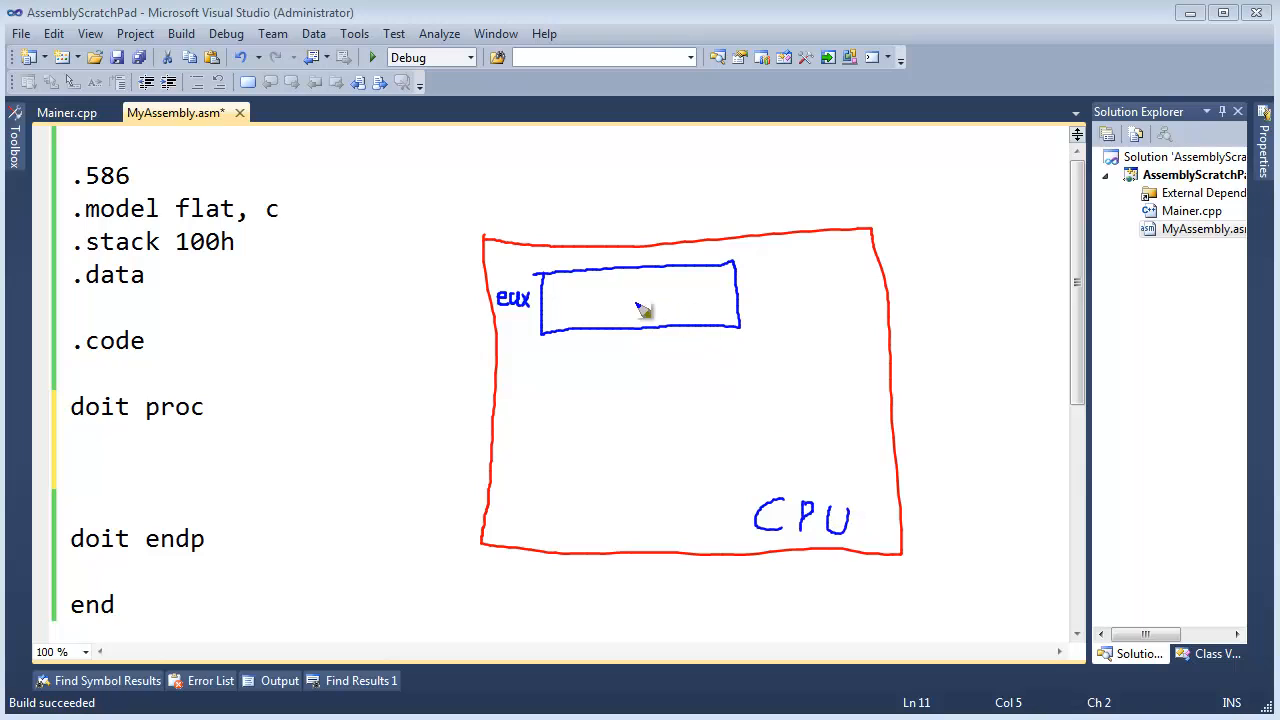
{"action": "mouse_move", "coordinate": [667, 308]}
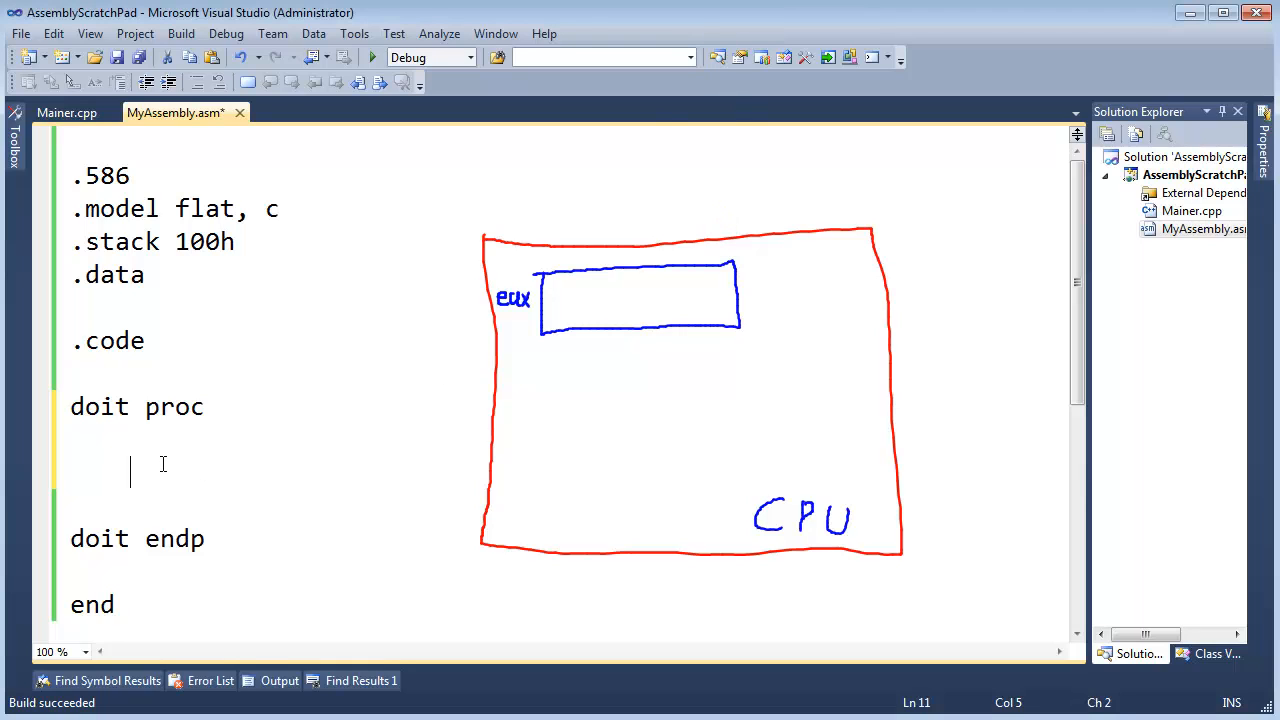
Write mov eax, 8 inside doit, then highlight 8, eax and mov.
{"action": "type", "text": "mov"}
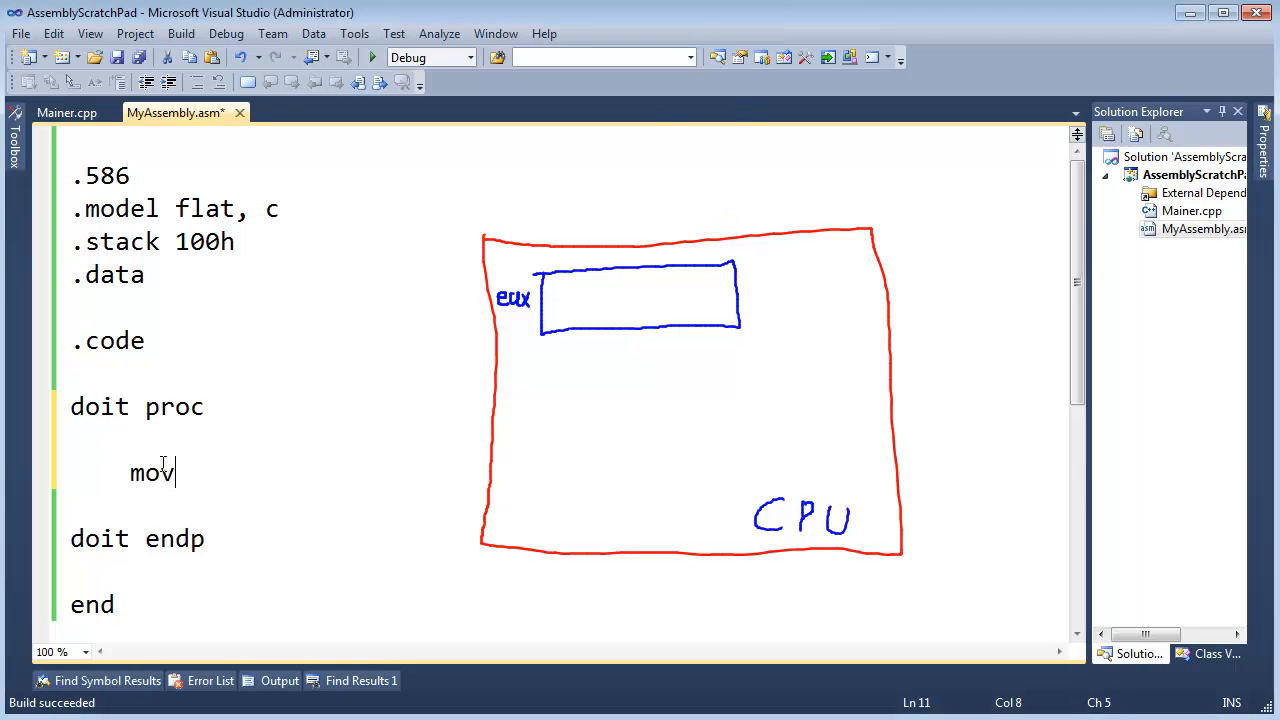
{"action": "type", "text": "eax,"}
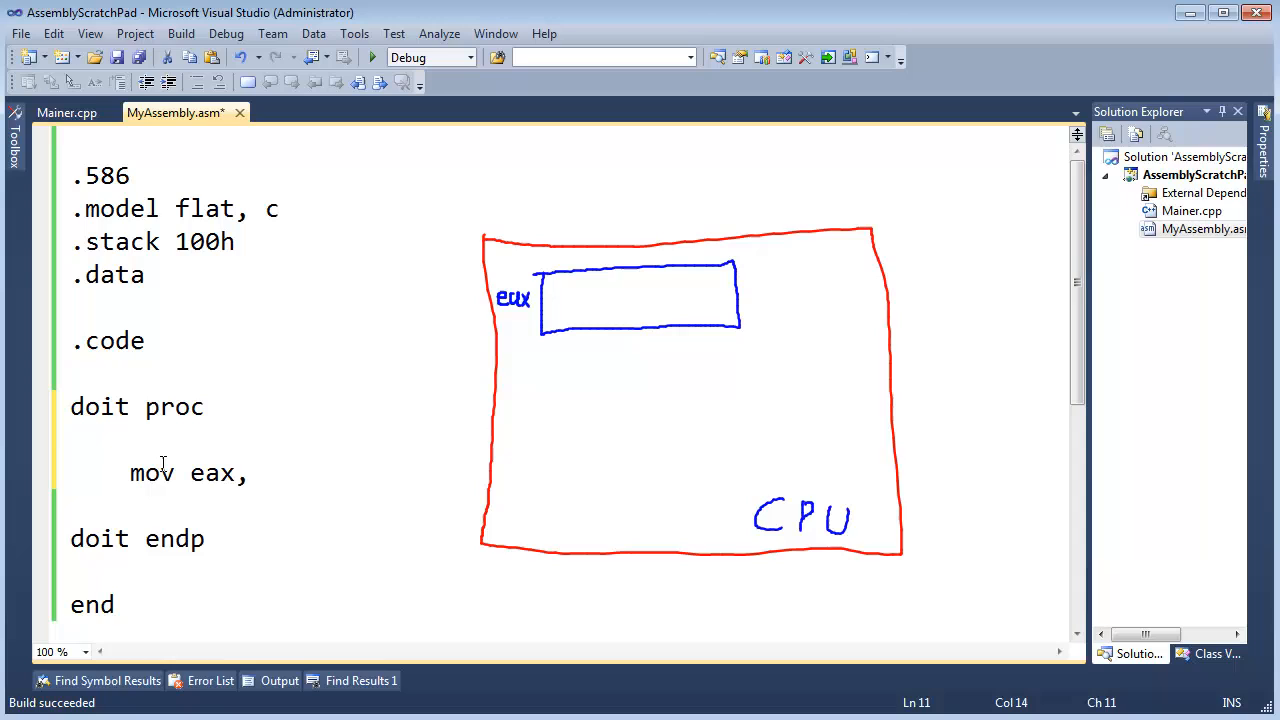
{"action": "type", "text": "8"}
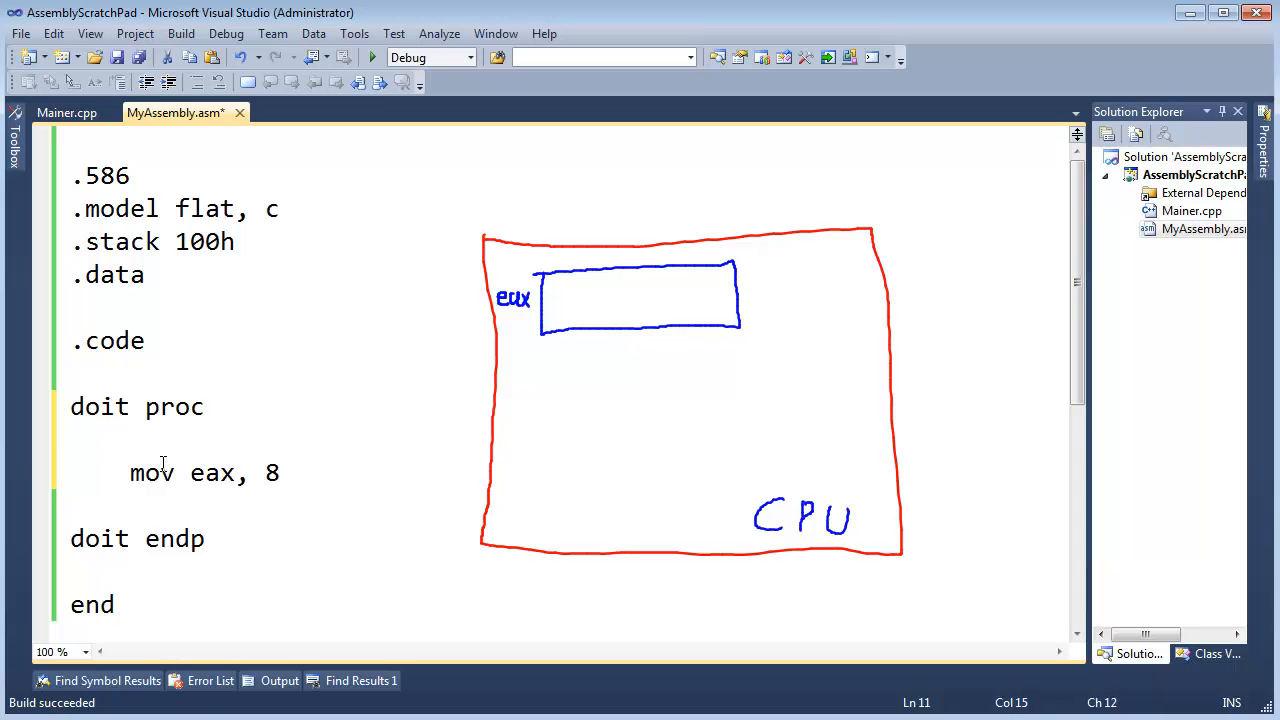
{"action": "double_click", "coordinate": [150, 473]}
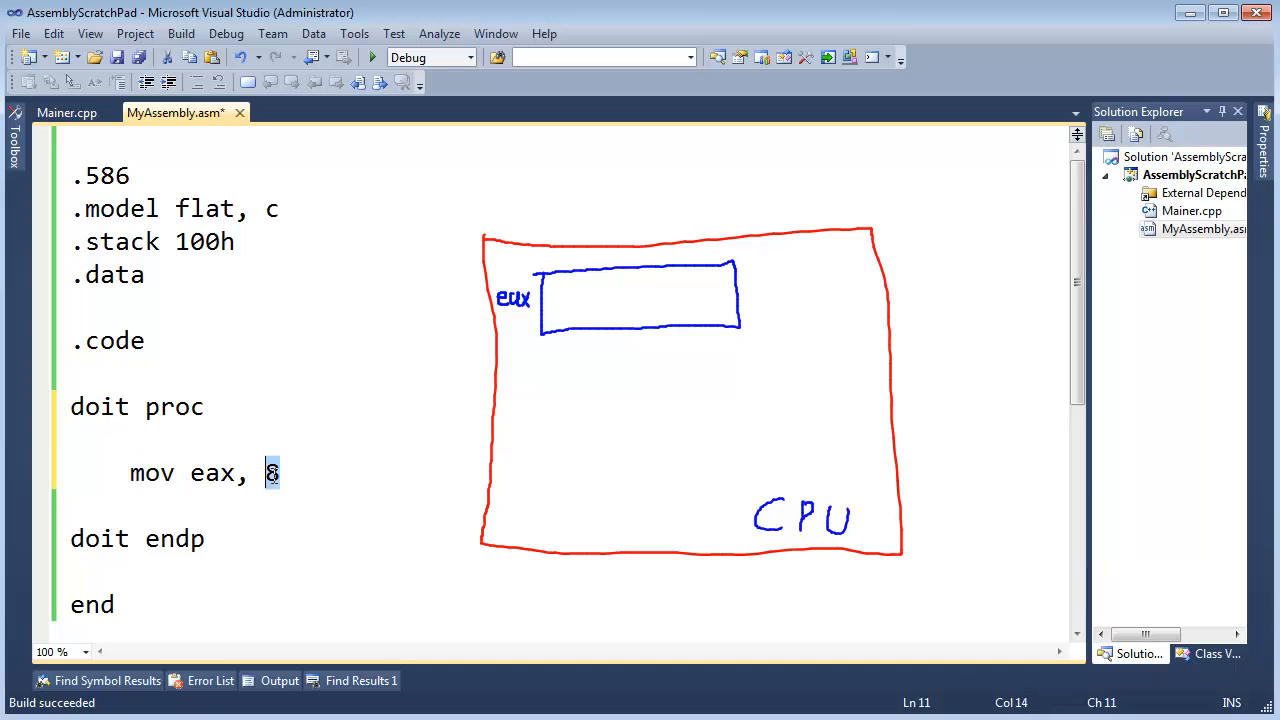
{"action": "double_click", "coordinate": [212, 473]}
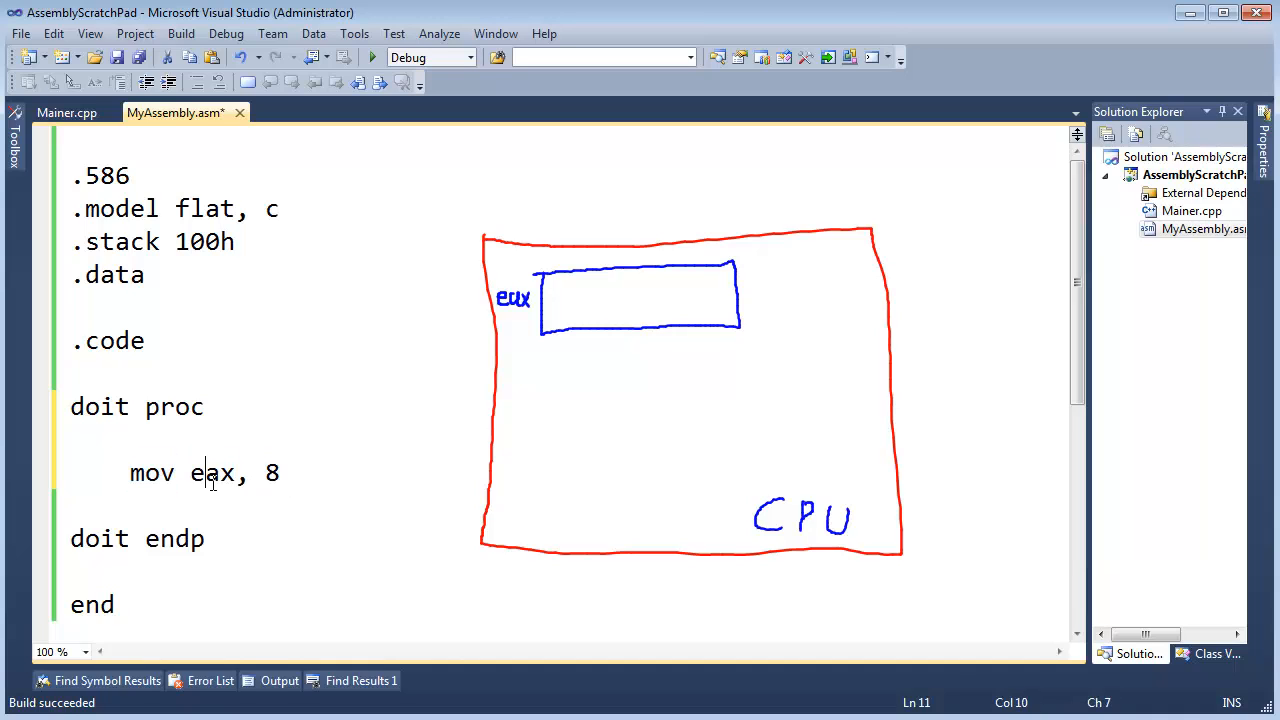
{"action": "left_click", "coordinate": [165, 473]}
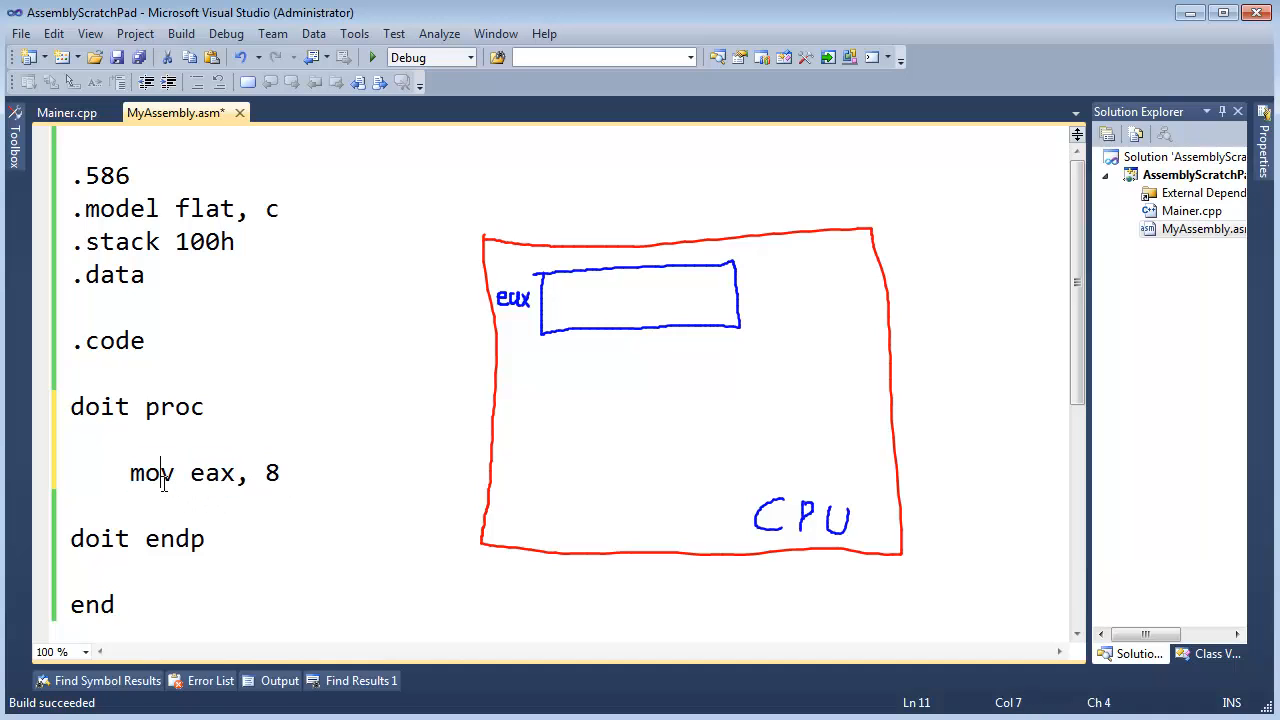
{"action": "double_click", "coordinate": [271, 473]}
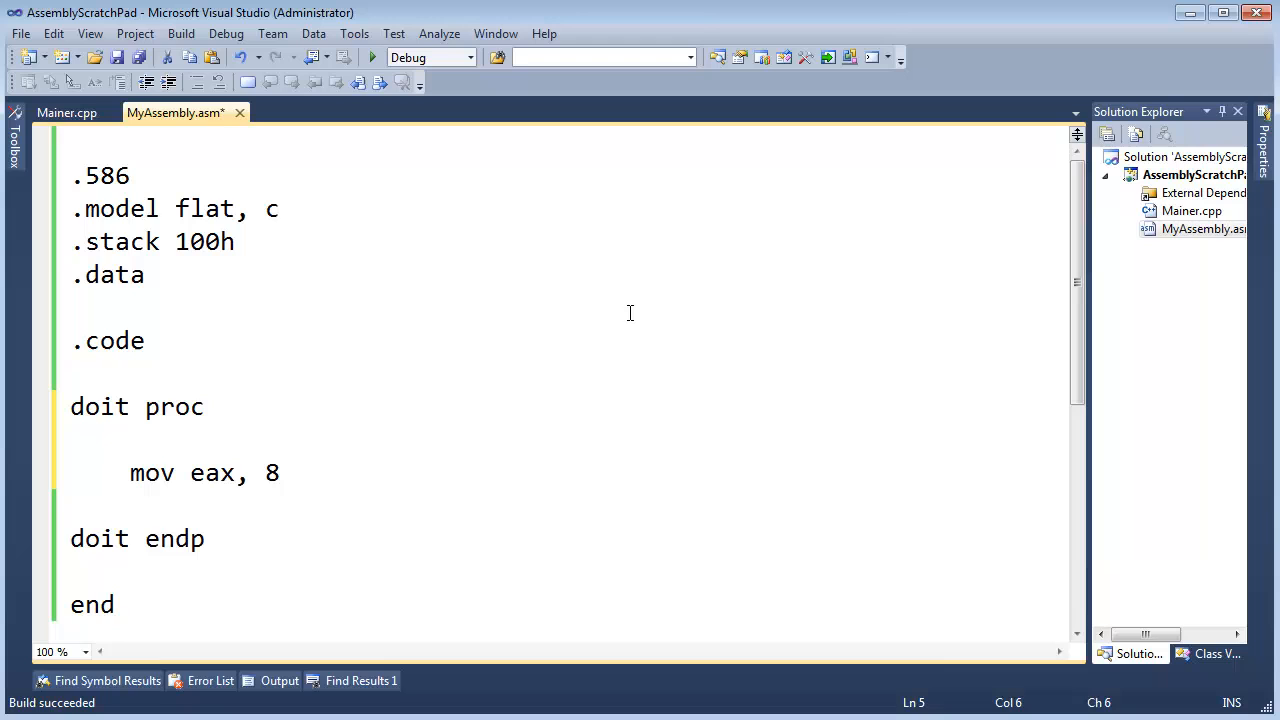
Start debugging with F5 and scroll main's disassembly to the setup lines before the doit call.
{"action": "key", "text": "F5"}
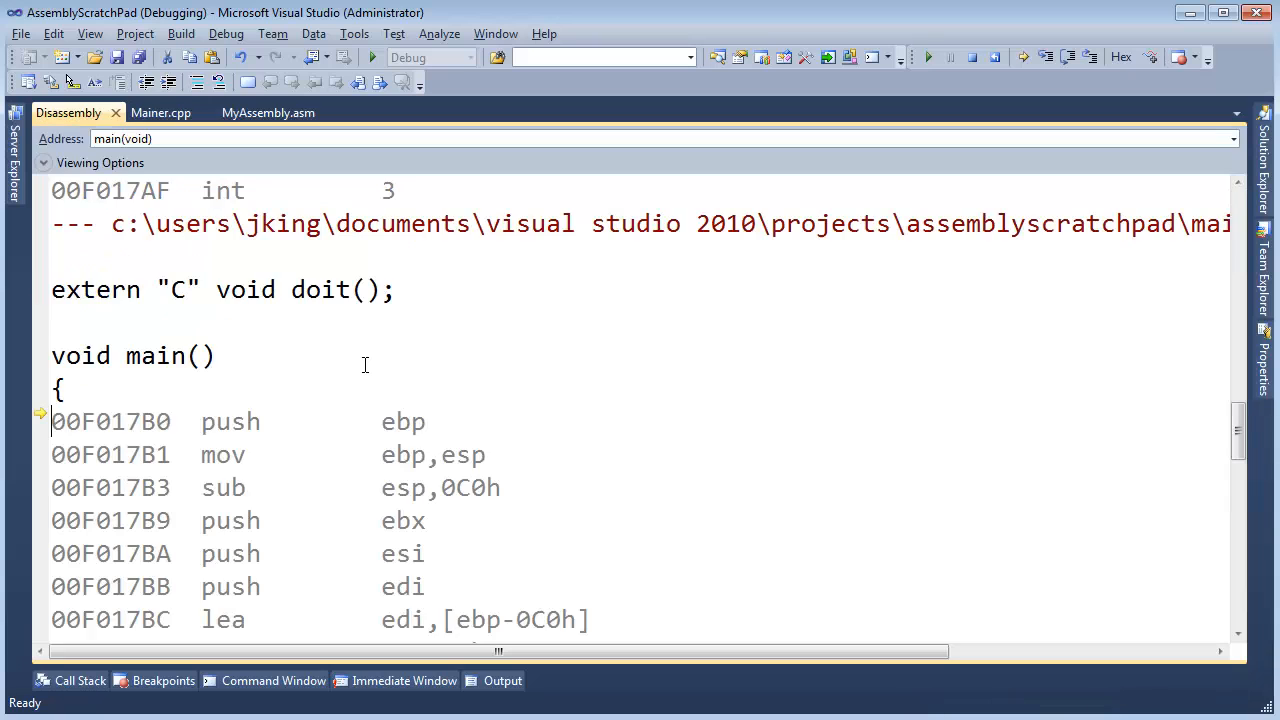
{"action": "scroll", "scroll_direction": "down", "scroll_amount": 3}
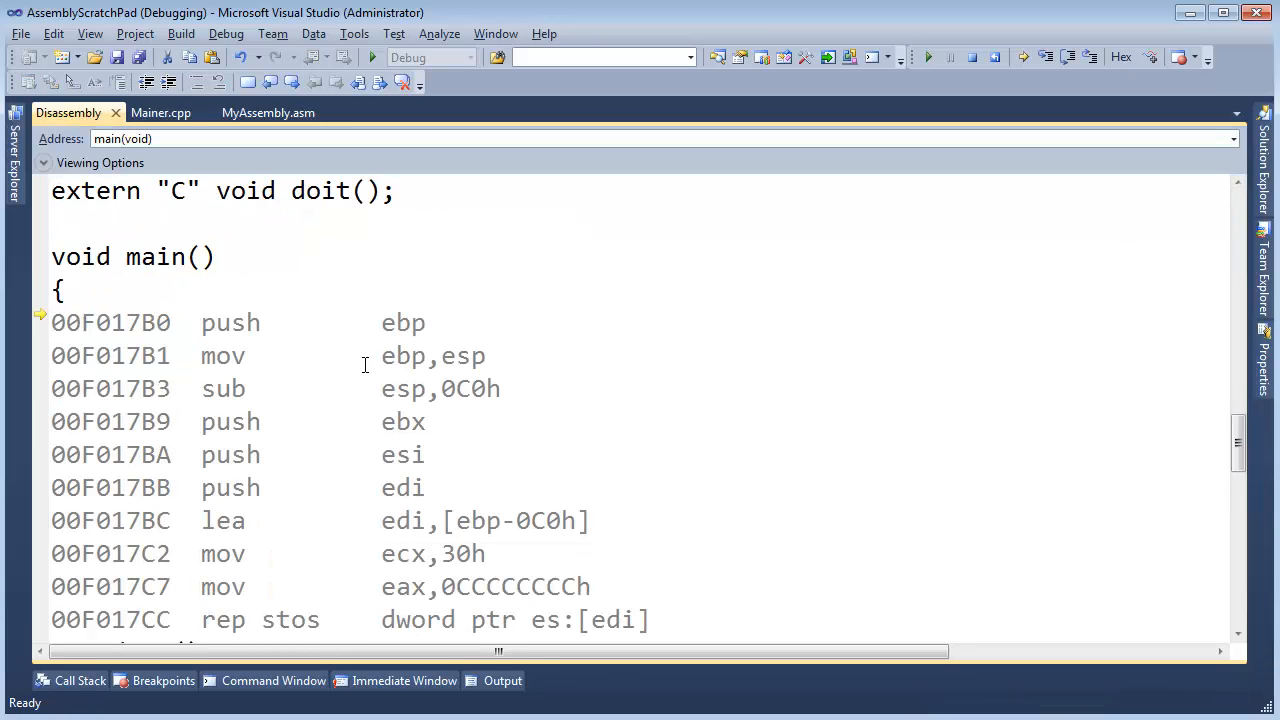
{"action": "scroll", "scroll_direction": "down", "scroll_amount": 3}
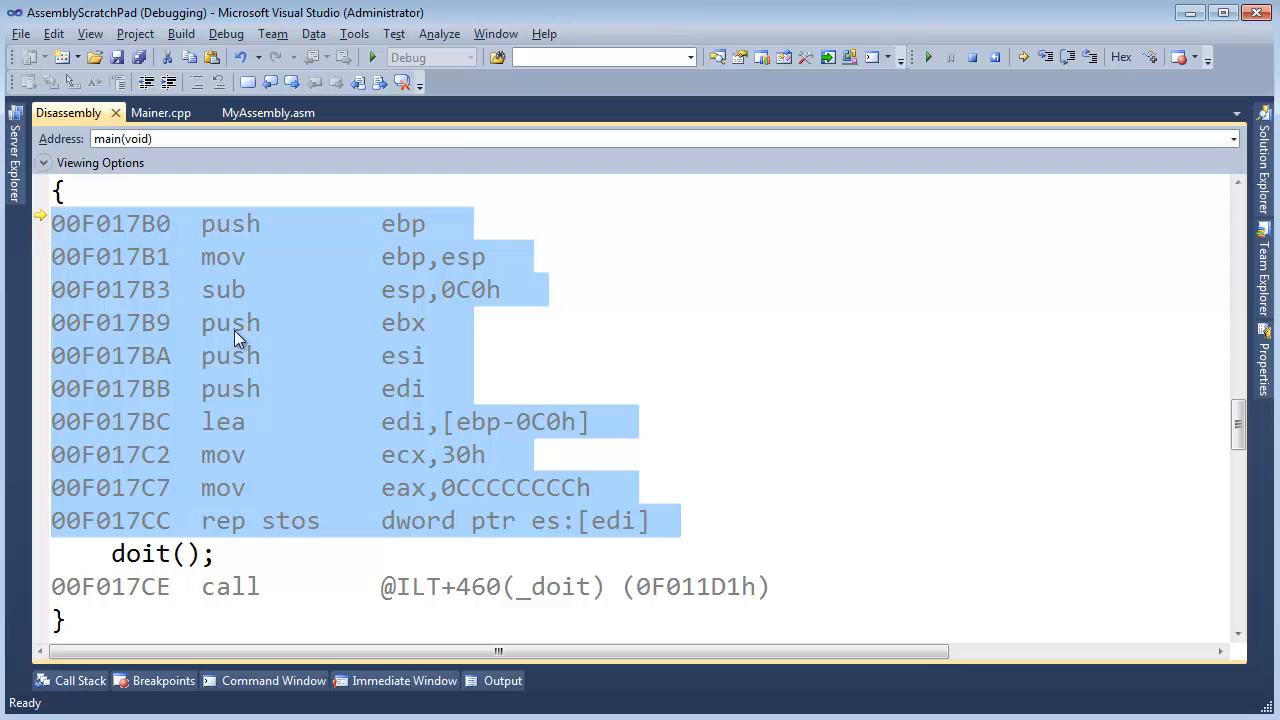
{"action": "mouse_move", "coordinate": [547, 420]}
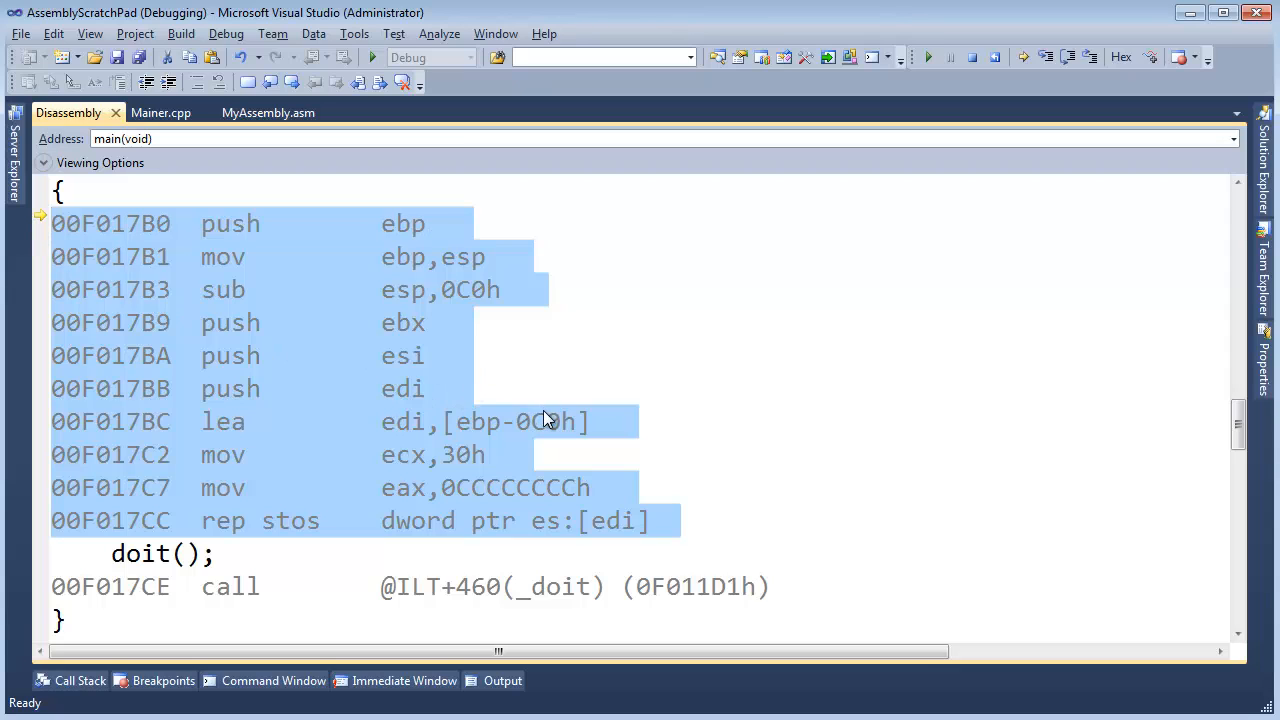
{"action": "mouse_move", "coordinate": [630, 380]}
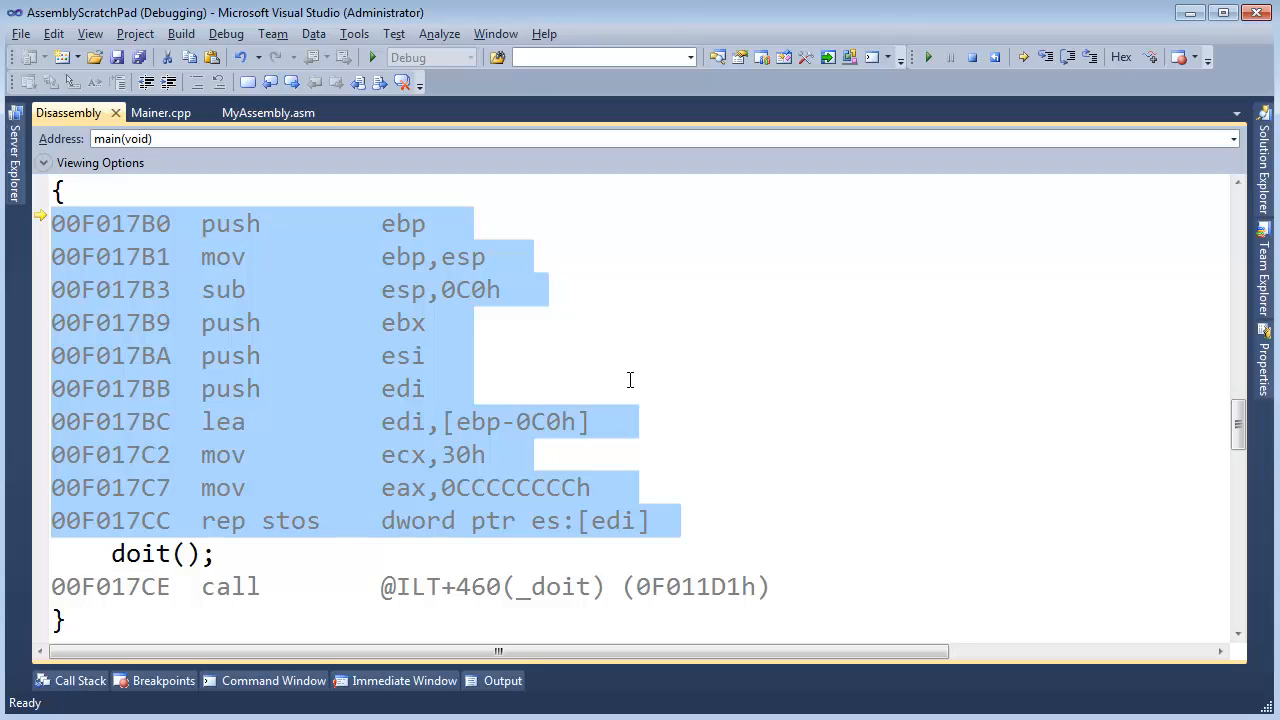
{"action": "mouse_move", "coordinate": [612, 374]}
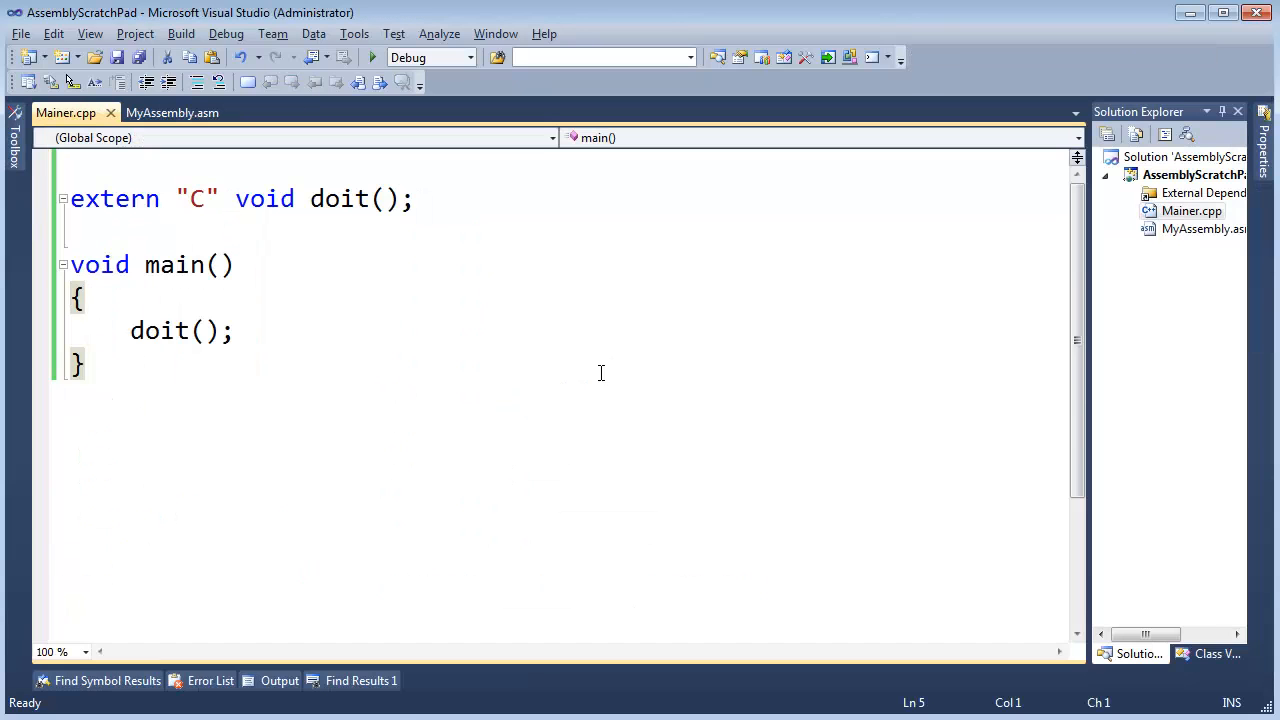
Change the toolbar's solution configuration from Debug to Release.
{"action": "left_click", "coordinate": [469, 57]}
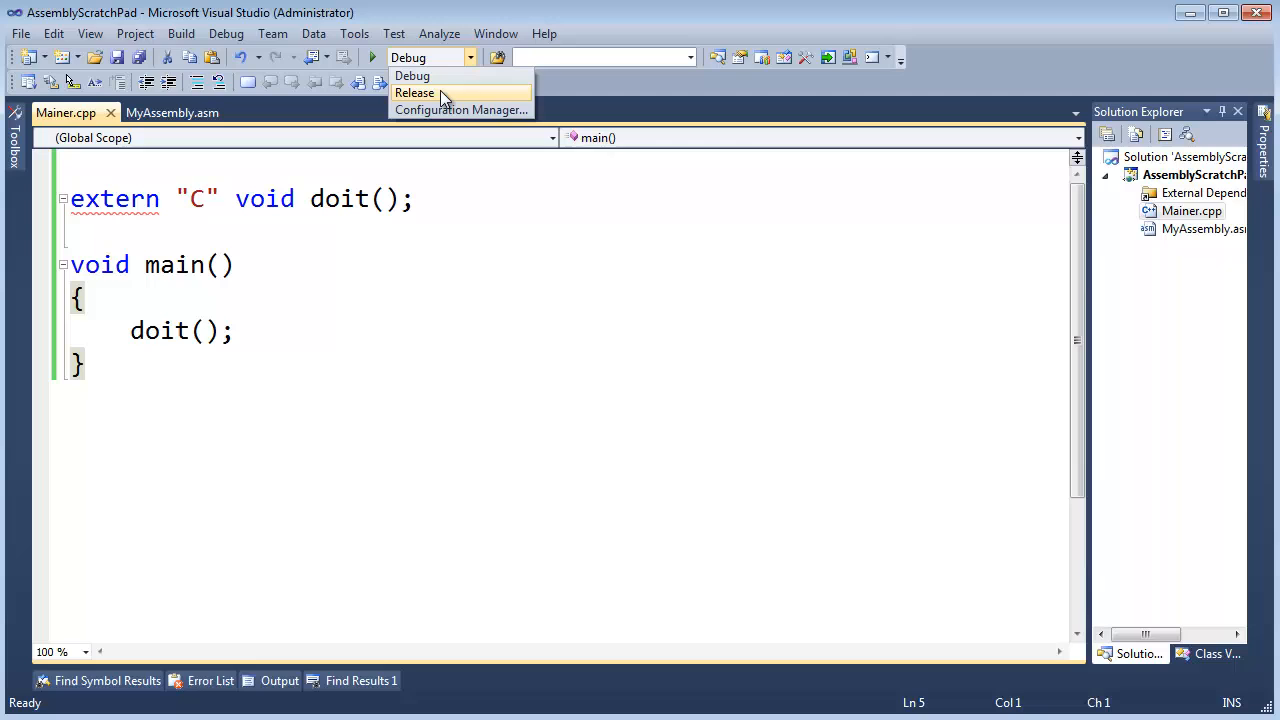
{"action": "left_click", "coordinate": [412, 75]}
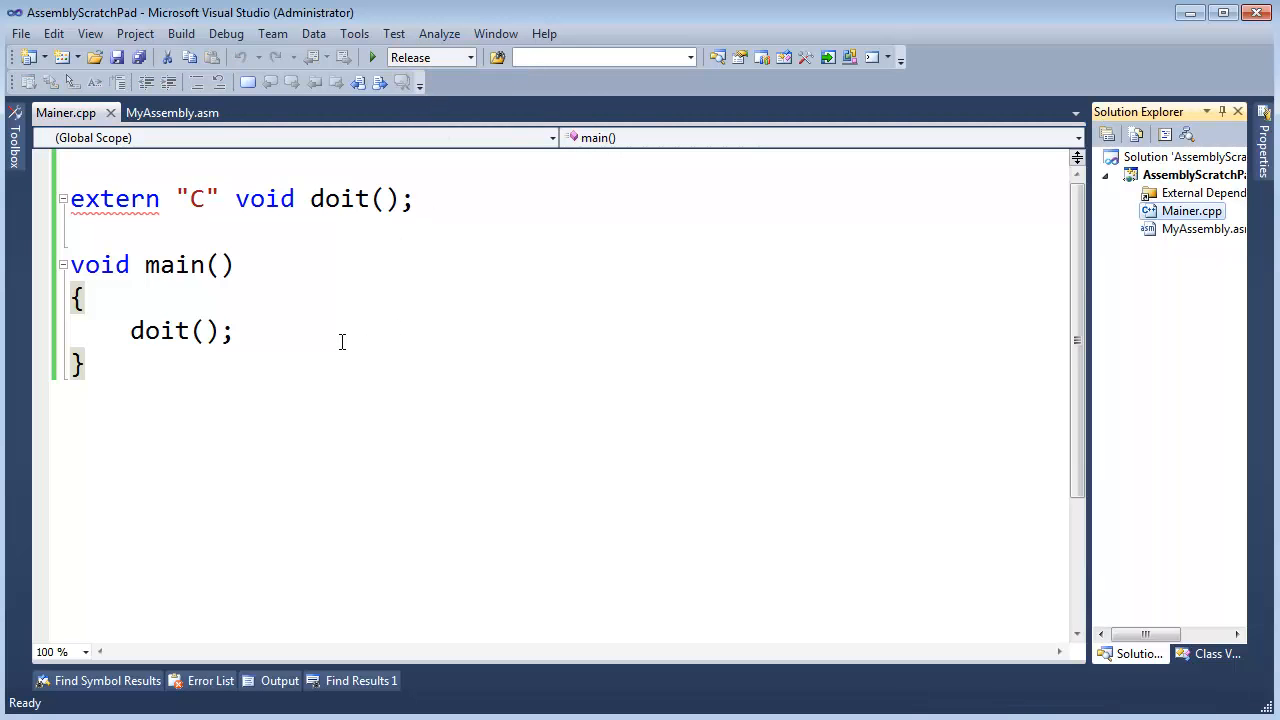
{"action": "left_click", "coordinate": [248, 330]}
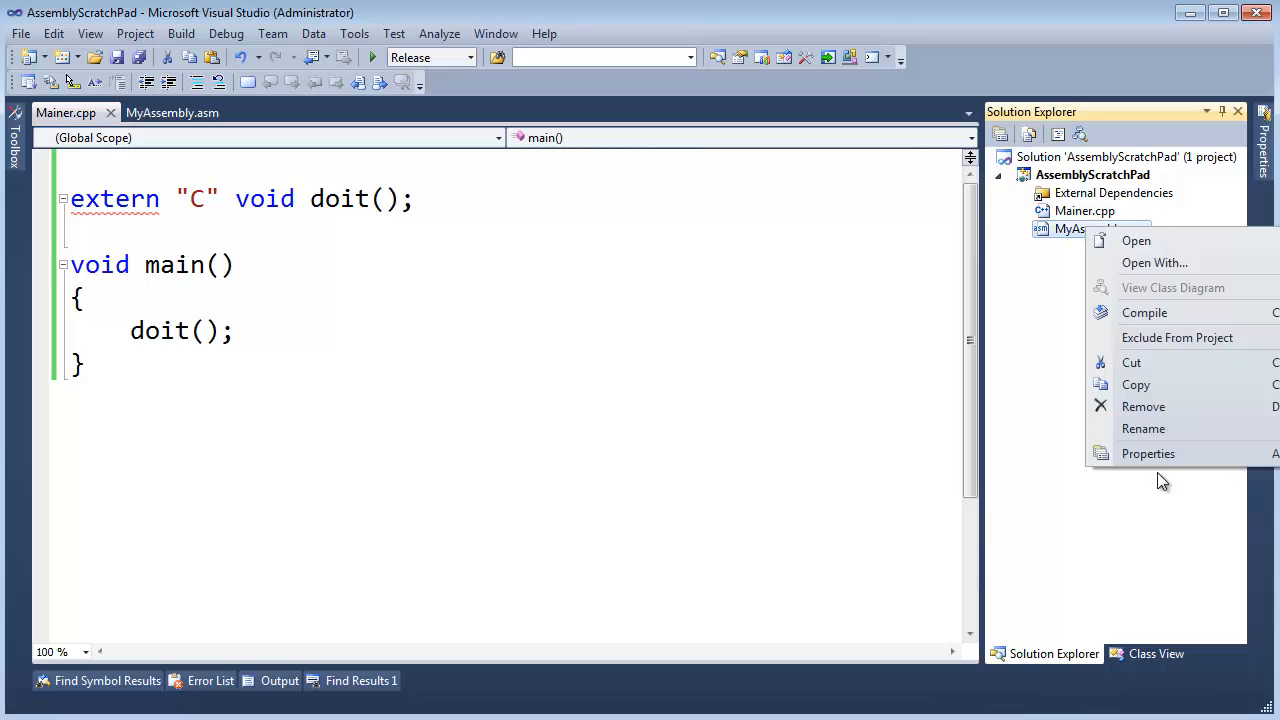
In MyAssembly.asm's Release properties, give the custom build tool an 'Assembling' description, and click OK.
{"action": "left_click", "coordinate": [1147, 453]}
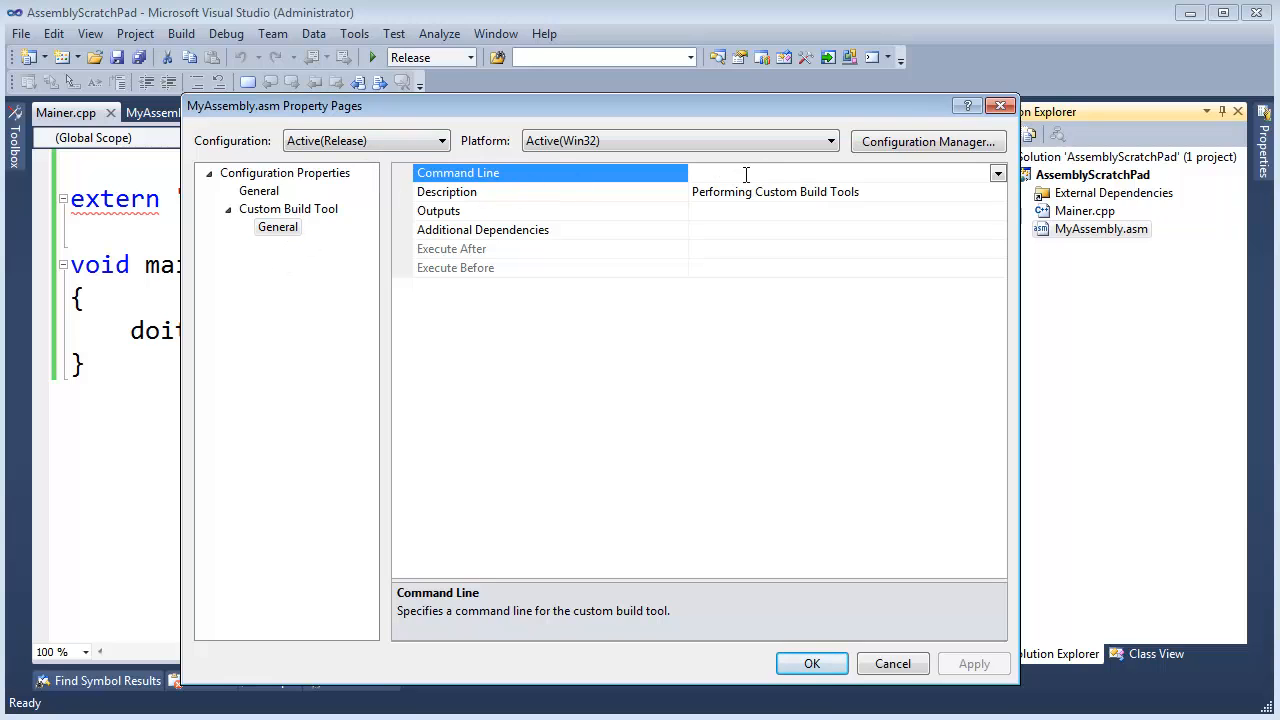
{"action": "mouse_move", "coordinate": [707, 199]}
{"action": "type", "text": "ml /c /Cx /coff \"%(FullPath)\""}
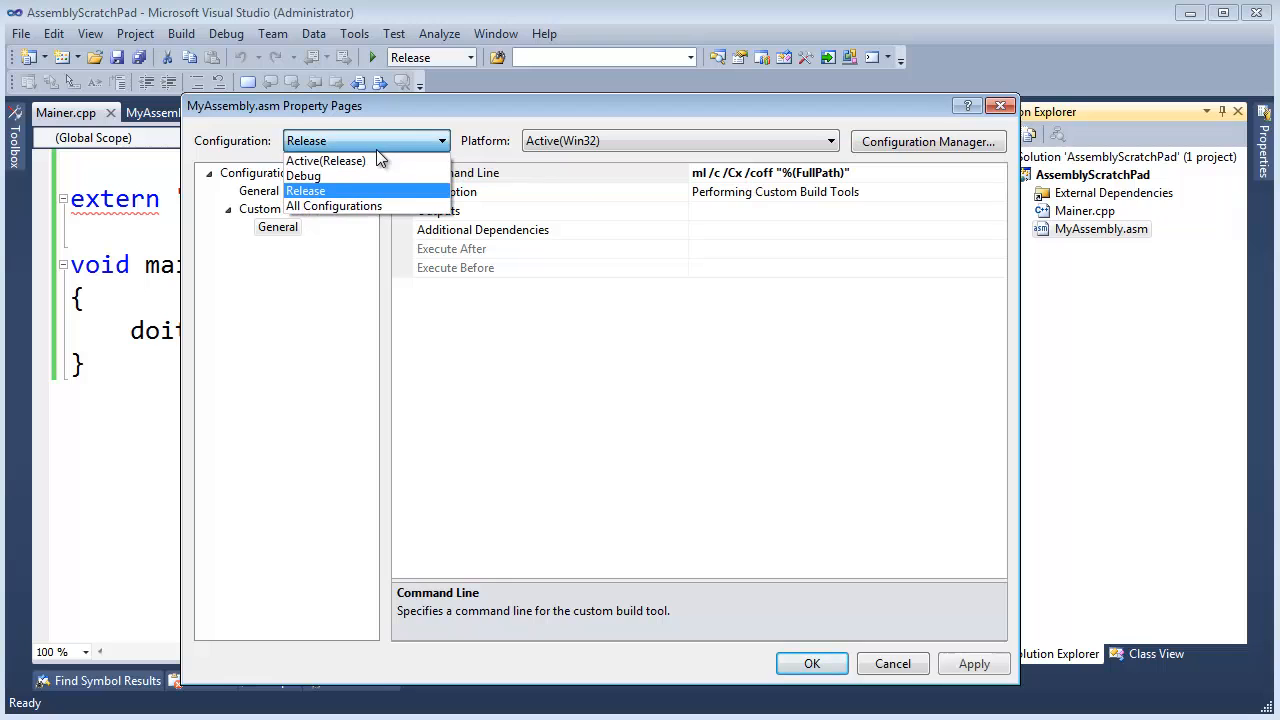
{"action": "mouse_move", "coordinate": [363, 197]}
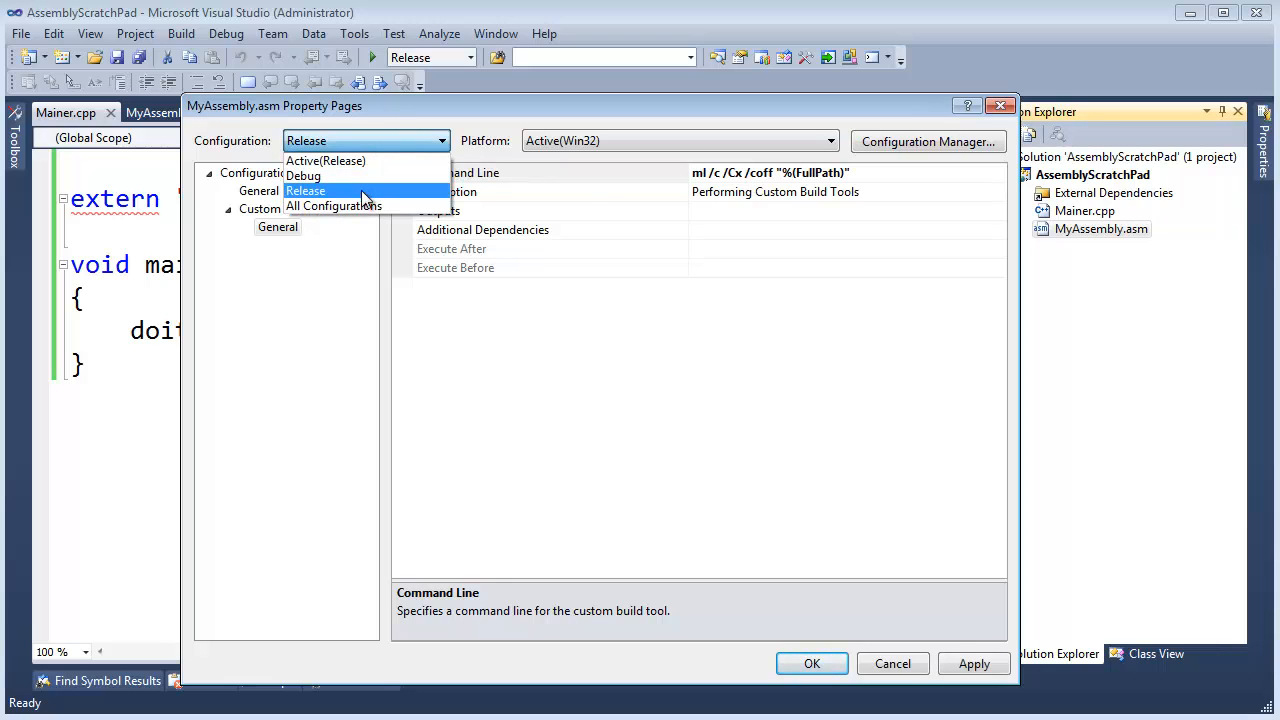
{"action": "left_click", "coordinate": [303, 175]}
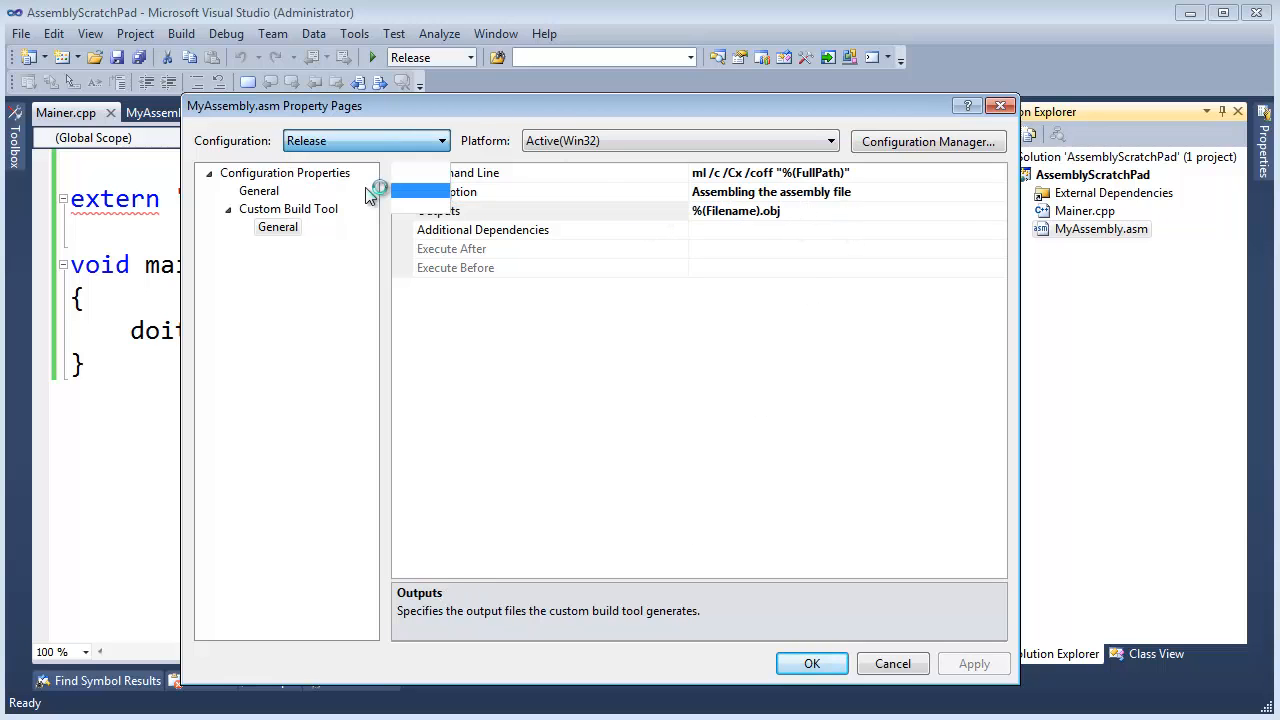
{"action": "left_click", "coordinate": [550, 191]}
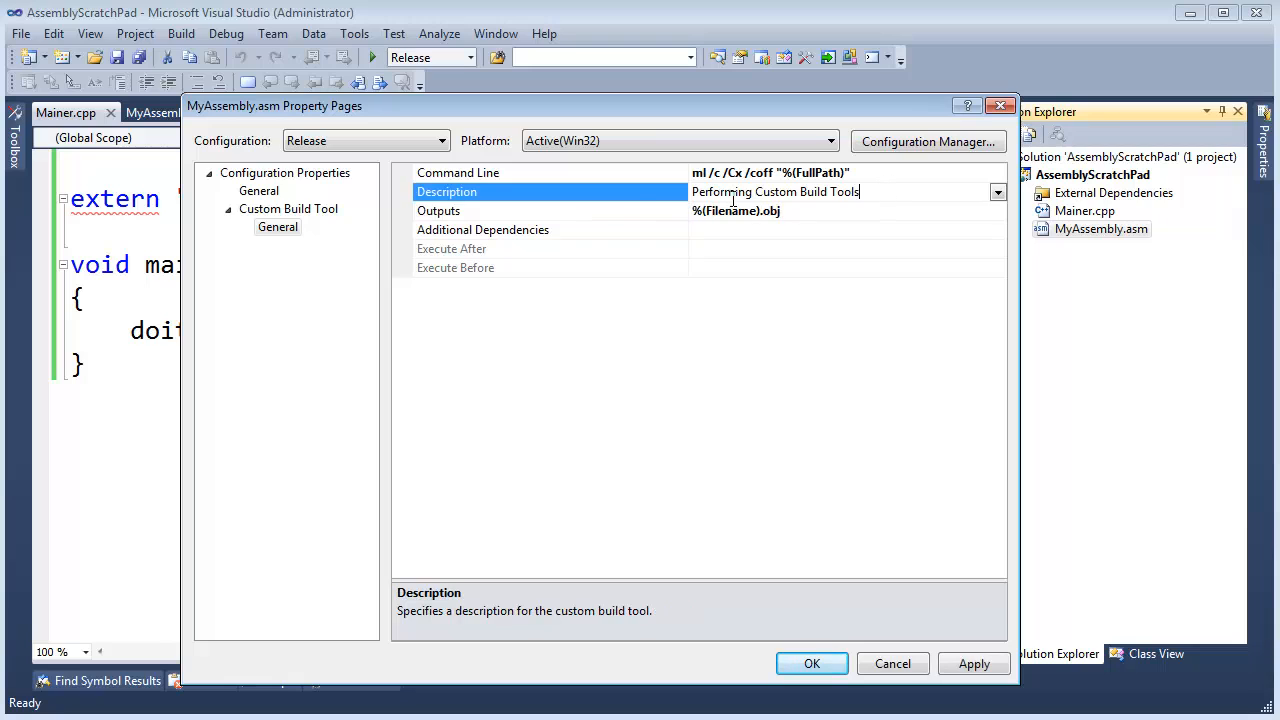
{"action": "type", "text": "Assembling out assembly code......"}
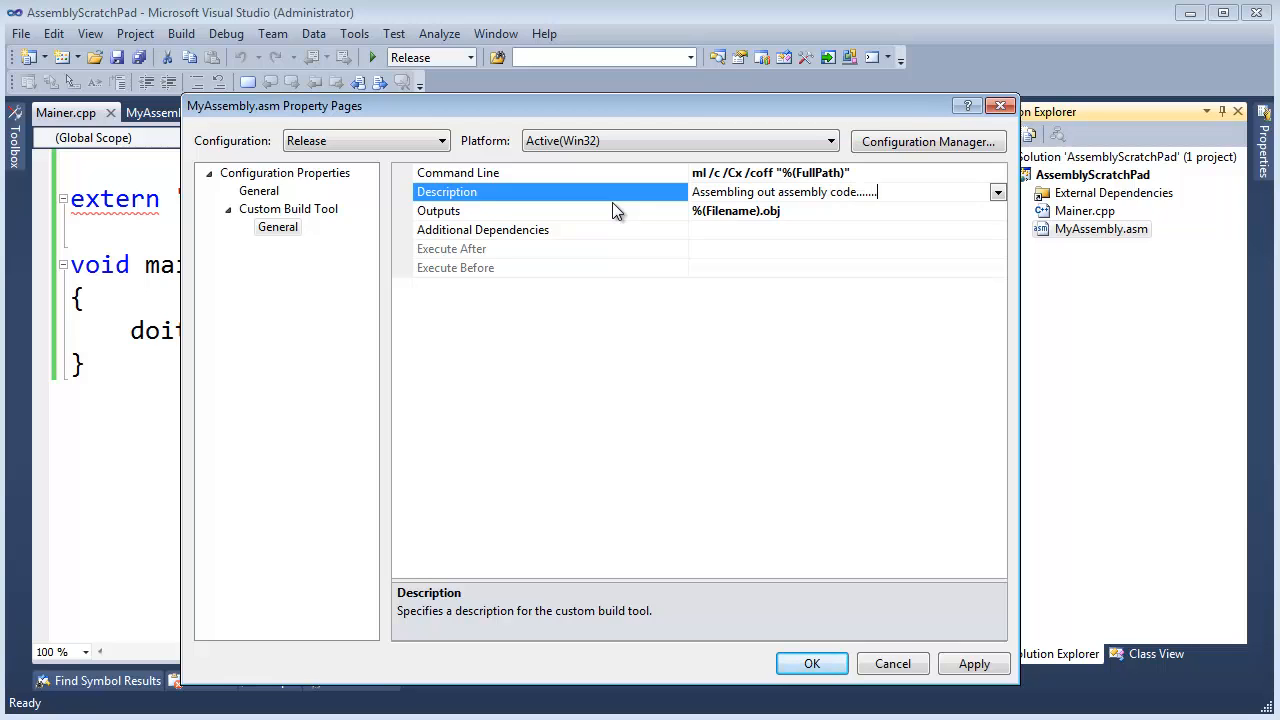
{"action": "left_click", "coordinate": [815, 664]}
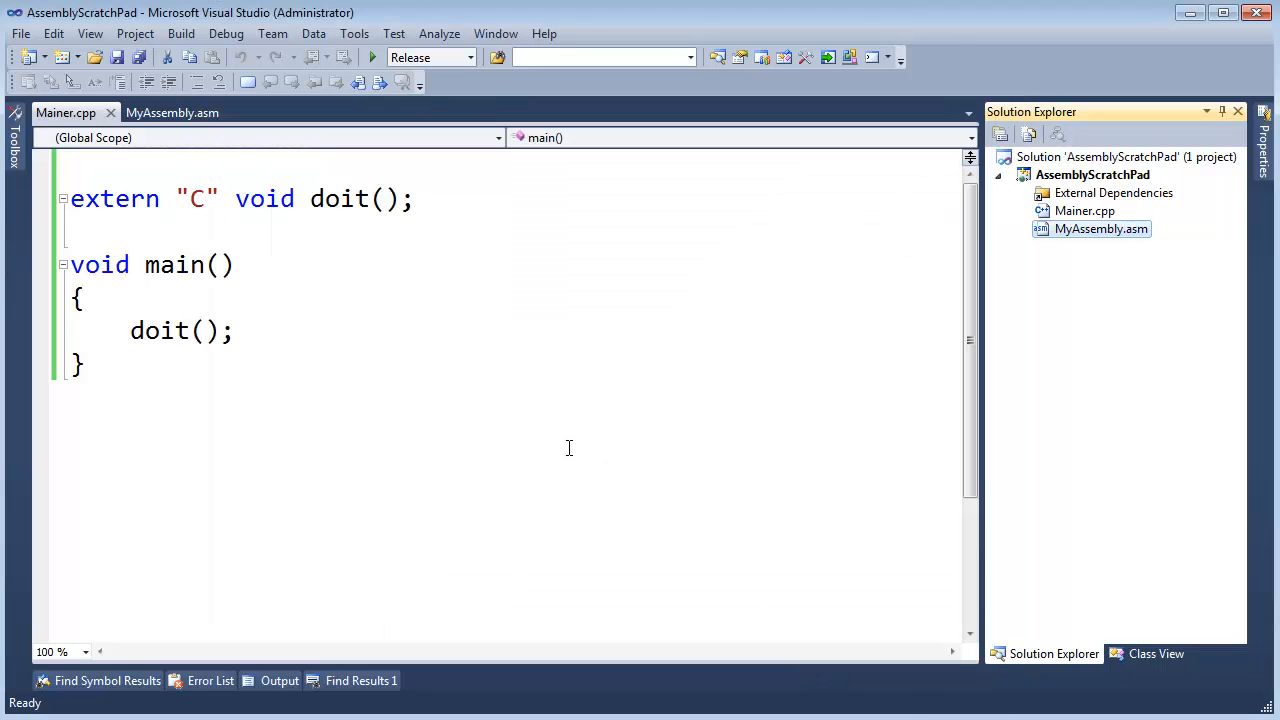
Run the Release build and inspect main's disassembly around the _doit call.
{"action": "key", "text": "F5"}
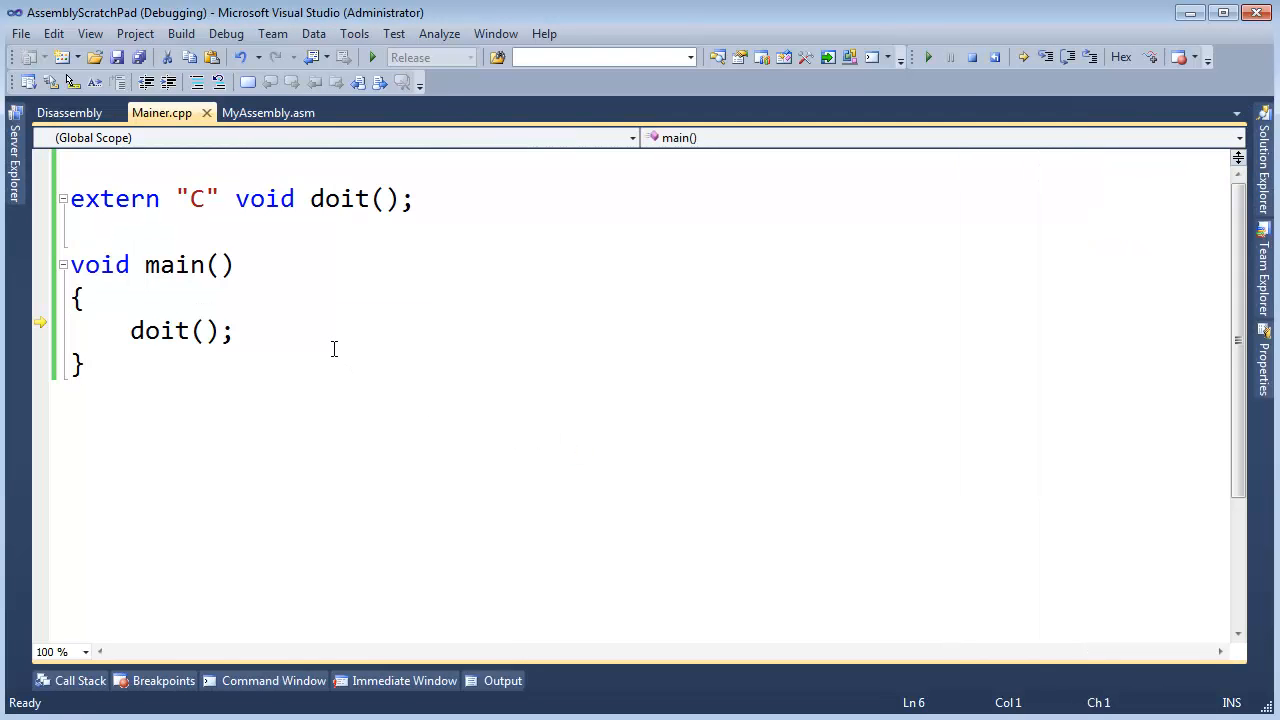
{"action": "left_click", "coordinate": [68, 112]}
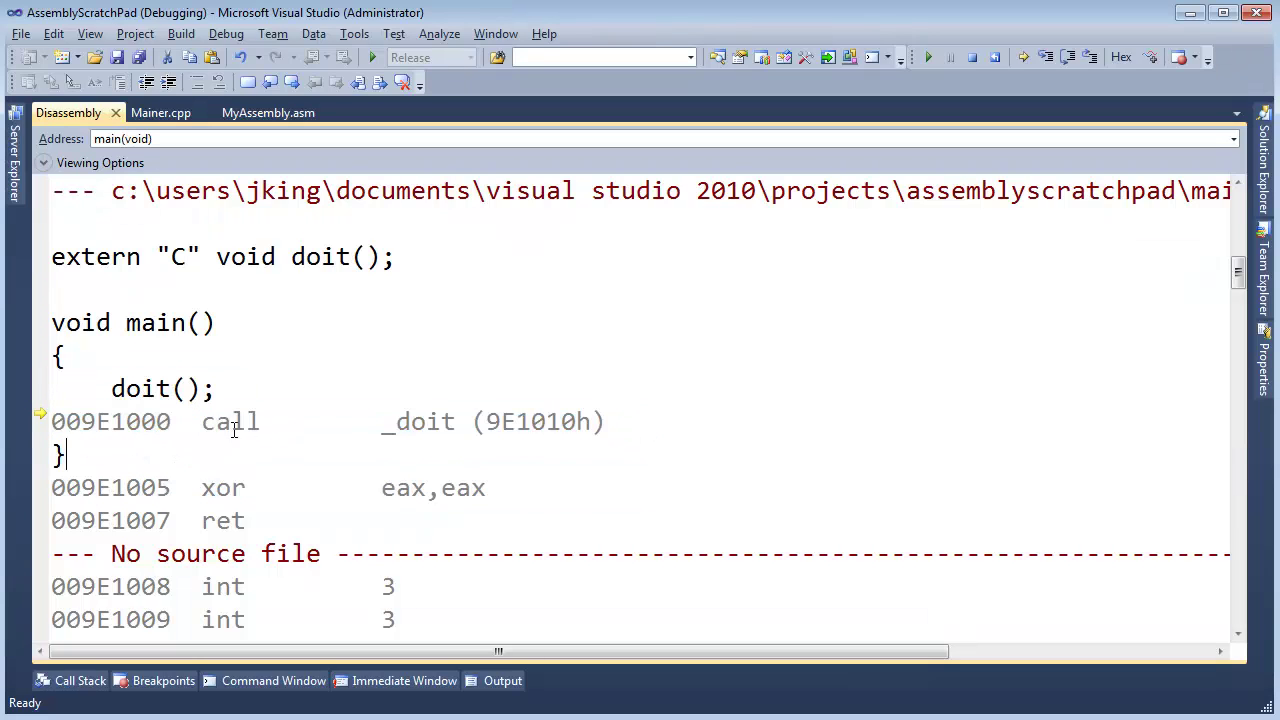
{"action": "double_click", "coordinate": [230, 422]}
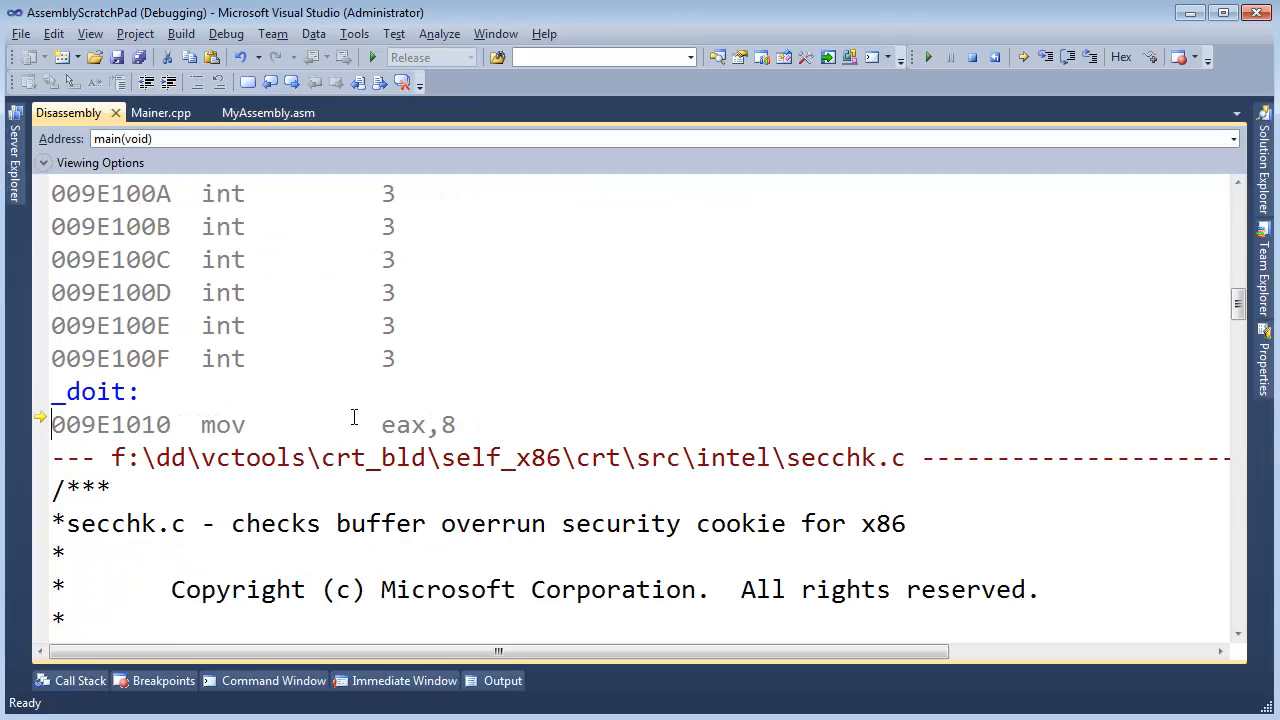
{"action": "scroll", "scroll_direction": "down", "scroll_amount": 3}
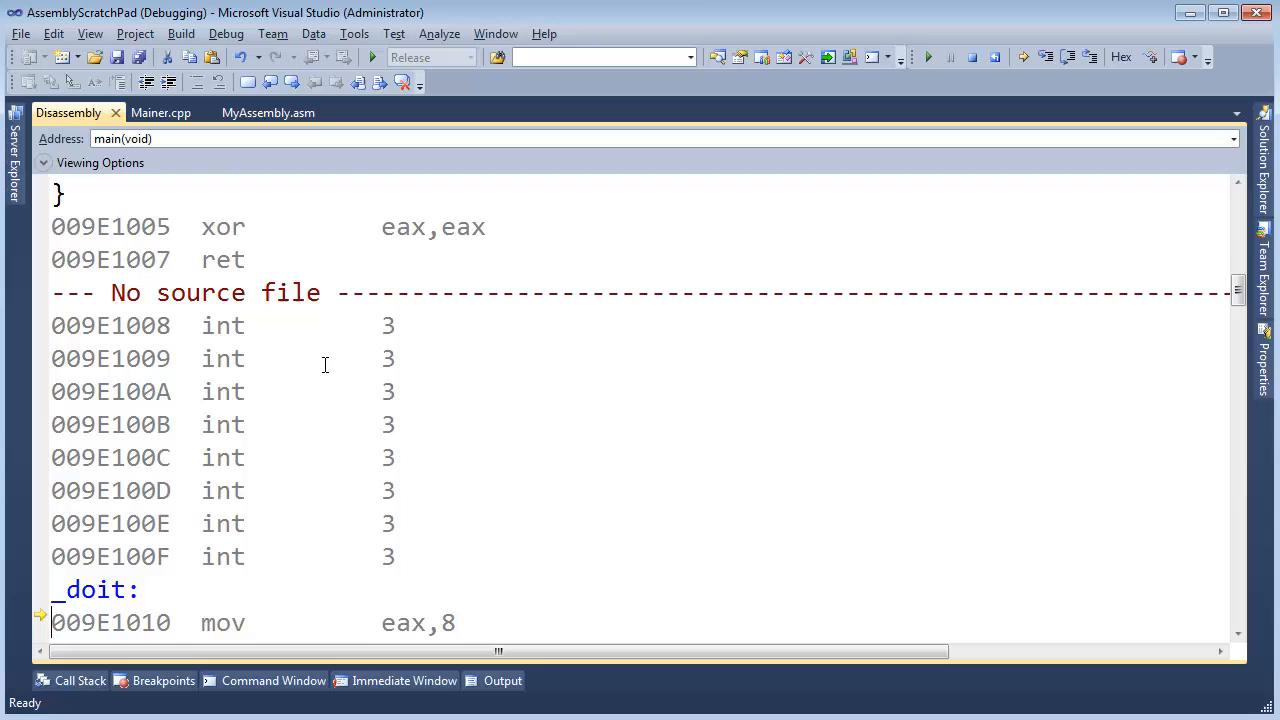
Compare the MyAssembly.asm source with doit's disassembly paused at mov eax,8.
{"action": "left_click", "coordinate": [267, 112]}
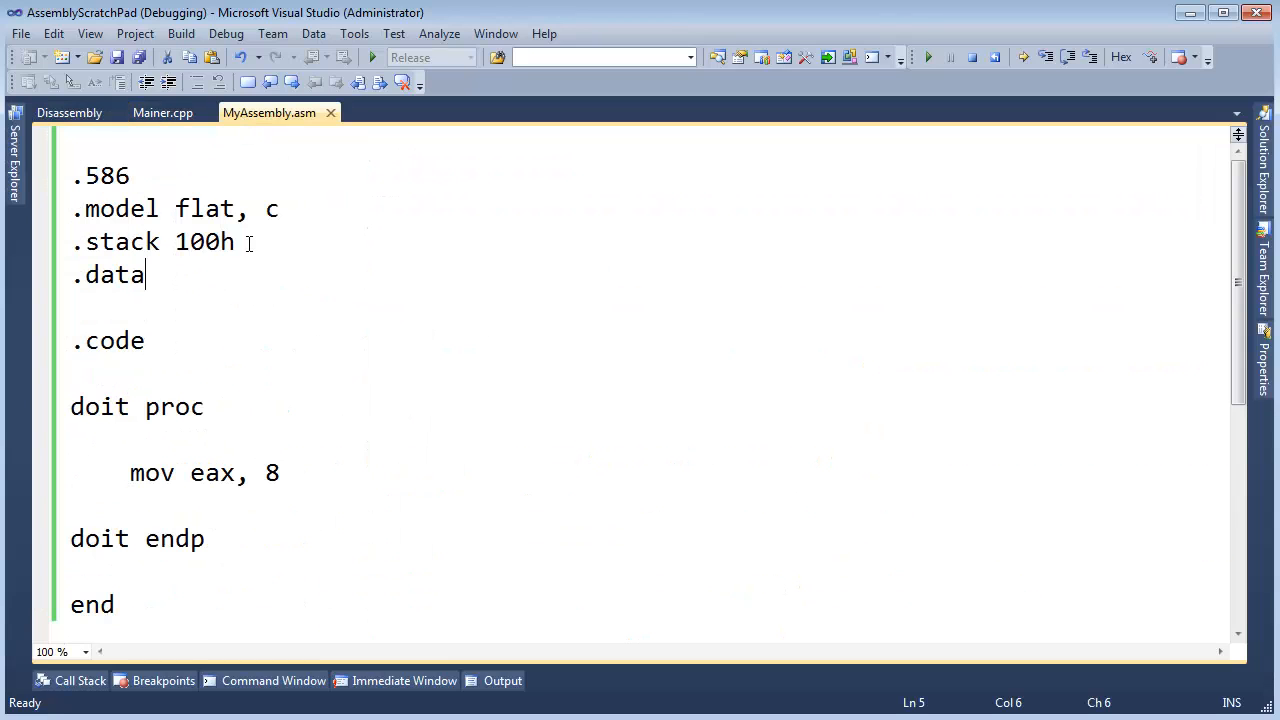
{"action": "left_click", "coordinate": [68, 112]}
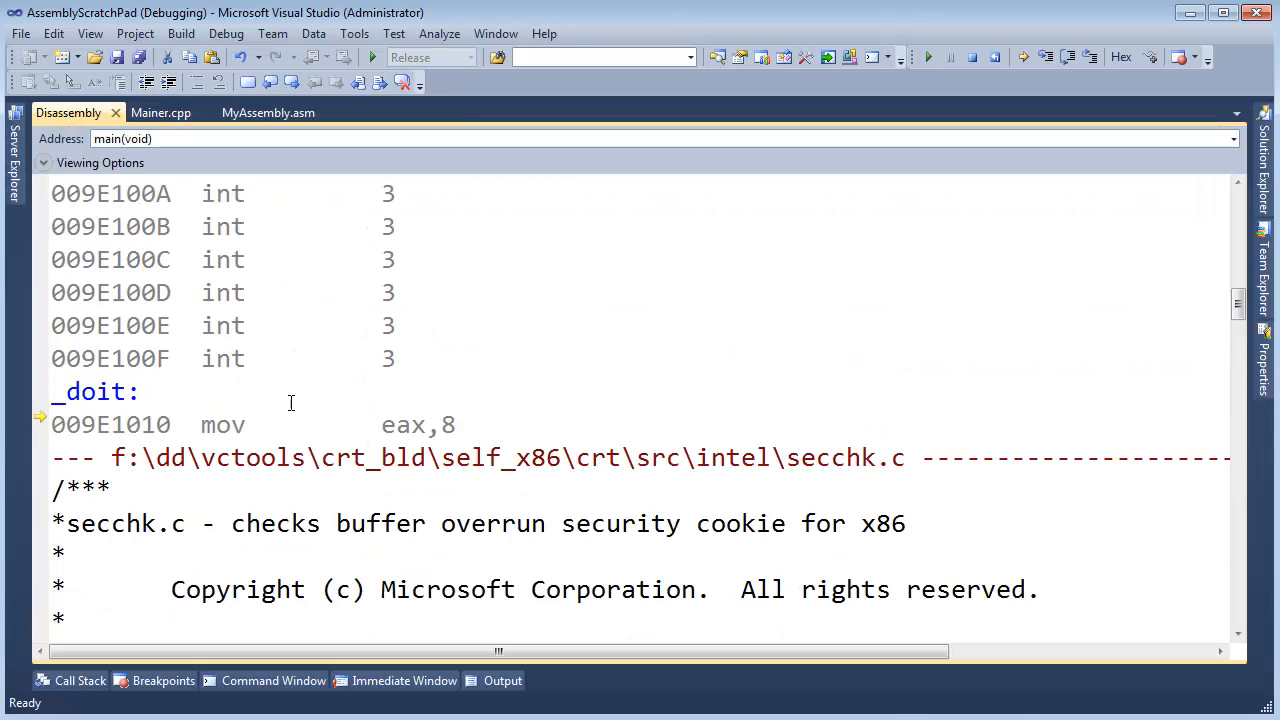
{"action": "left_click", "coordinate": [268, 112]}
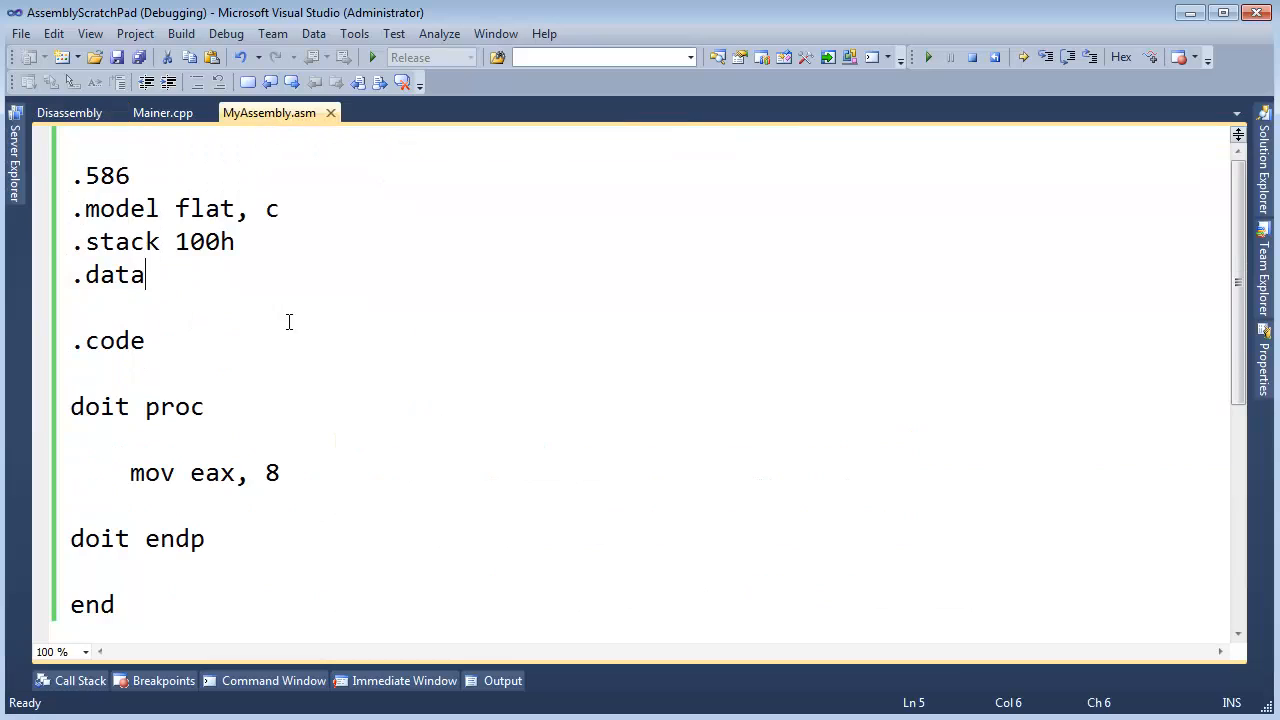
{"action": "mouse_move", "coordinate": [318, 513]}
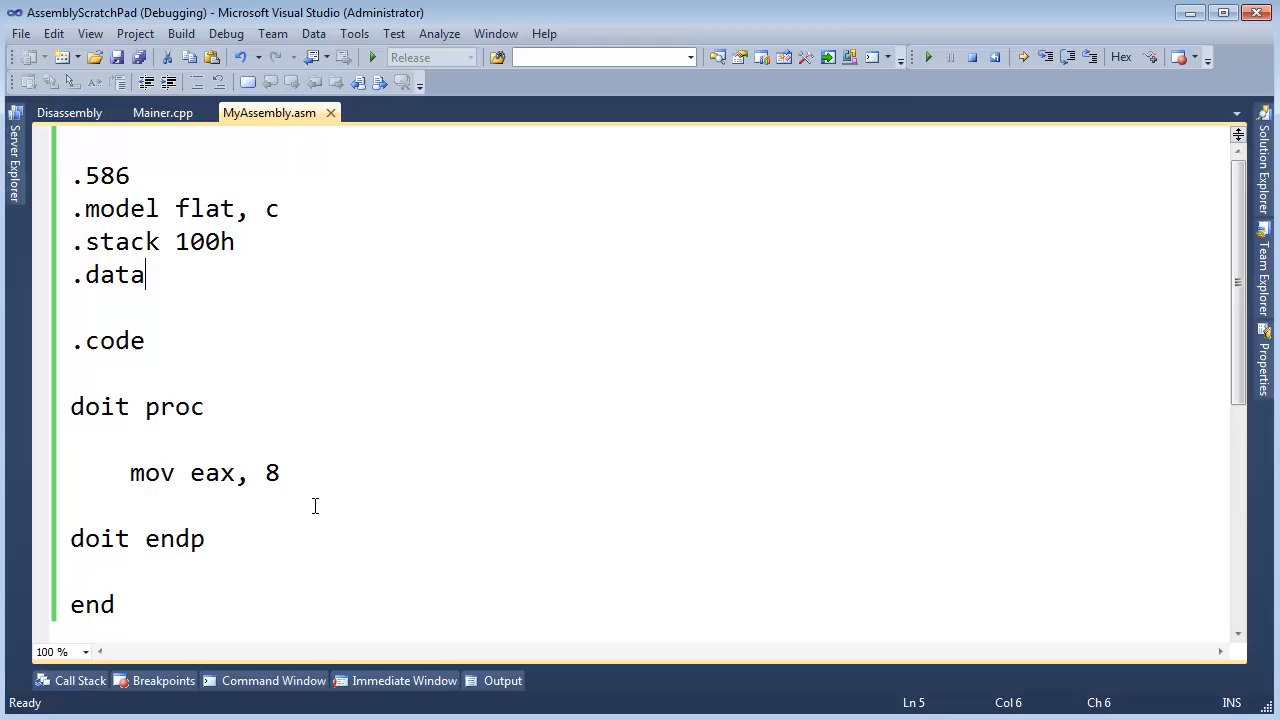
{"action": "left_click", "coordinate": [68, 112]}
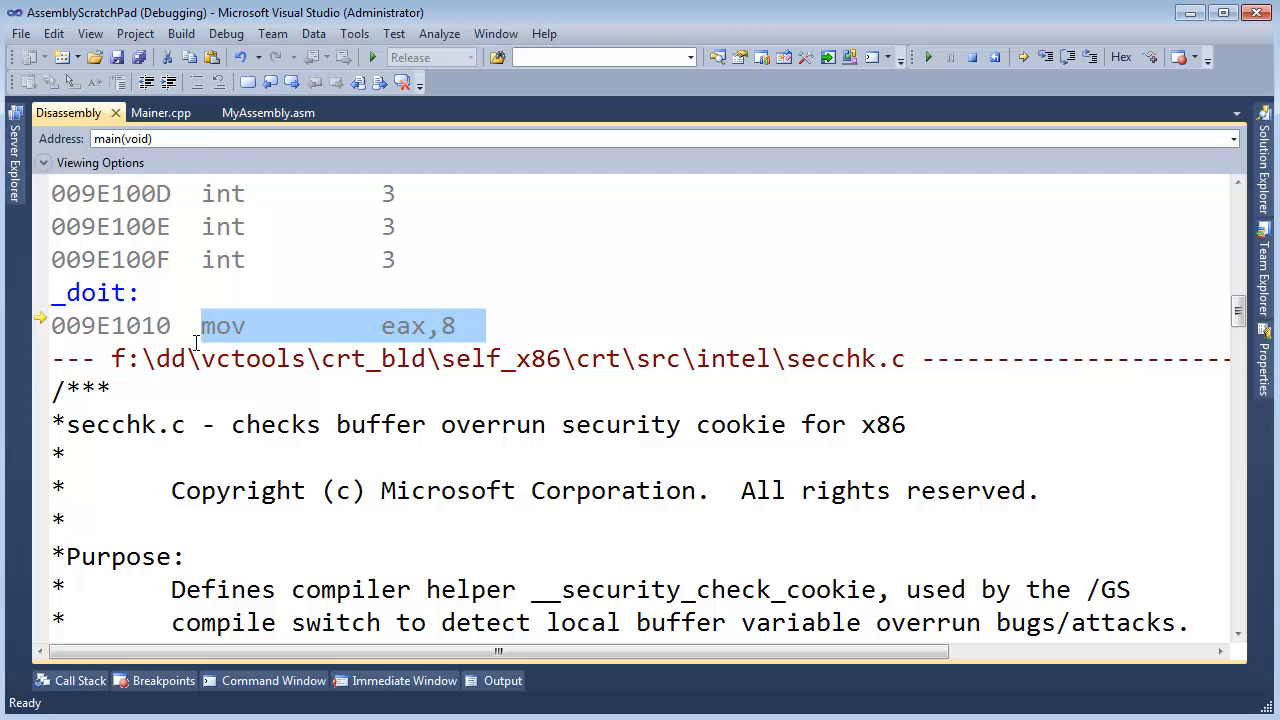
{"action": "left_click", "coordinate": [268, 112]}
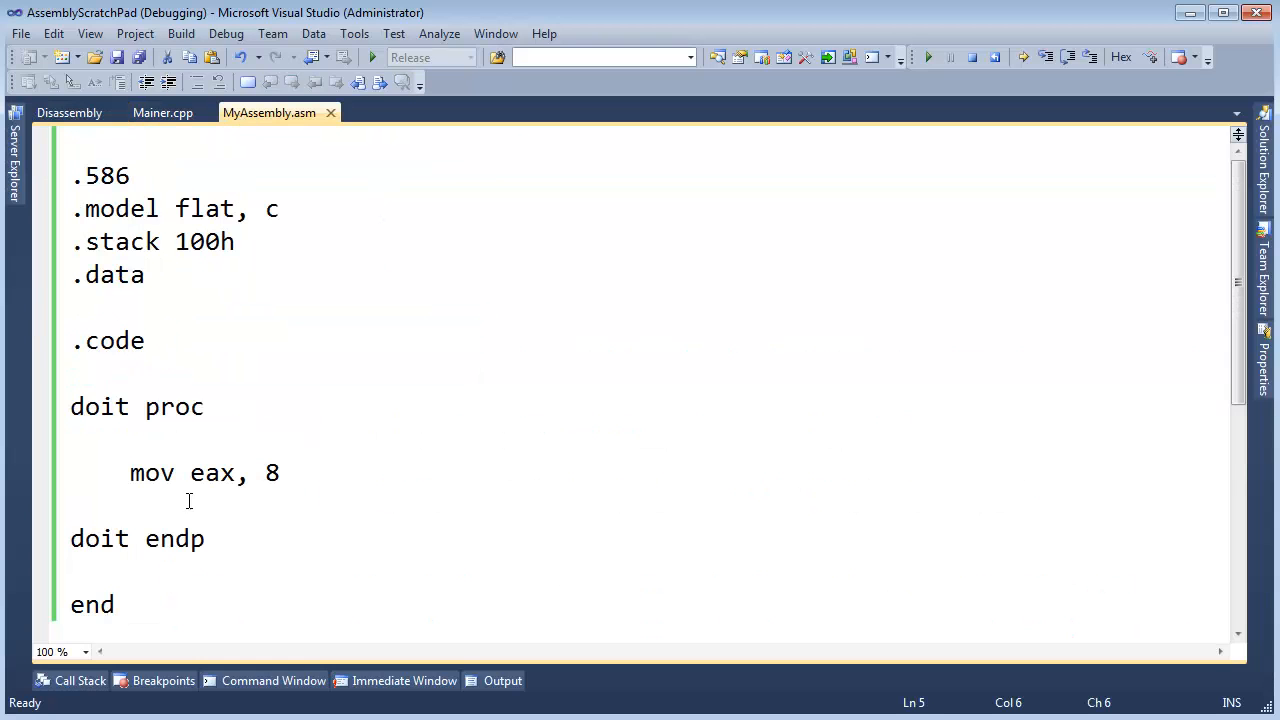
{"action": "left_click", "coordinate": [69, 112]}
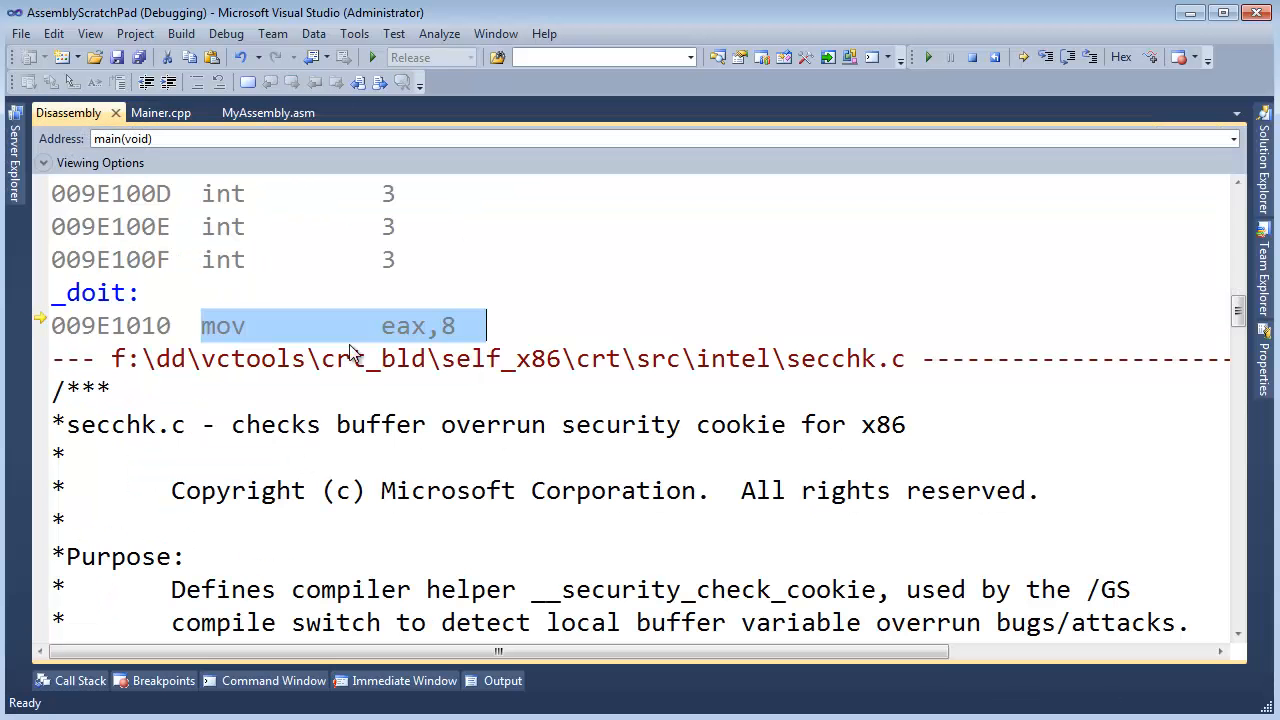
{"action": "mouse_move", "coordinate": [458, 325]}
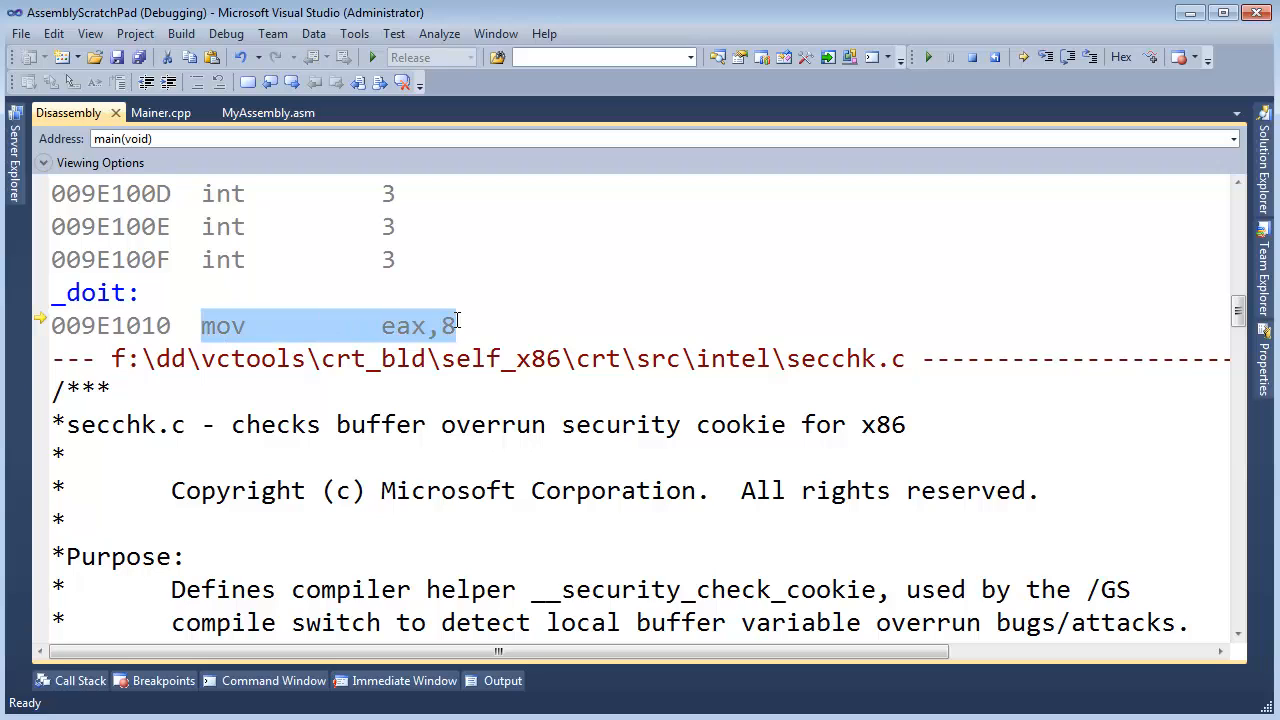
{"action": "mouse_move", "coordinate": [457, 325]}
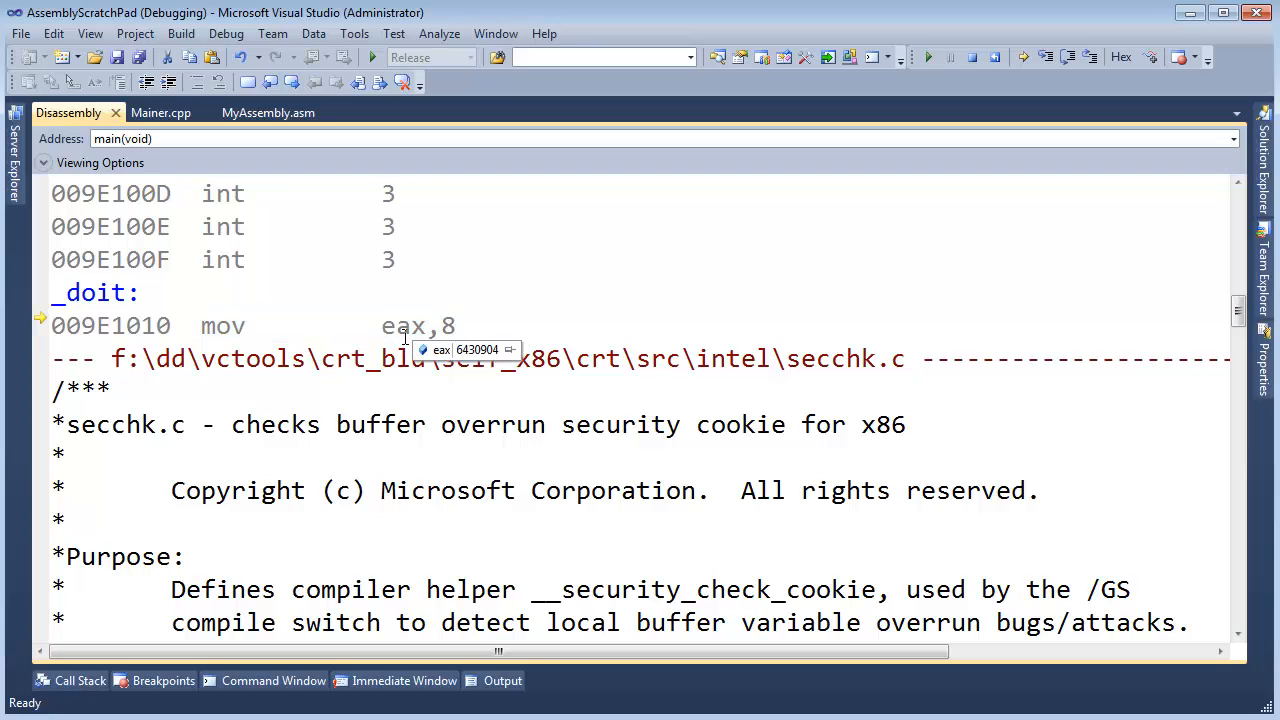
{"action": "mouse_move", "coordinate": [820, 395]}
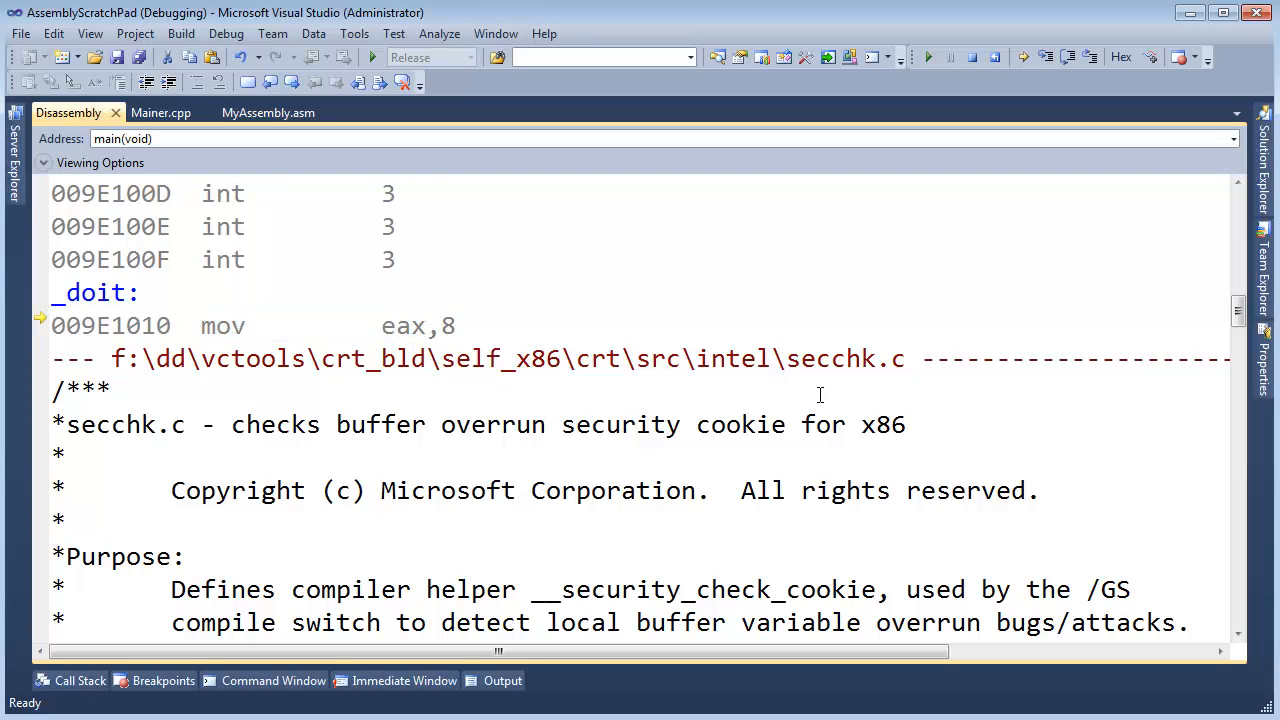
{"action": "mouse_move", "coordinate": [504, 296]}
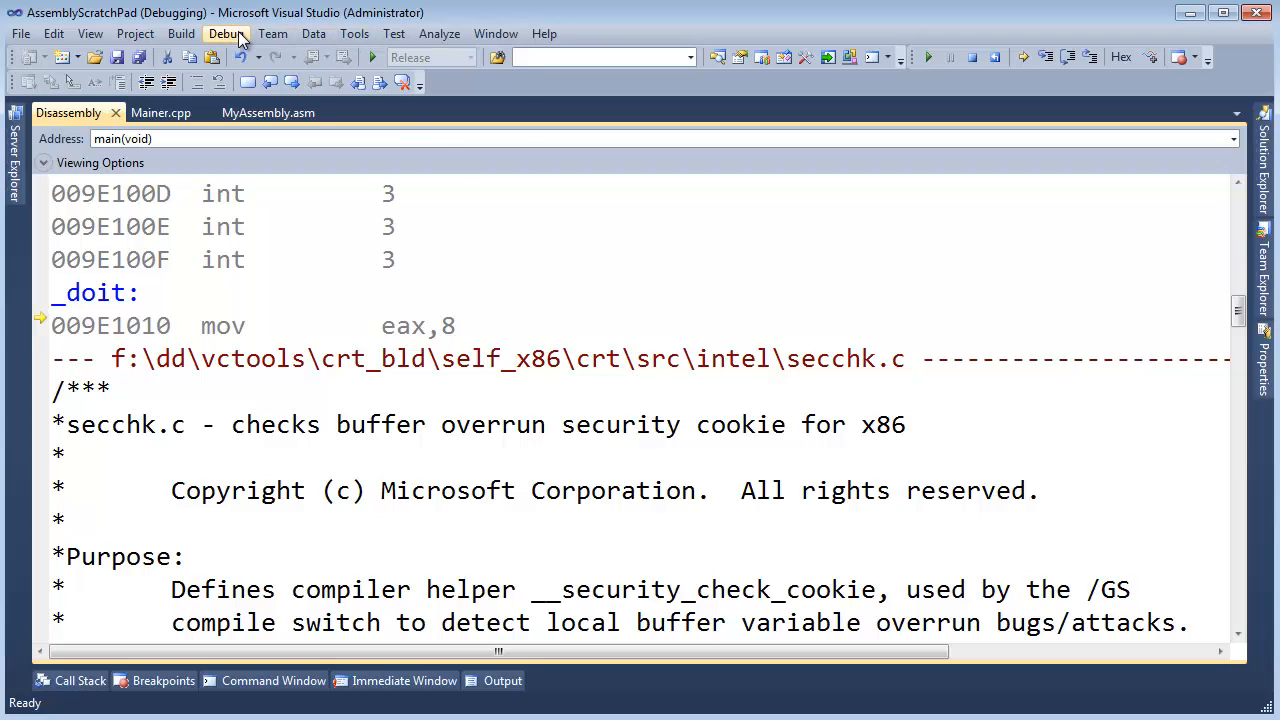
Open the Registers window from the Debug menu beside the disassembly.
{"action": "left_click", "coordinate": [225, 33]}
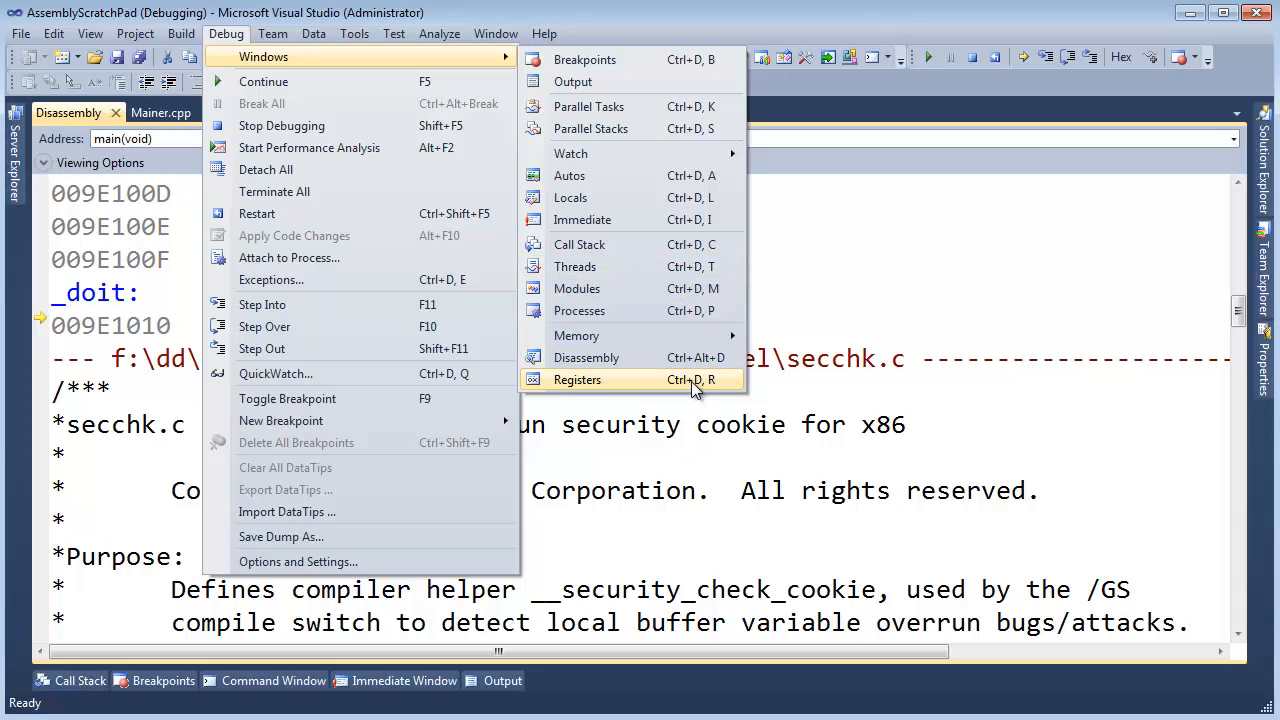
{"action": "left_click", "coordinate": [577, 380]}
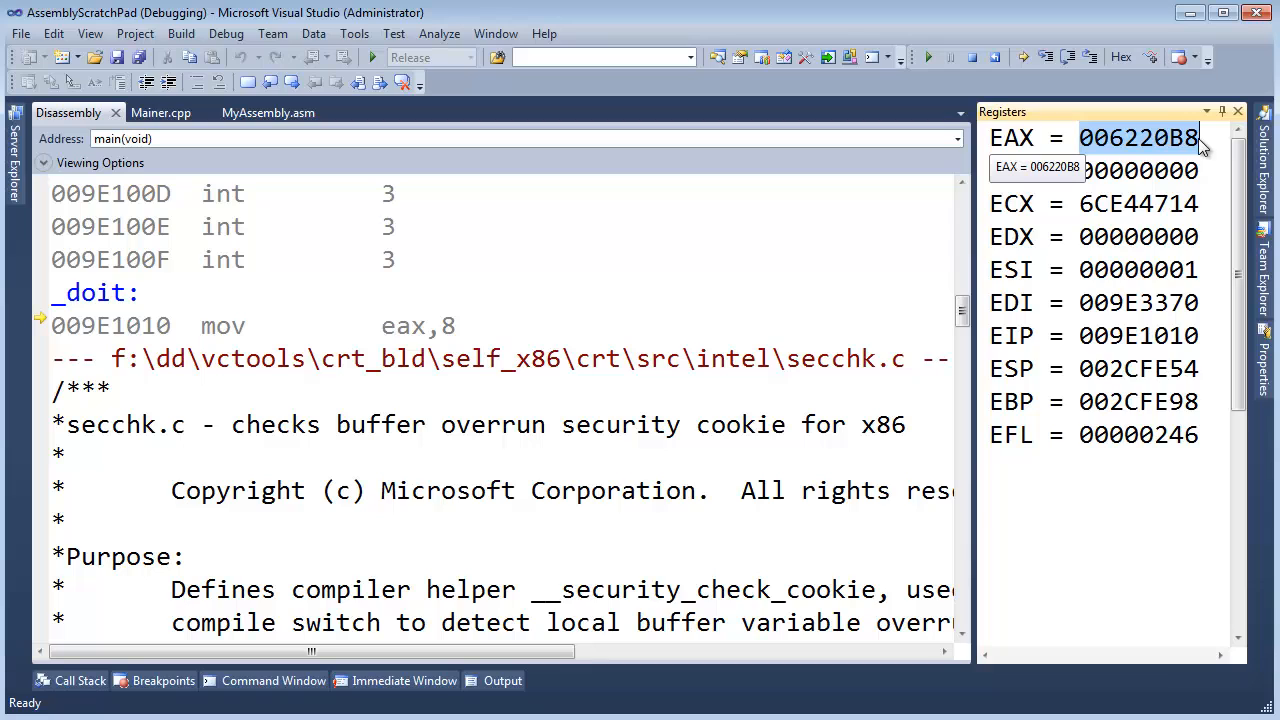
{"action": "mouse_move", "coordinate": [290, 333]}
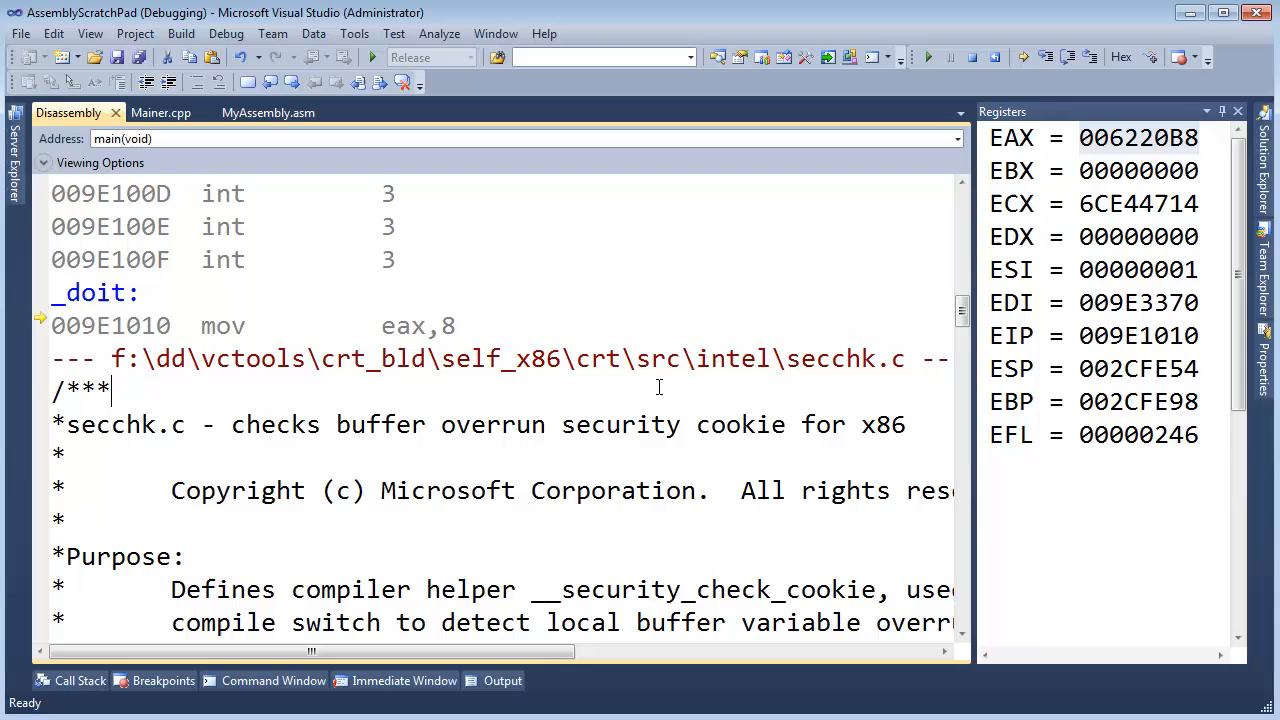
{"action": "mouse_move", "coordinate": [185, 325]}
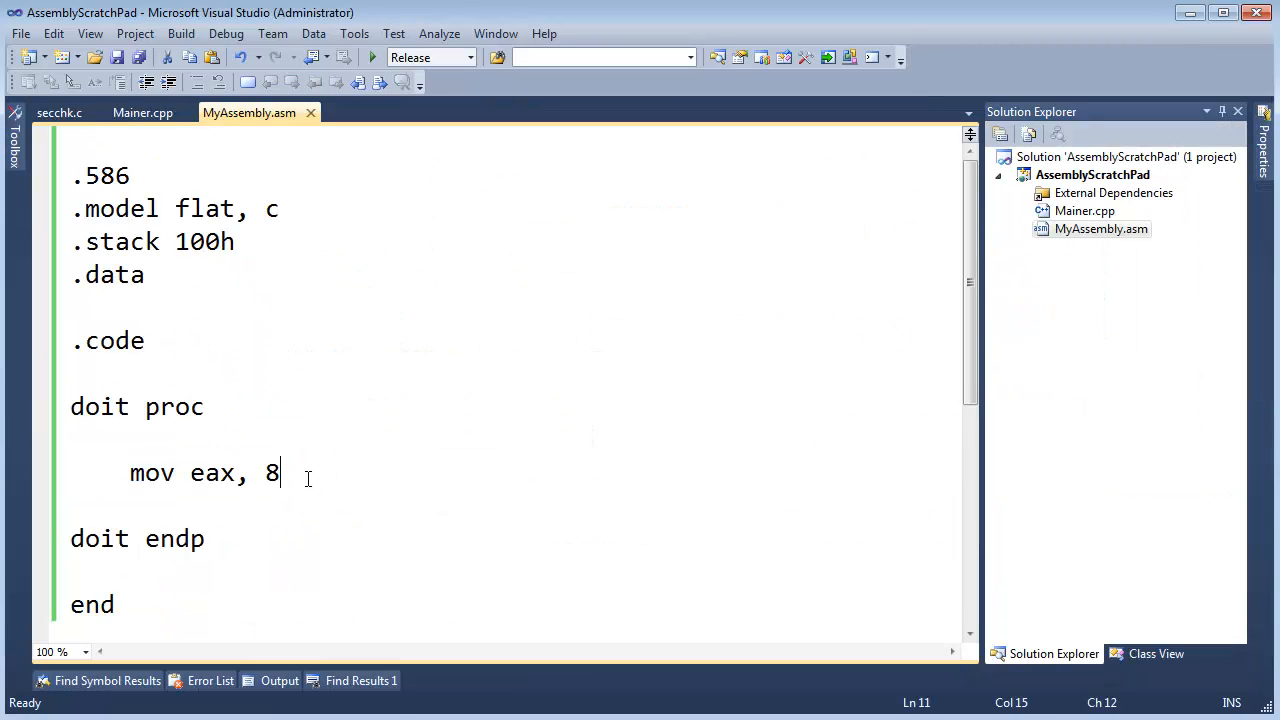
Add mov ebx, eax on a new line after mov eax, 8, highlighting eax.
{"action": "key", "text": "Enter"}
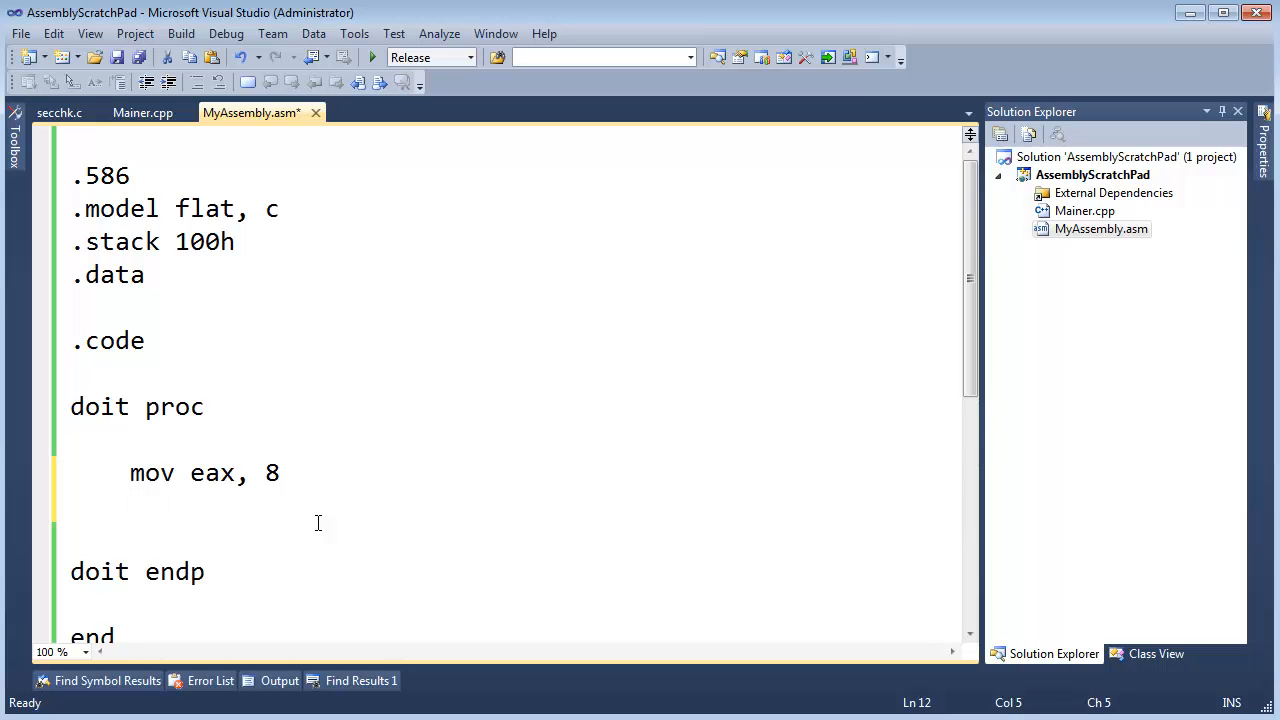
{"action": "type", "text": "mov e"}
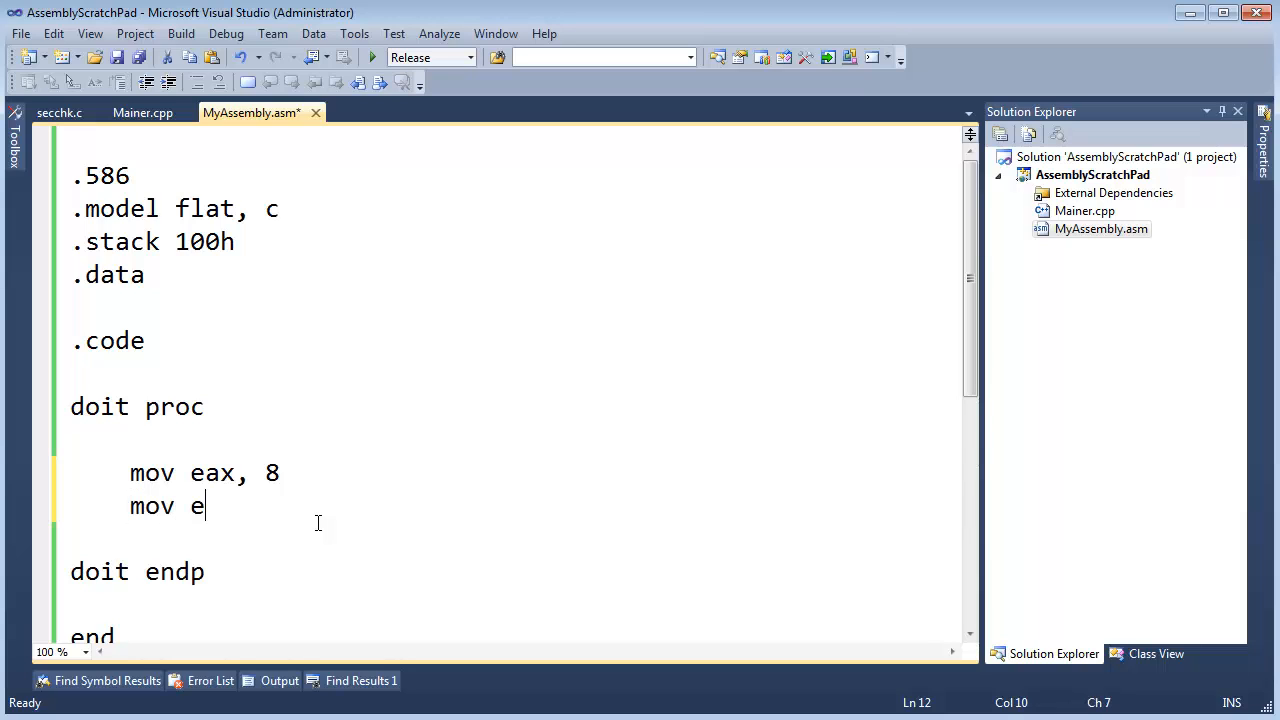
{"action": "type", "text": "bx,"}
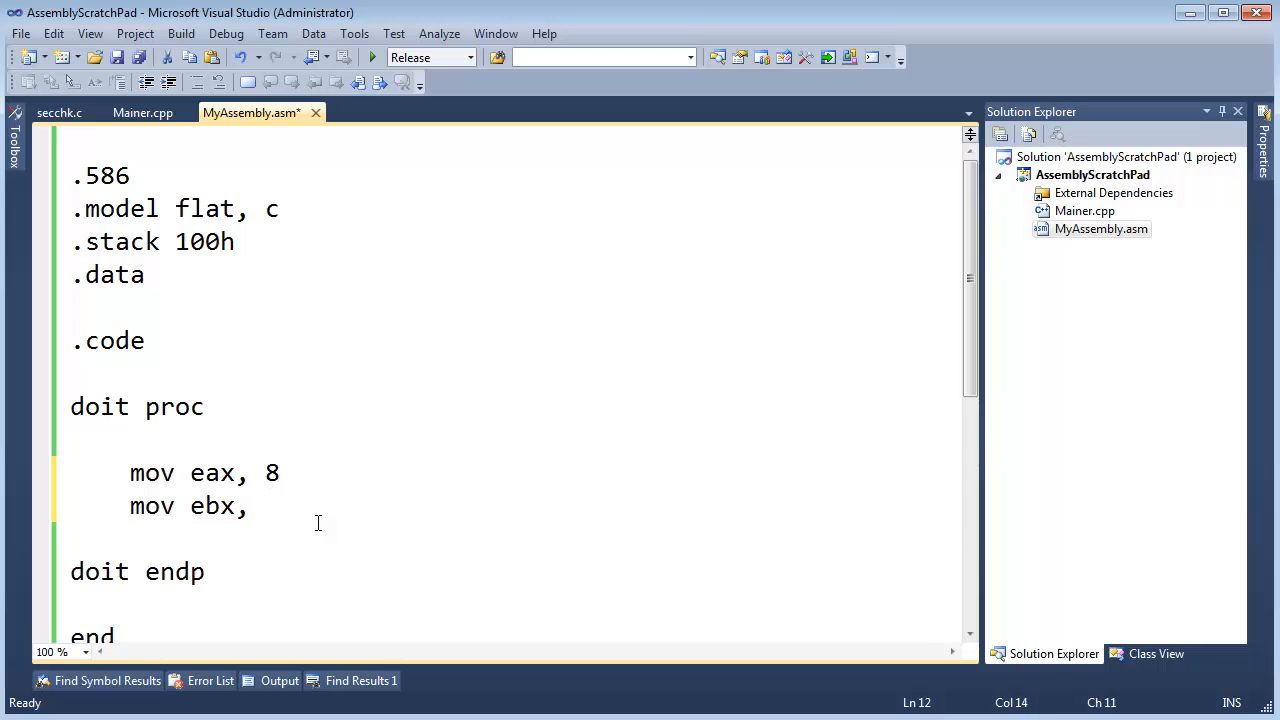
{"action": "type", "text": "eax"}
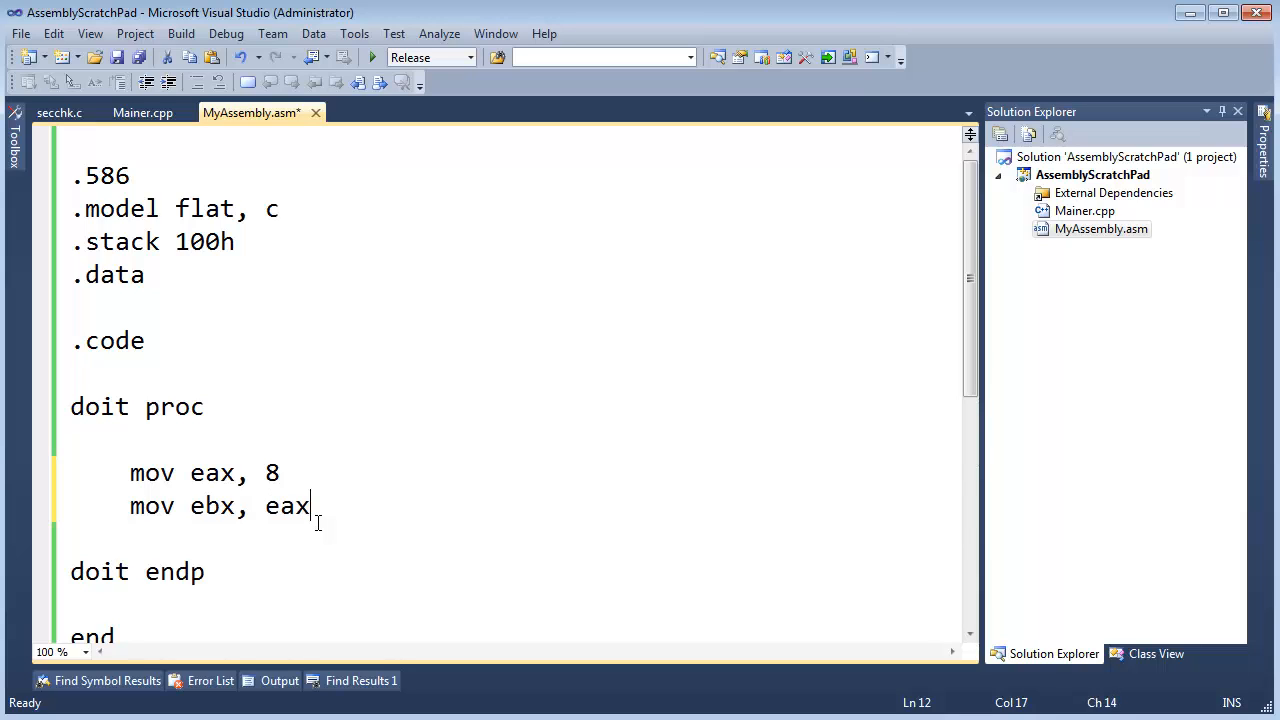
{"action": "left_click", "coordinate": [222, 506]}
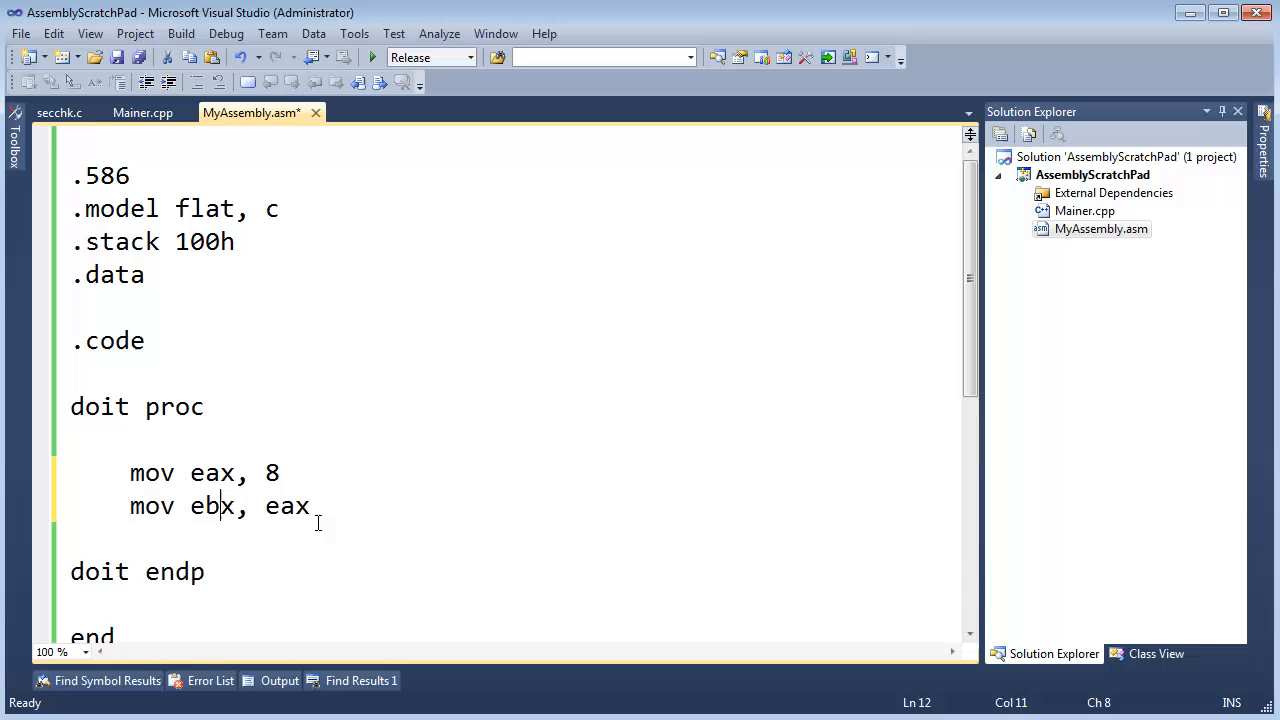
{"action": "type", "text": "copy"}
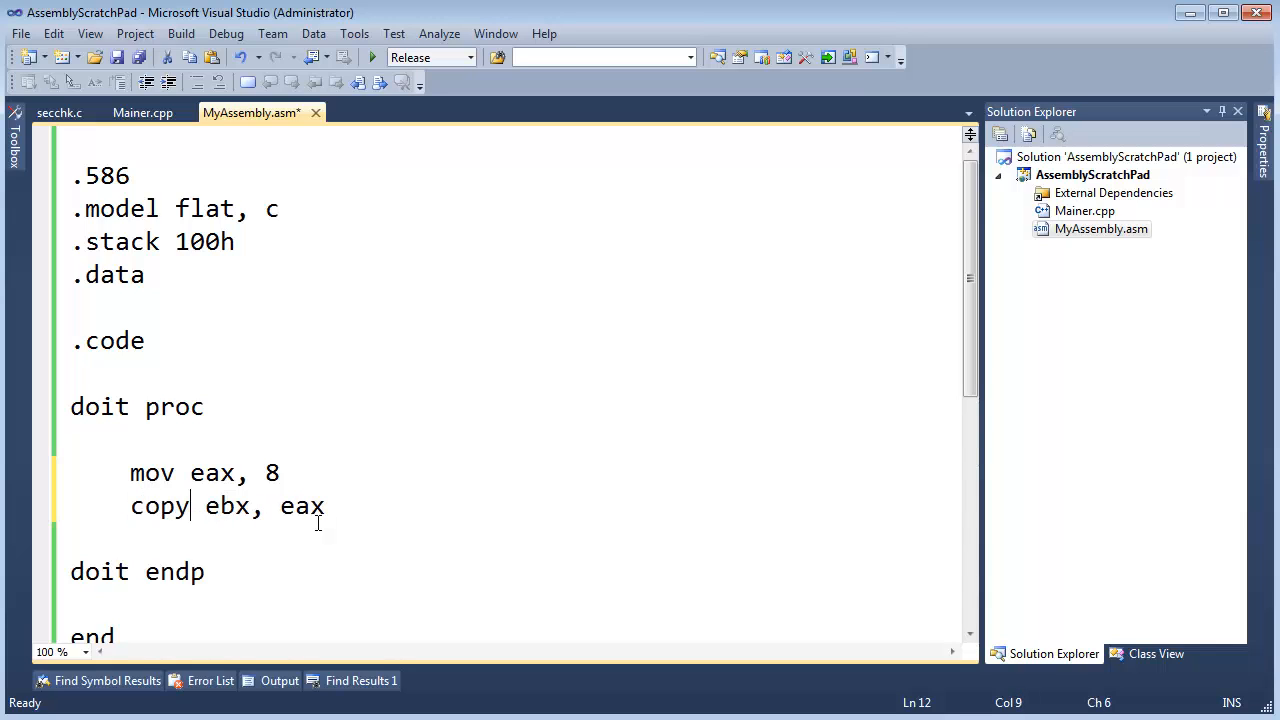
{"action": "type", "text": "mov"}
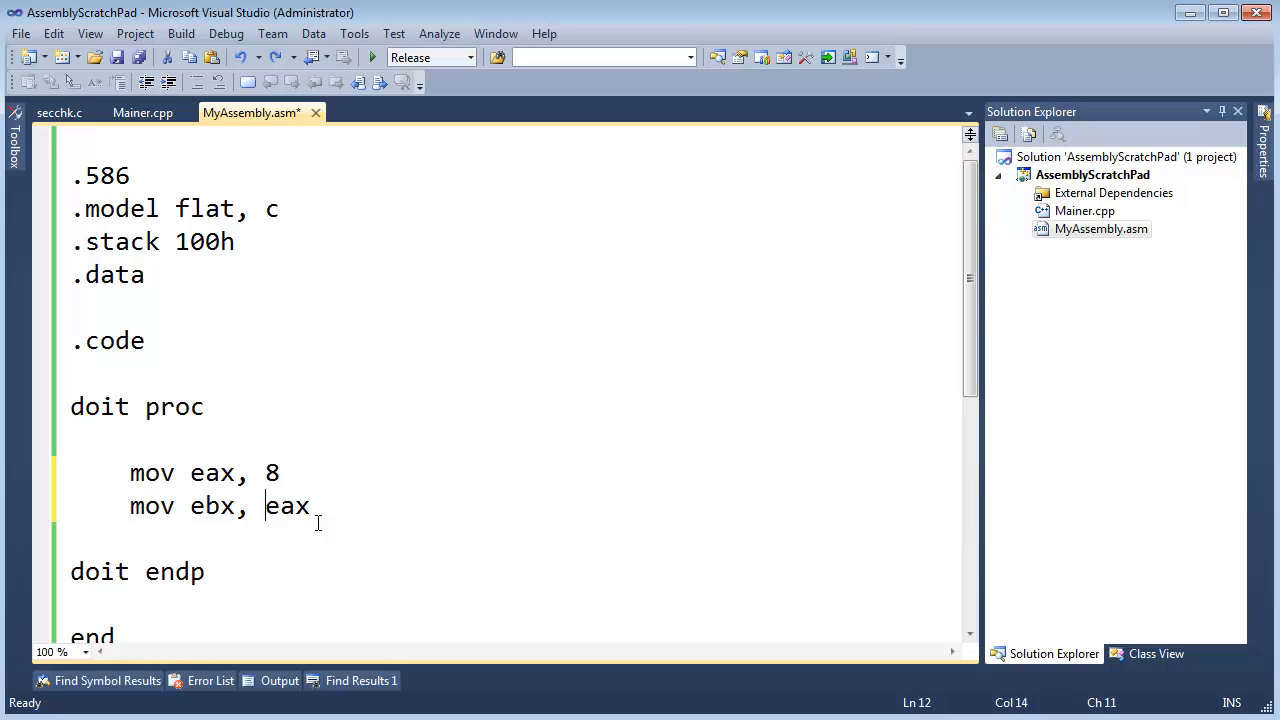
{"action": "double_click", "coordinate": [211, 506]}
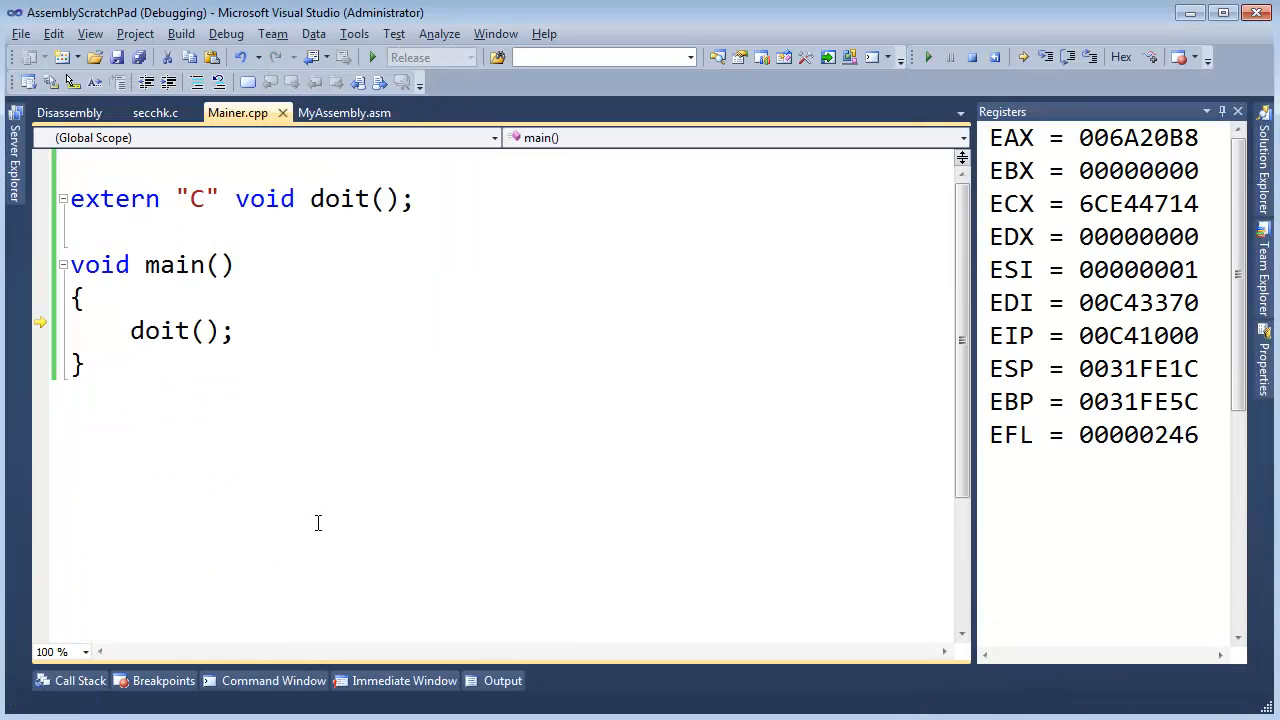
Step from main's disassembly into doit and through mov ebx, eax so EBX also holds 8.
{"action": "left_click", "coordinate": [68, 112]}
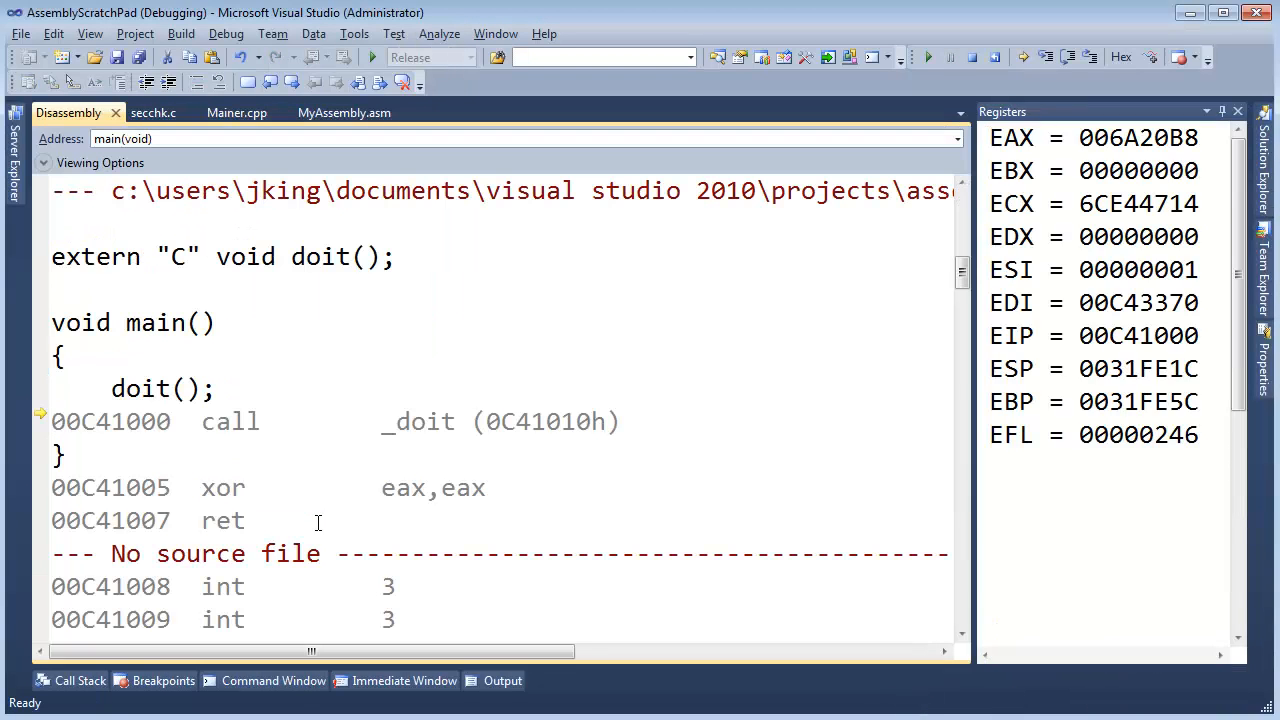
{"action": "mouse_move", "coordinate": [310, 486]}
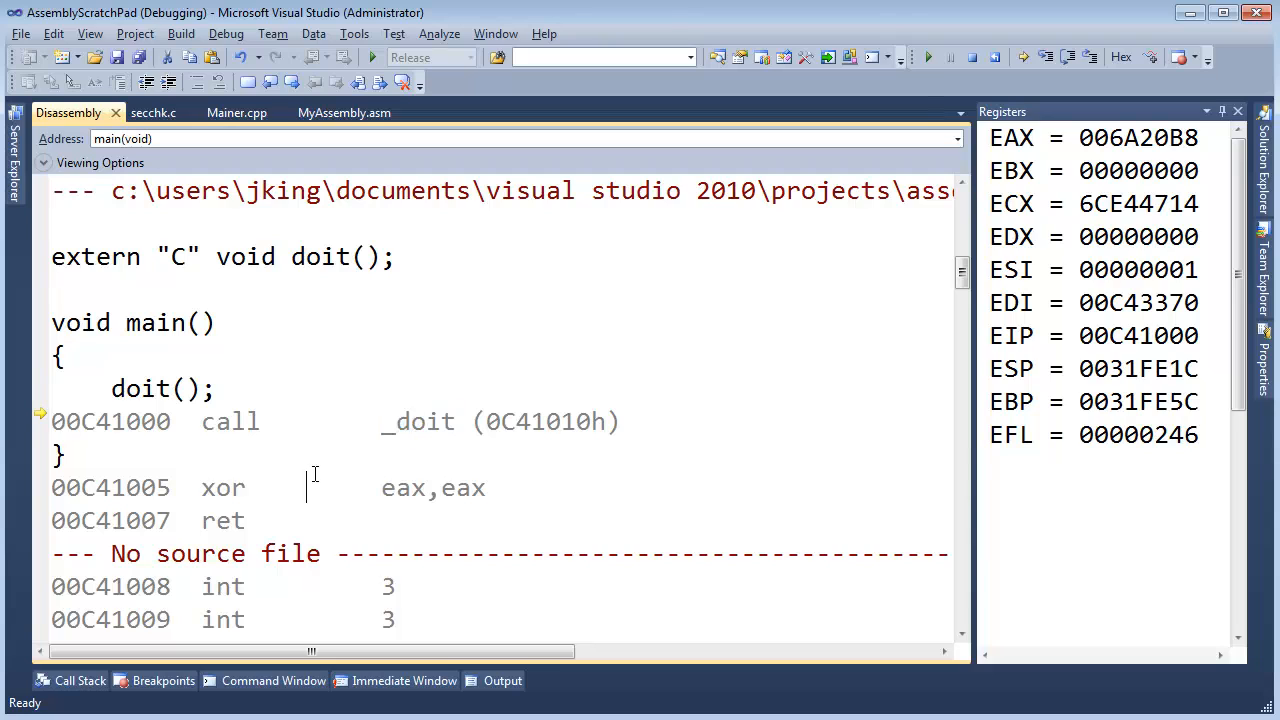
{"action": "key", "text": "F11"}
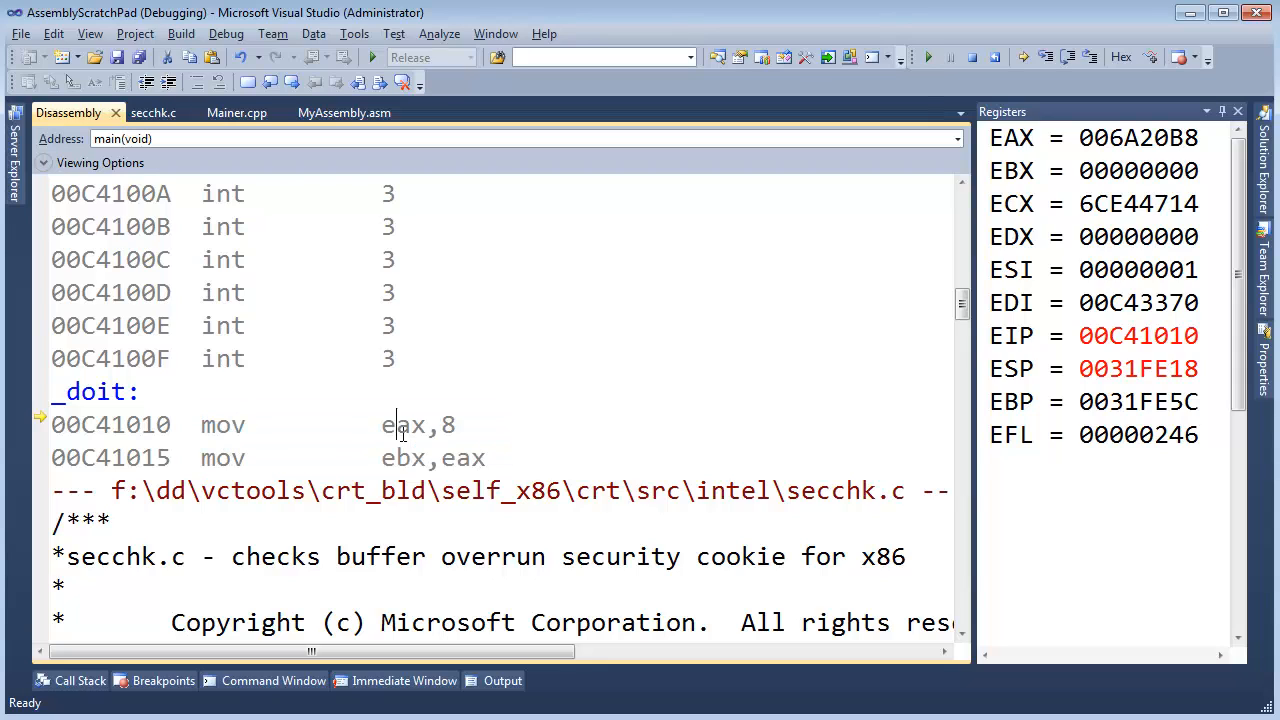
{"action": "mouse_move", "coordinate": [1127, 149]}
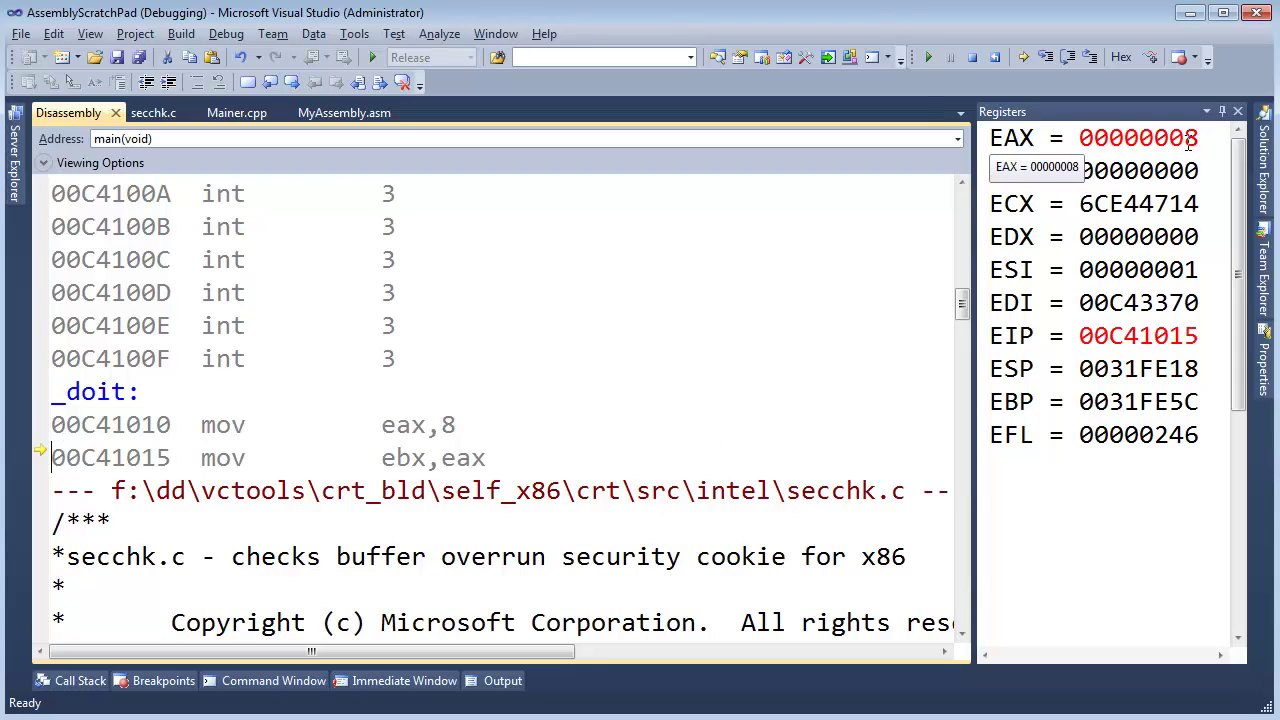
{"action": "mouse_move", "coordinate": [445, 459]}
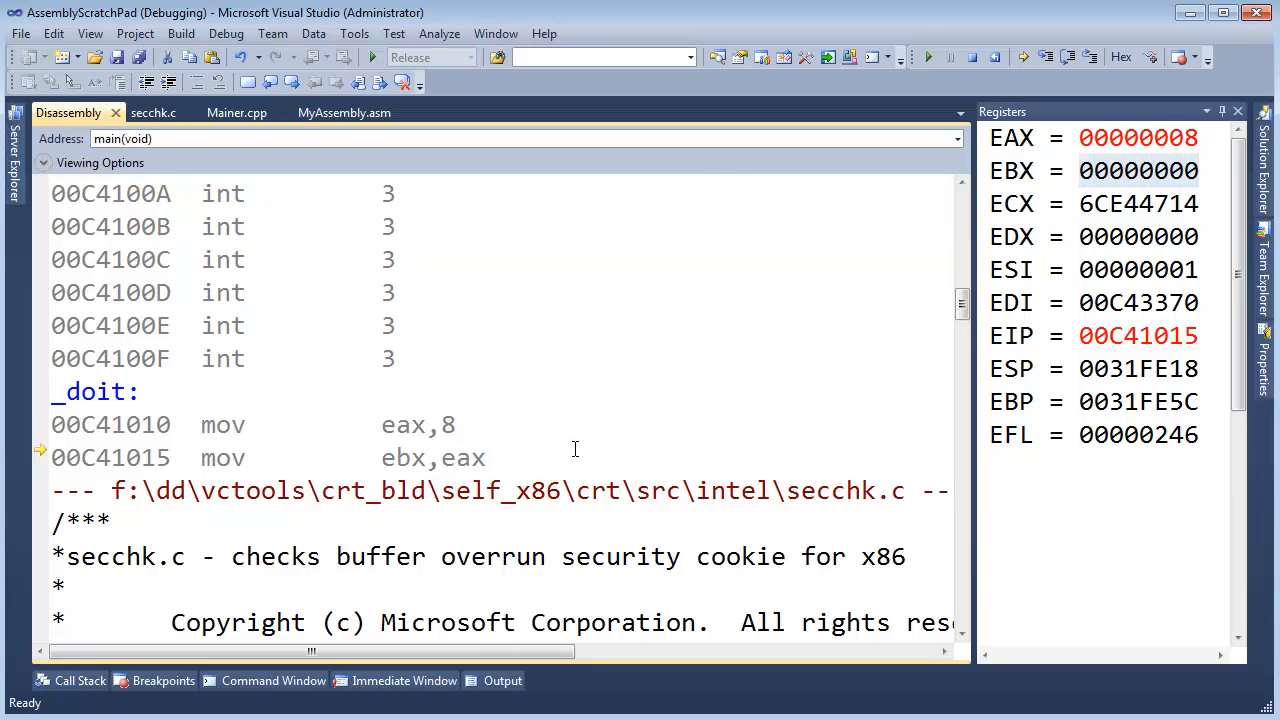
{"action": "key", "text": "F10"}
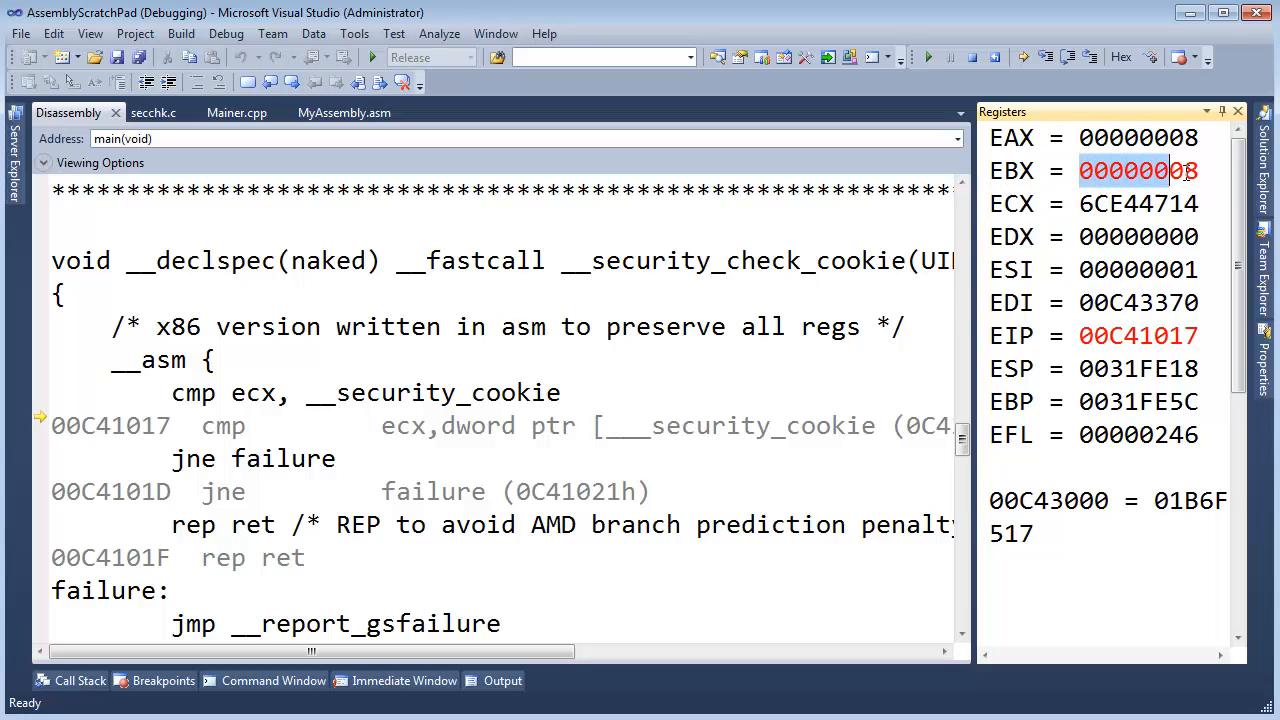
{"action": "mouse_move", "coordinate": [1148, 185]}
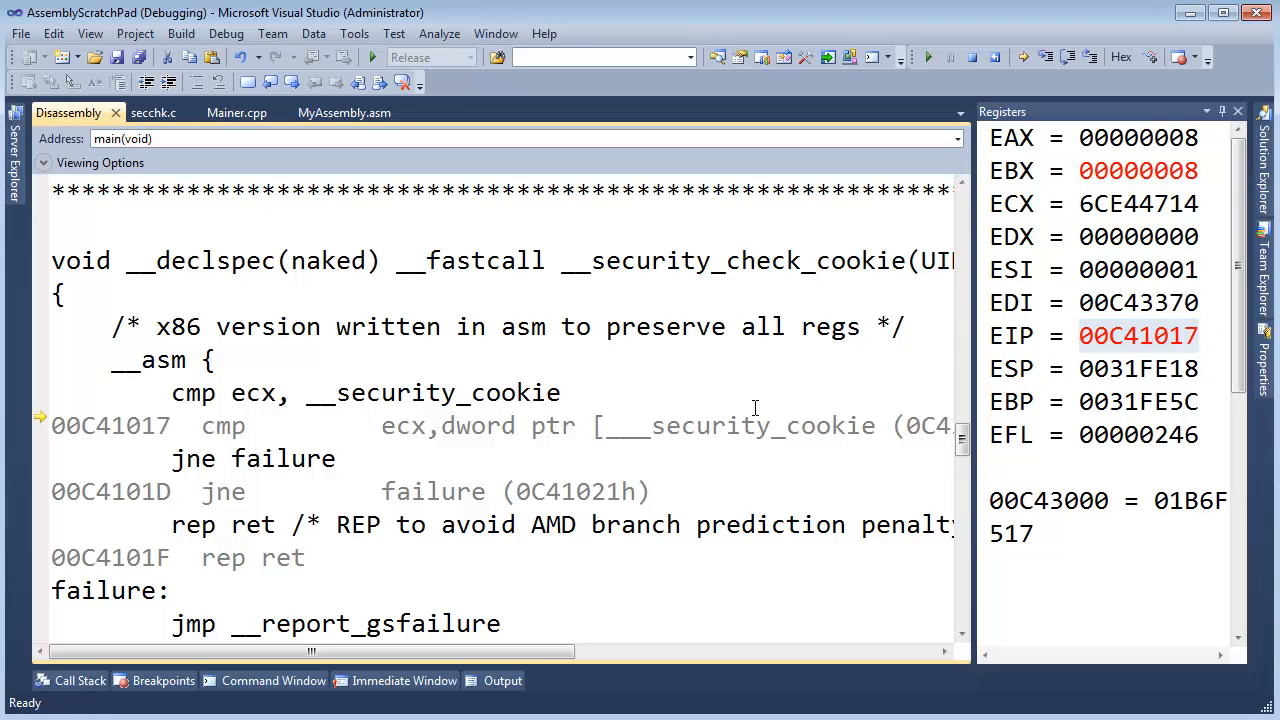
{"action": "scroll", "scroll_direction": "down", "scroll_amount": 3}
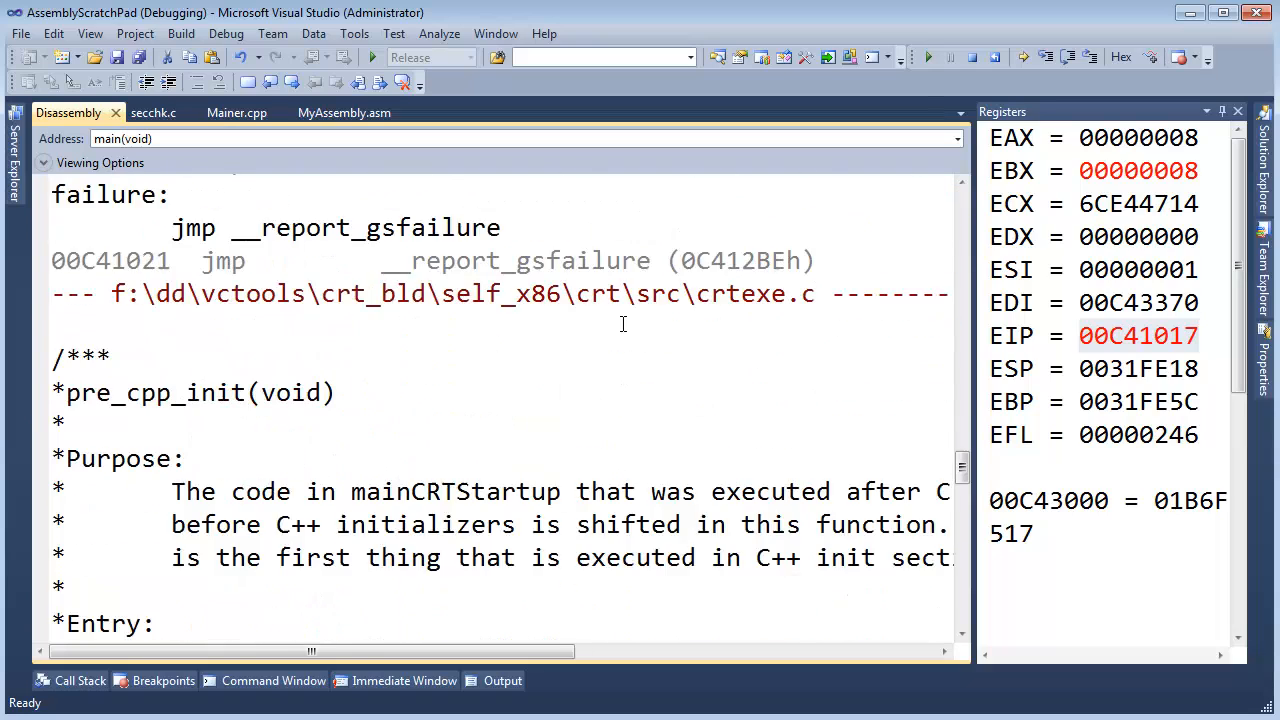
{"action": "scroll", "scroll_direction": "down", "scroll_amount": 3}
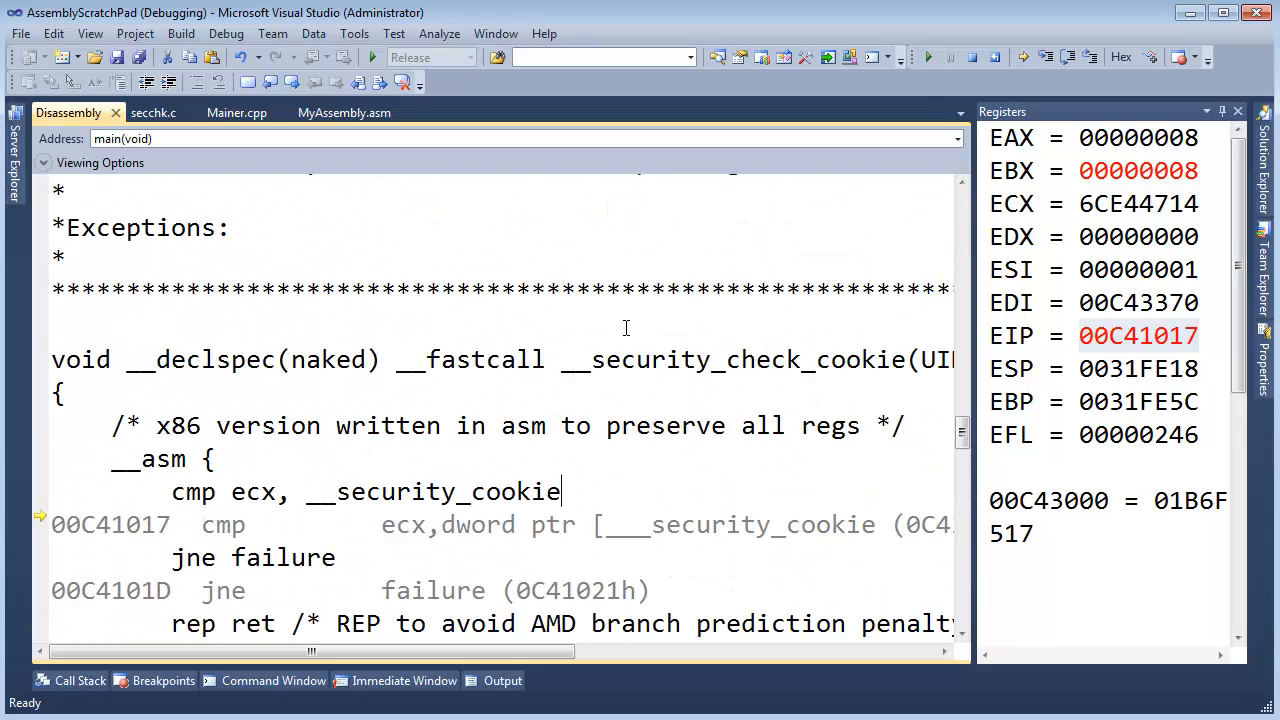